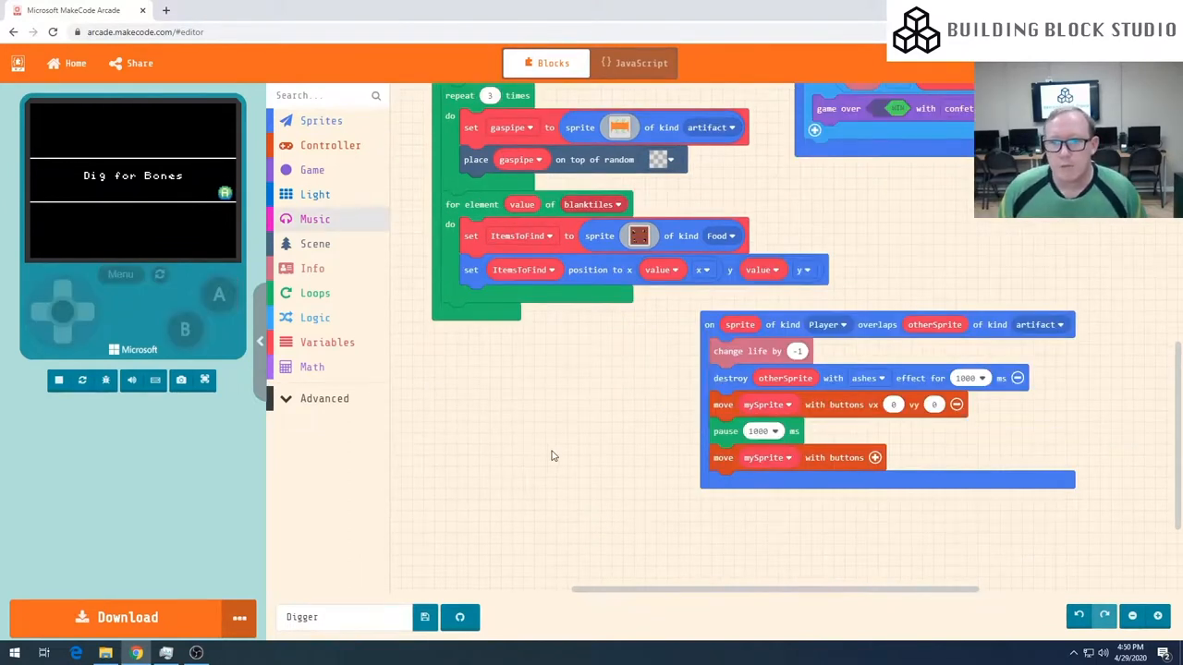
mouse_move(316, 222)
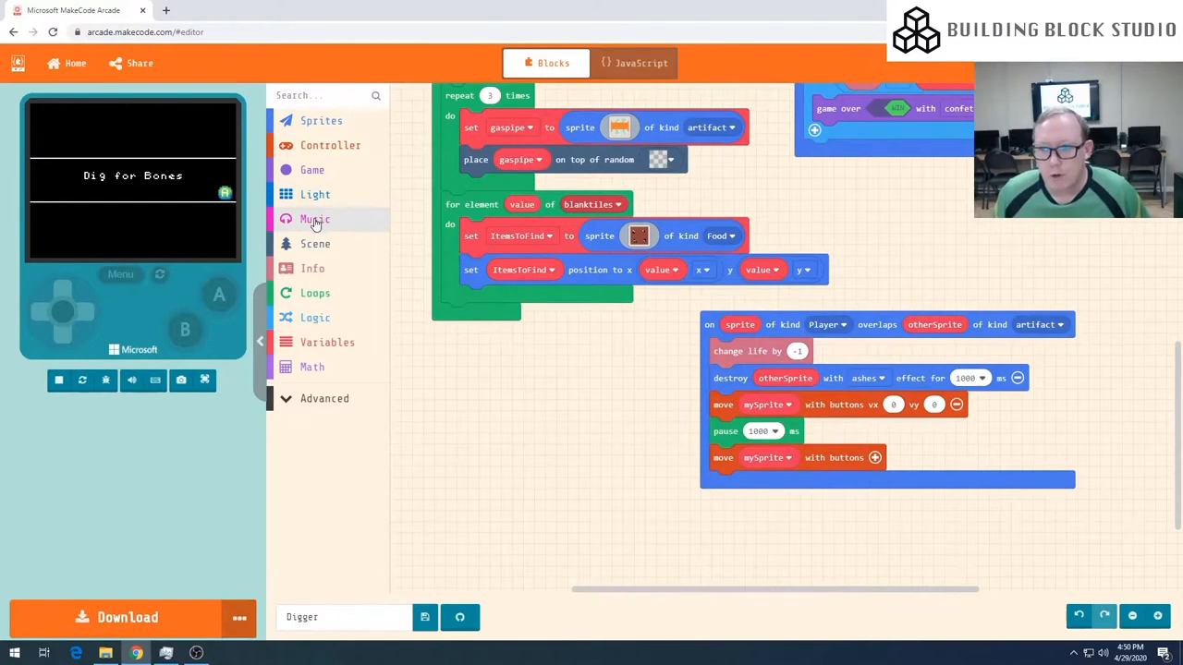
Step: Put a Music 'play sound' block atop the Player-overlaps-artifact event and choose a sound
left_click(315, 219)
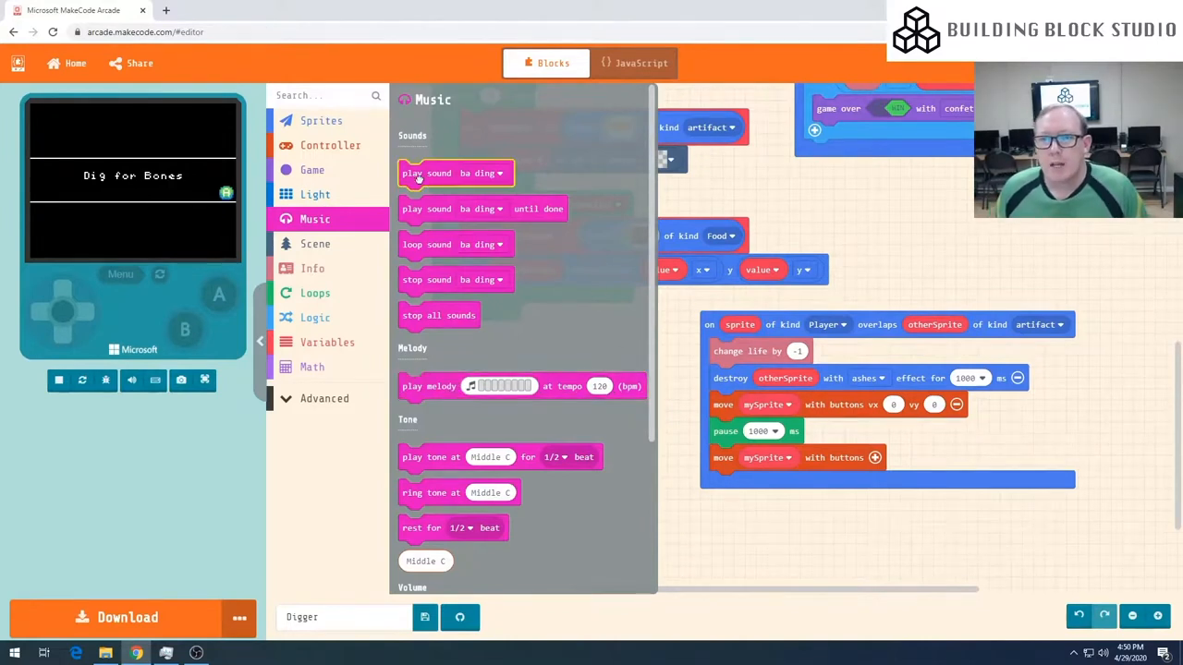
left_click_drag(454, 172, 900, 213)
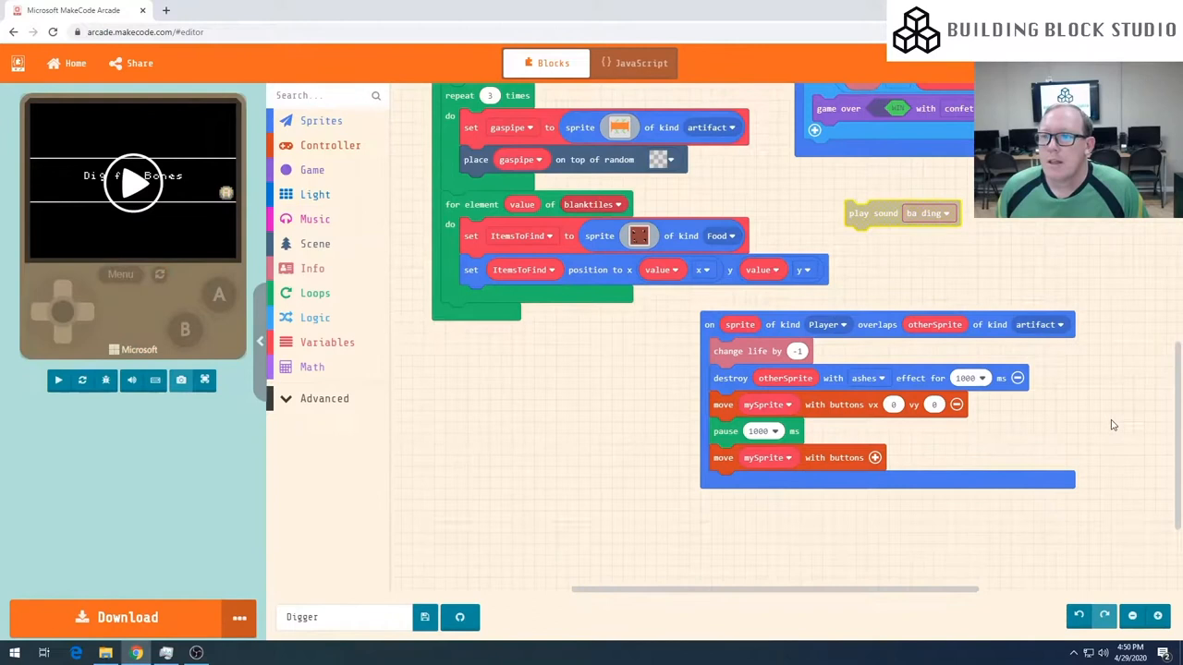
mouse_move(1095, 374)
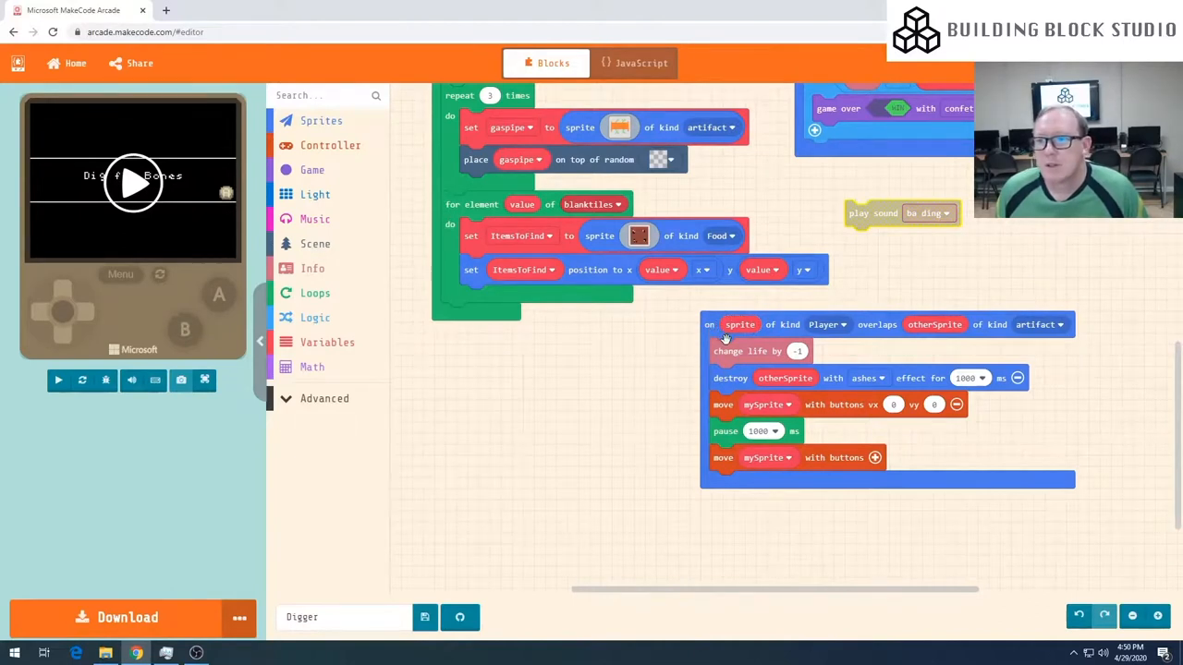
mouse_move(984, 330)
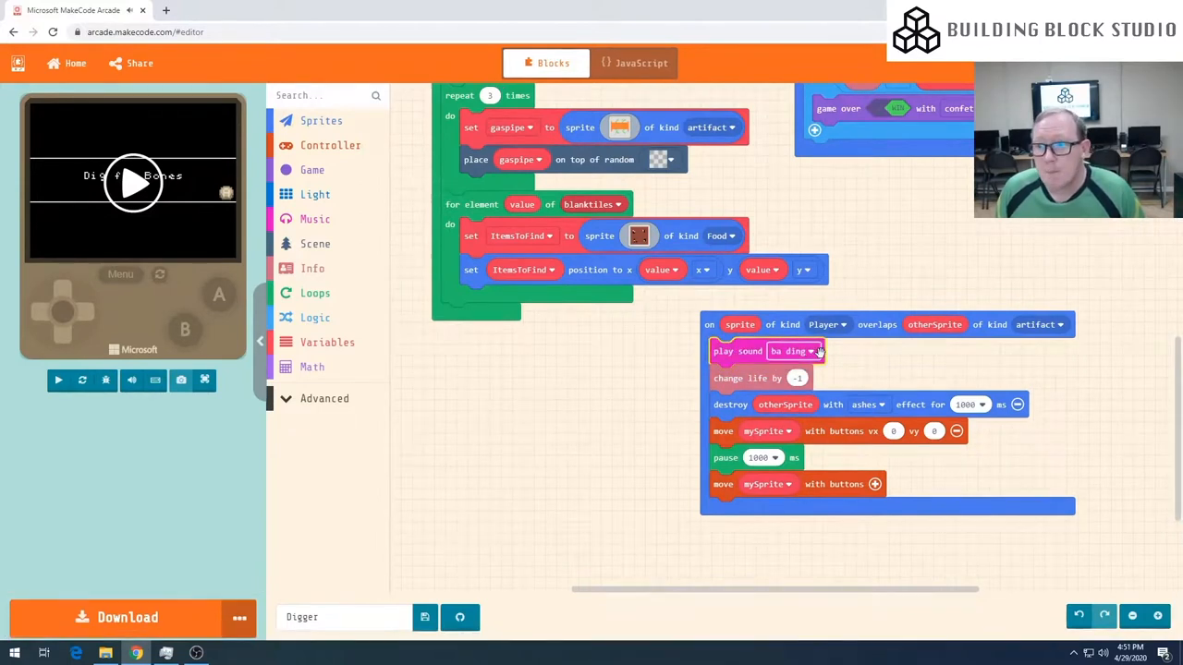
mouse_move(813, 352)
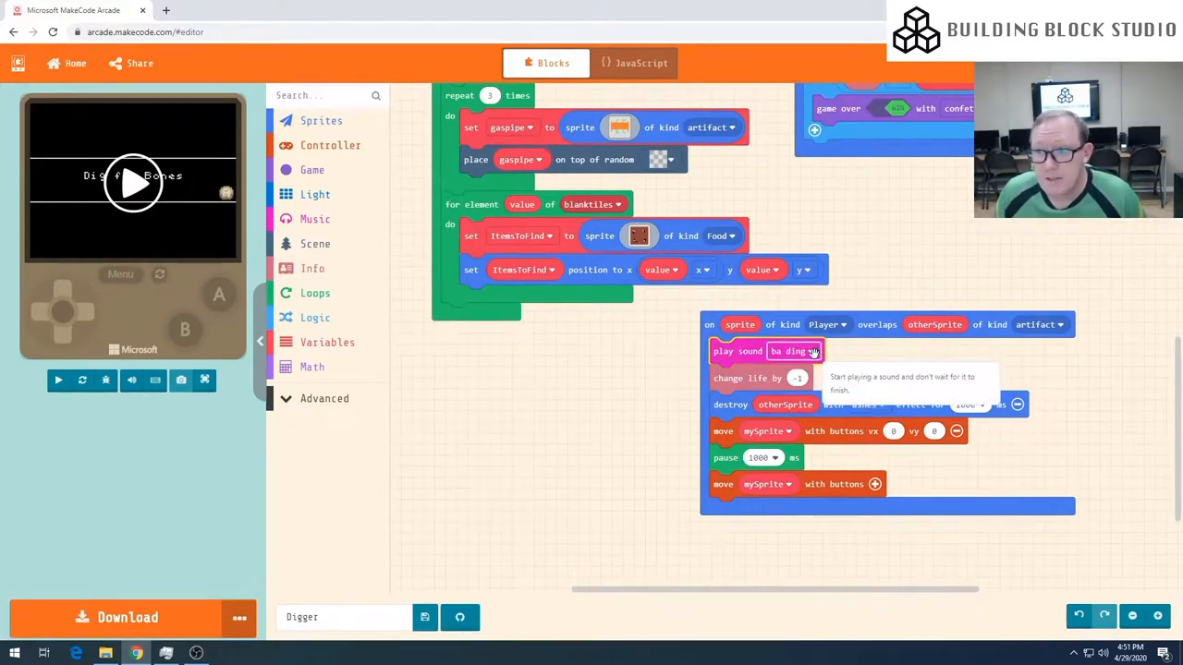
left_click(795, 351)
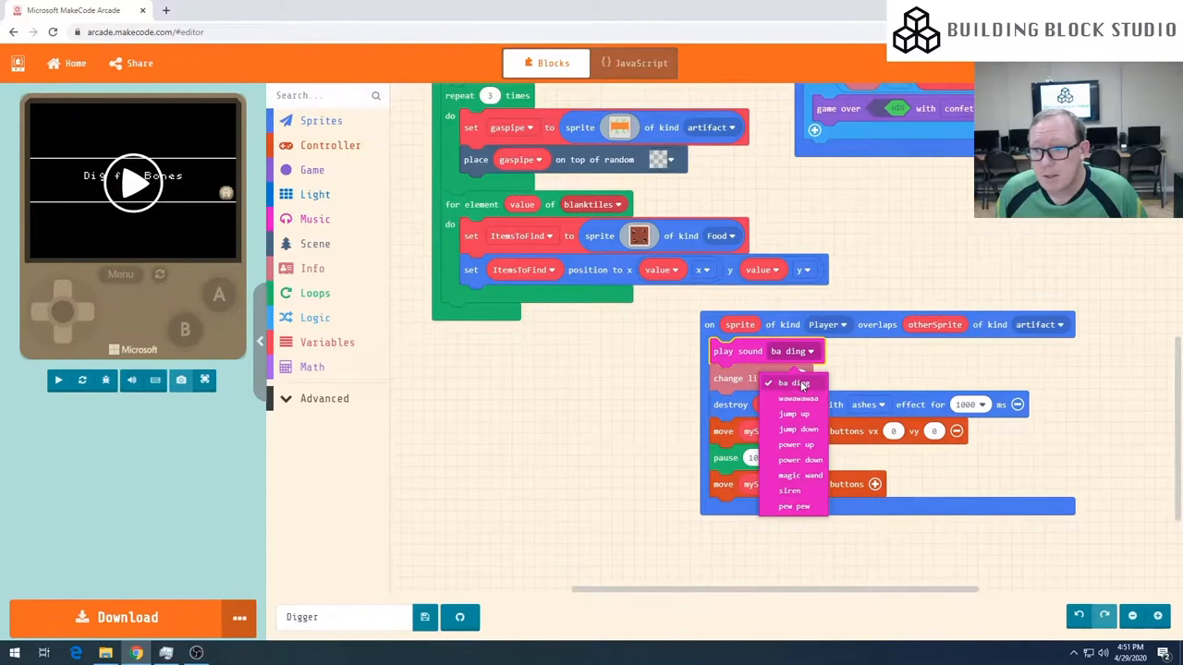
mouse_move(815, 499)
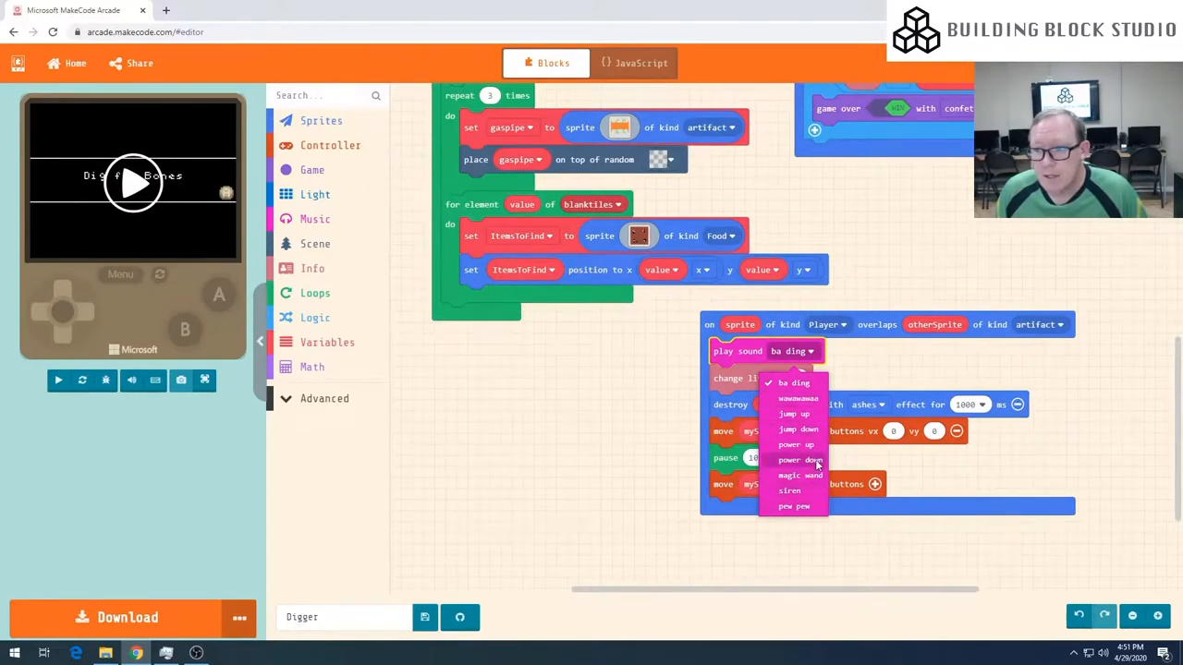
left_click(796, 461)
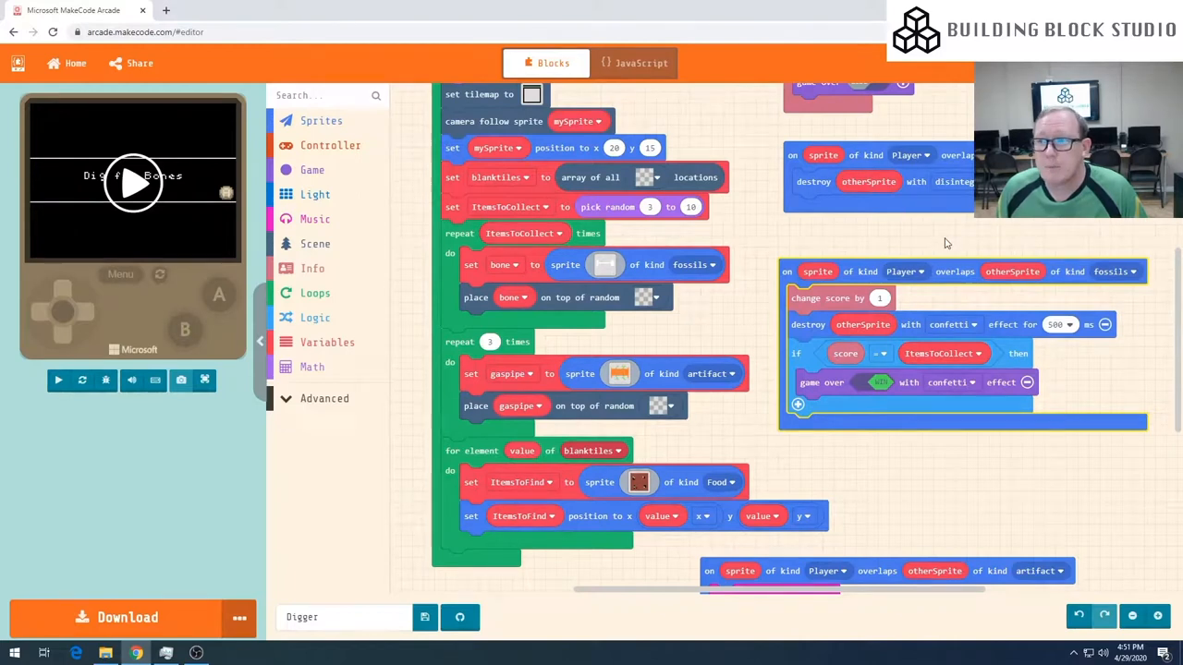
mouse_move(984, 297)
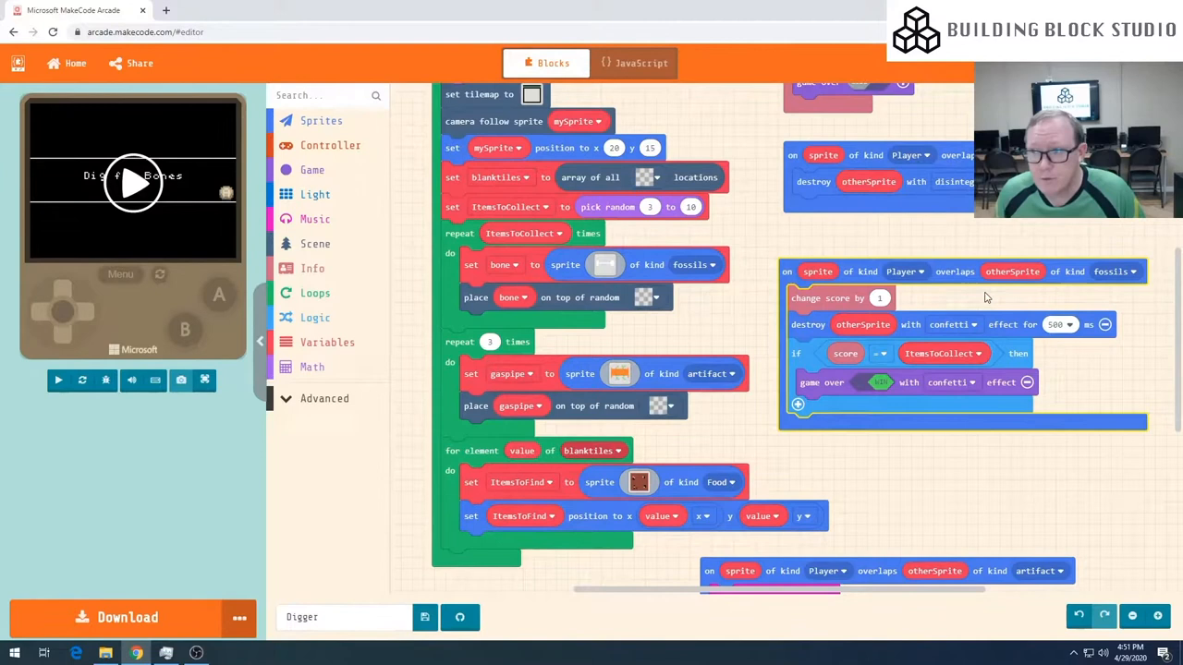
Step: Open the Music blocks to start adding a ba ding sound to the fossils overlap
left_click(315, 219)
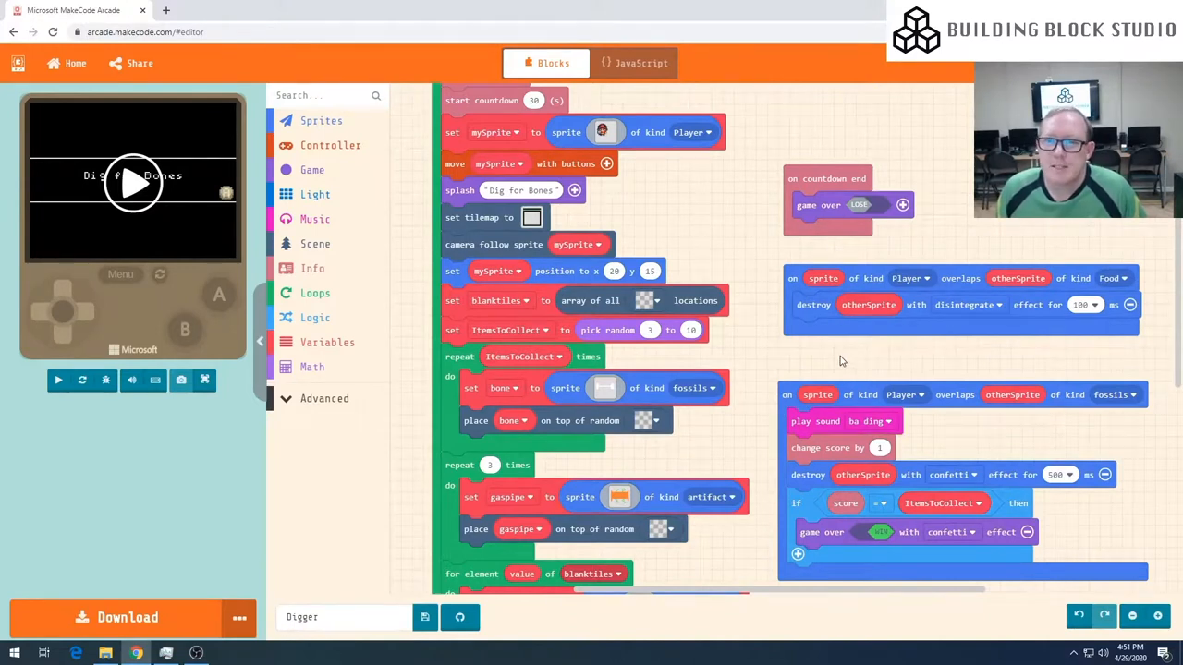
mouse_move(873, 351)
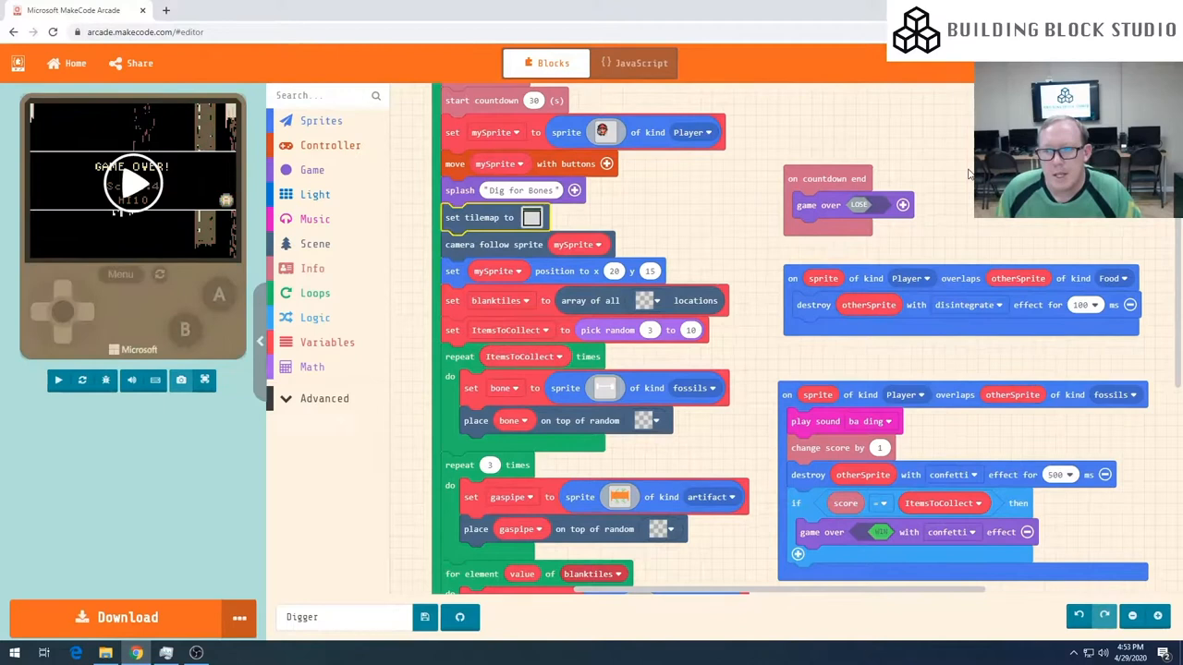
mouse_move(735, 185)
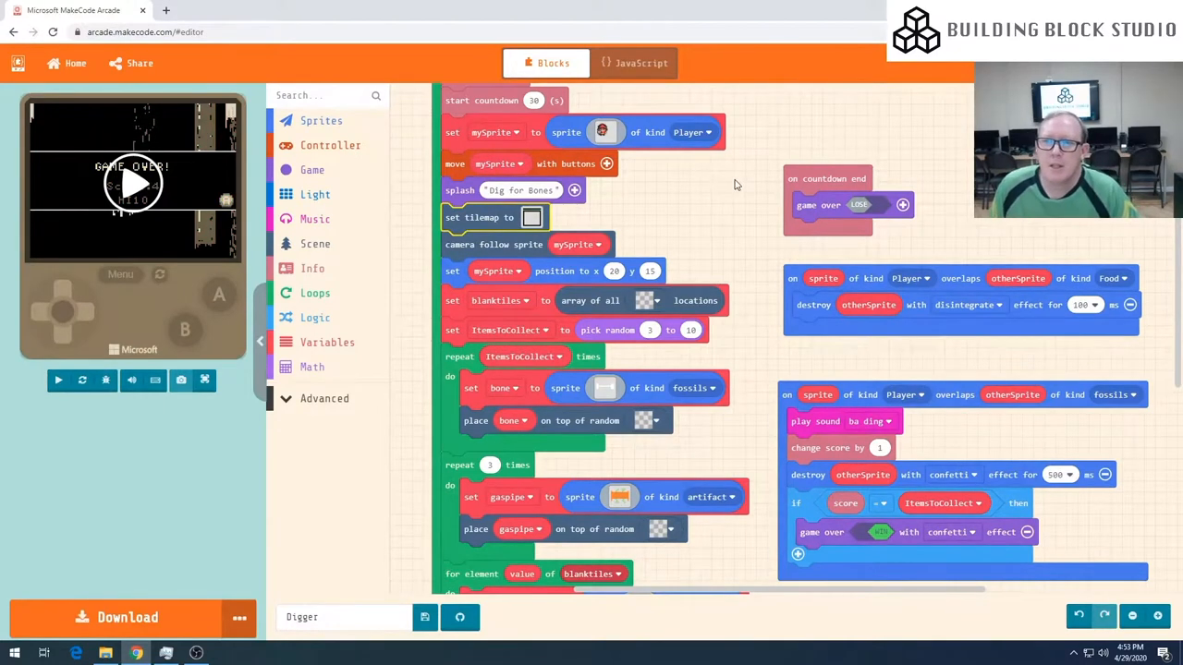
mouse_move(695, 232)
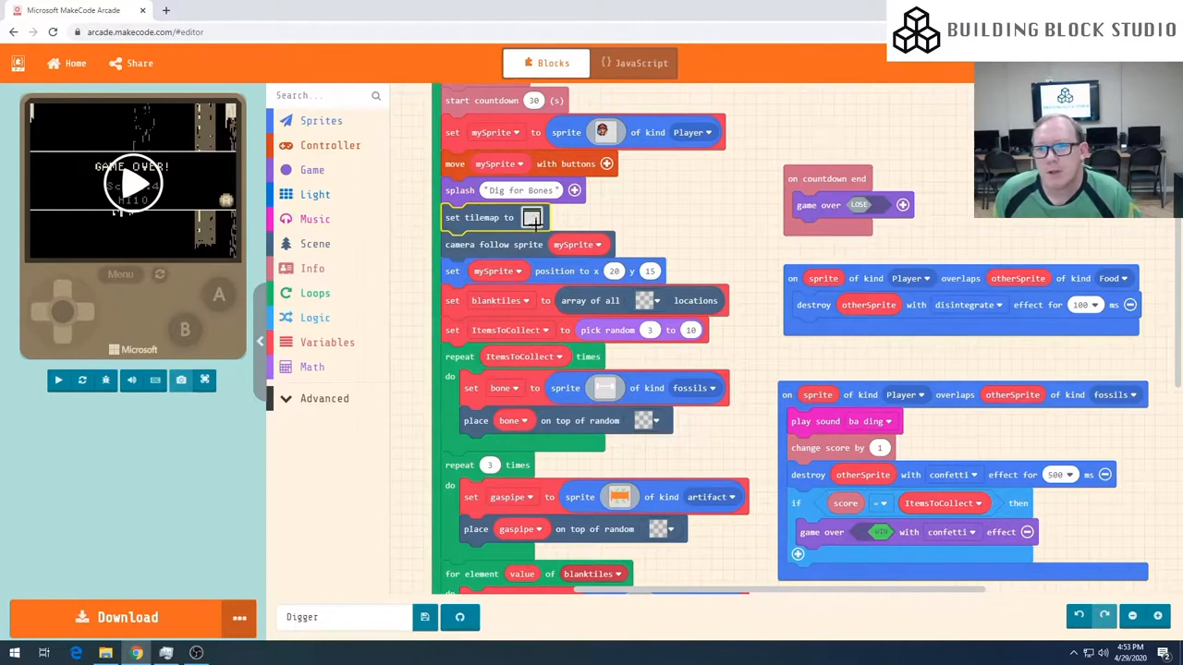
Step: Paint a black tile row across the tilemap's middle, then choose the pink rock tile
left_click(534, 218)
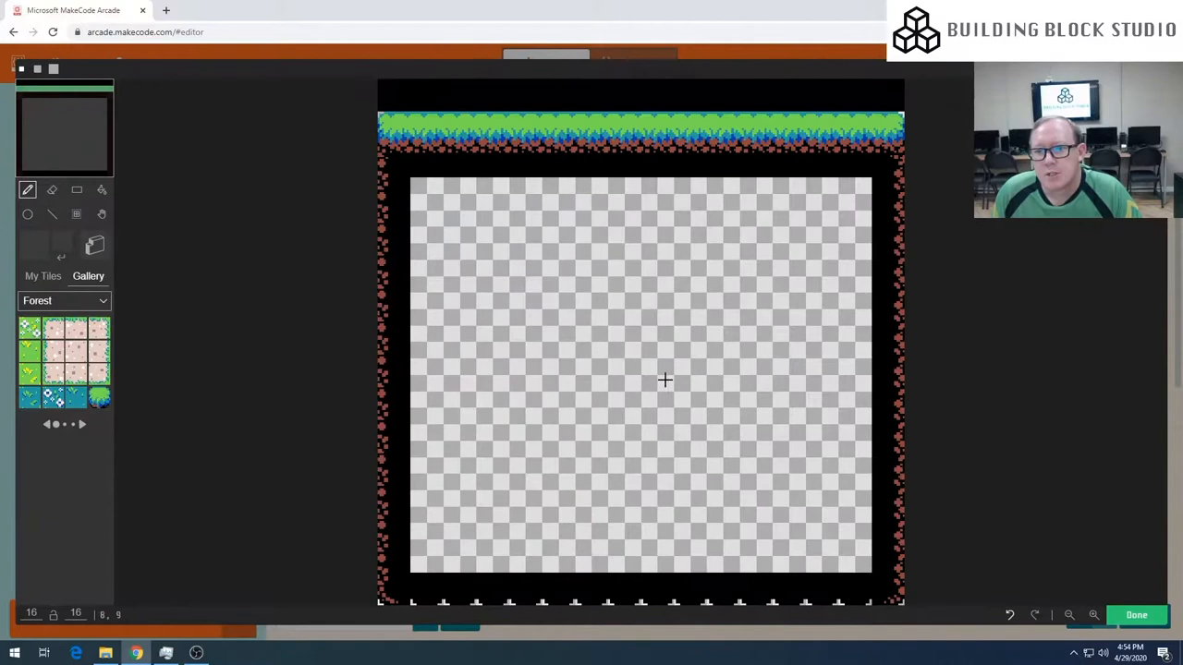
mouse_move(764, 368)
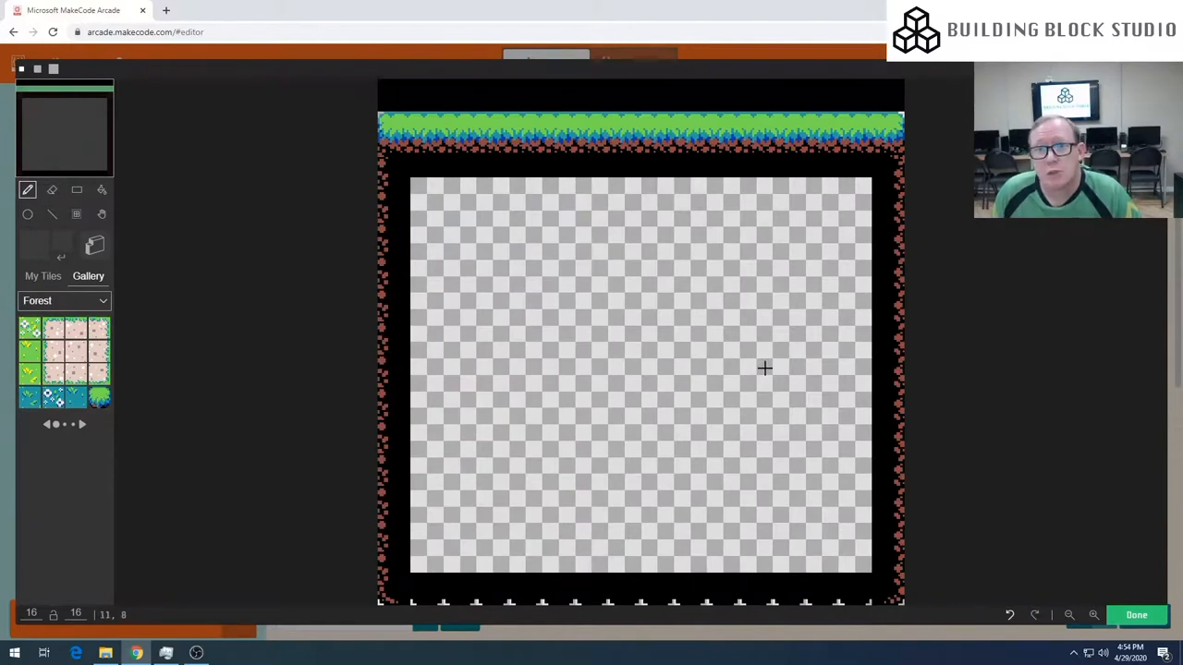
mouse_move(739, 399)
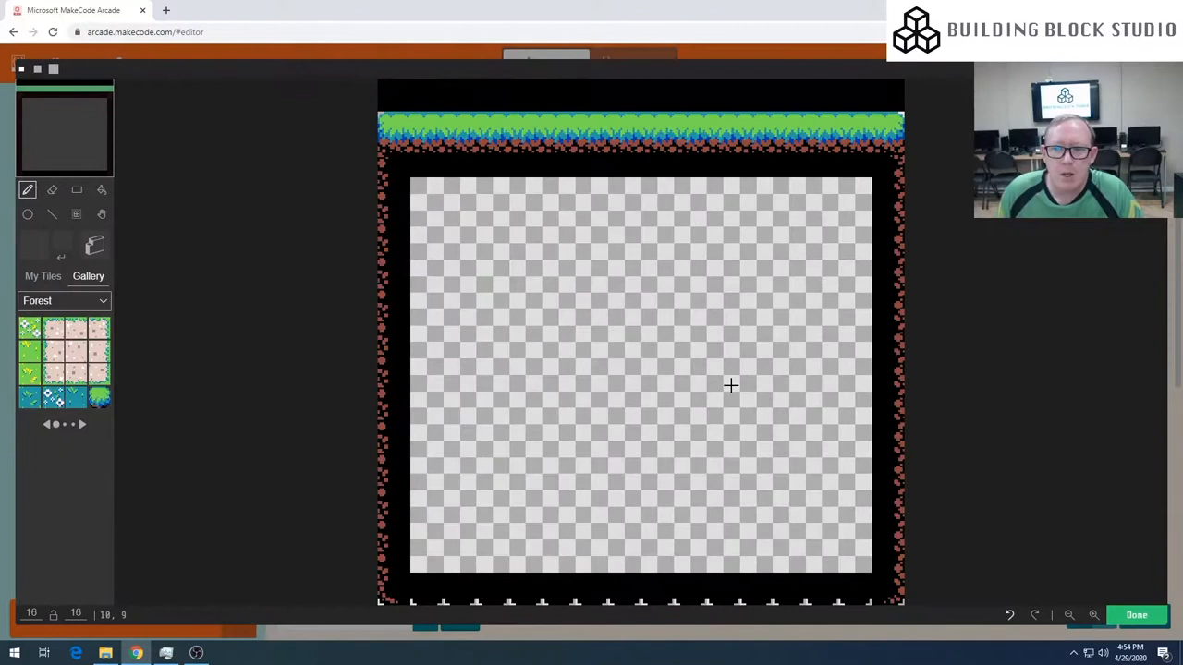
mouse_move(79, 337)
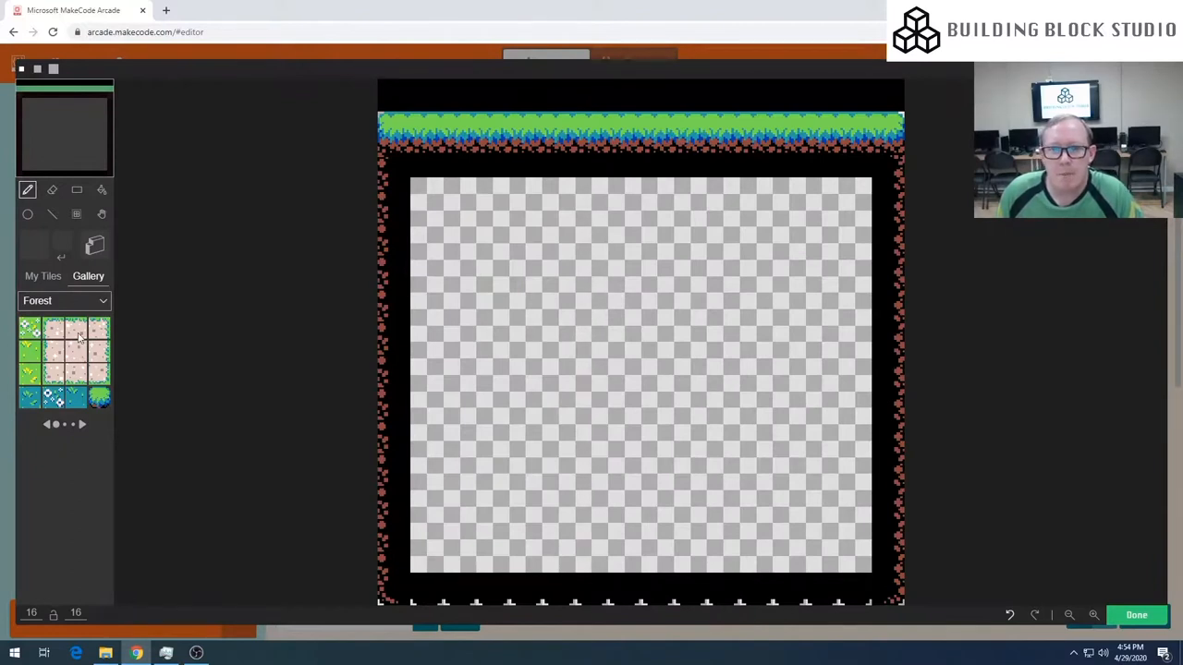
left_click(81, 424)
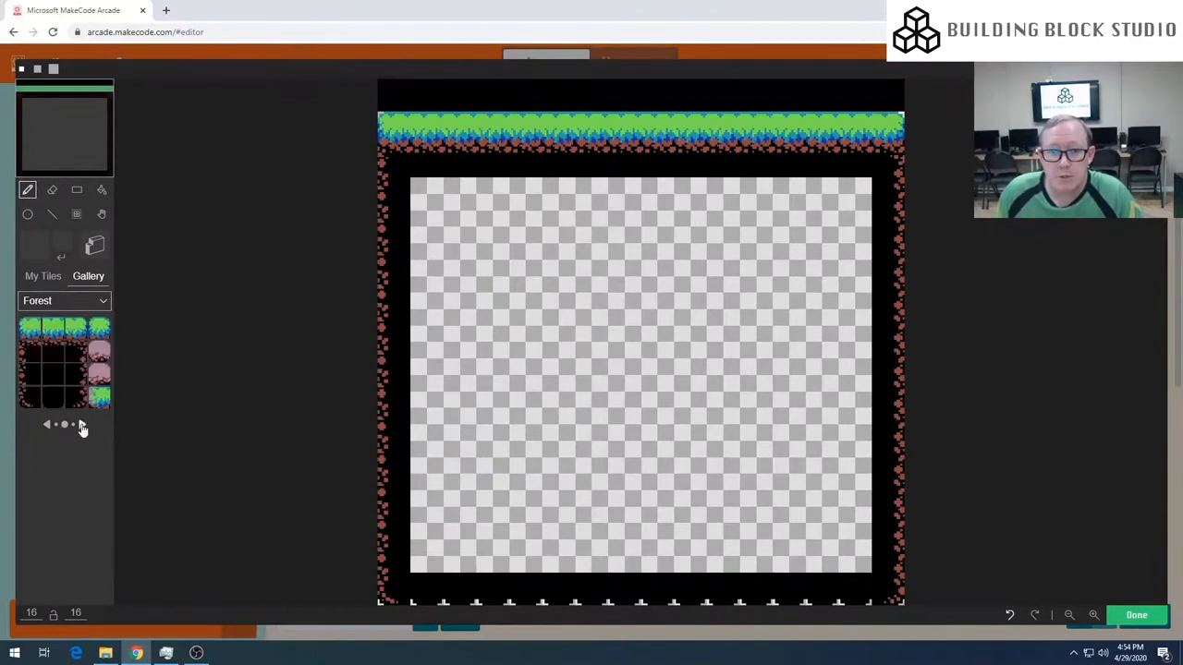
left_click(557, 361)
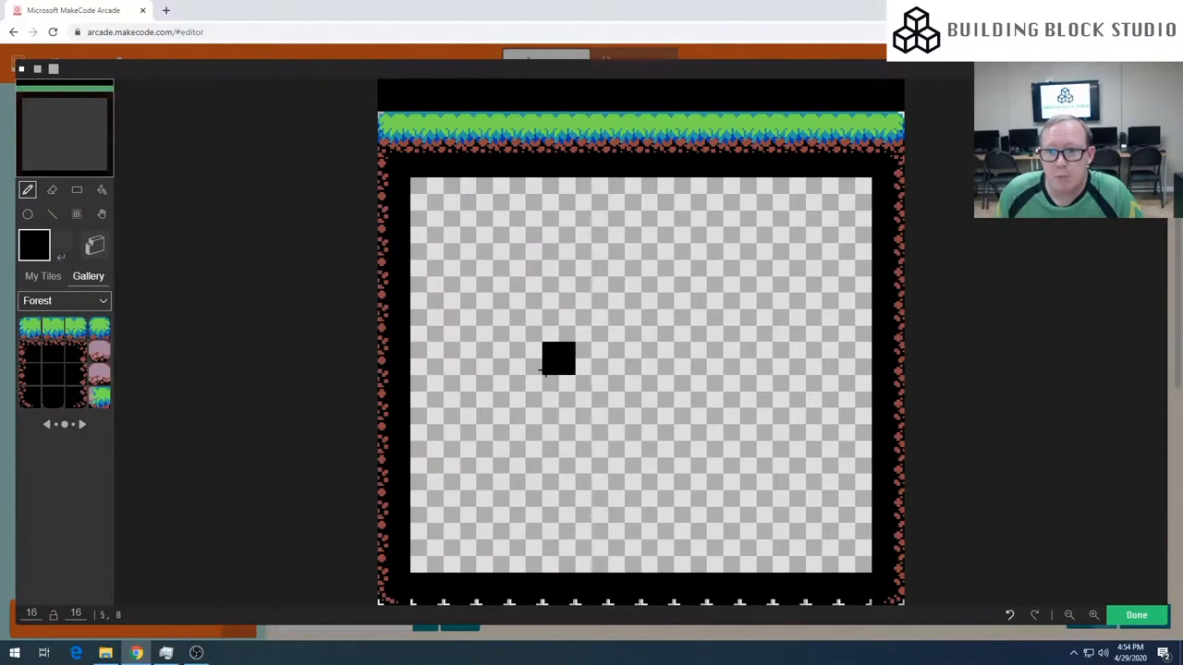
left_click_drag(557, 358, 682, 363)
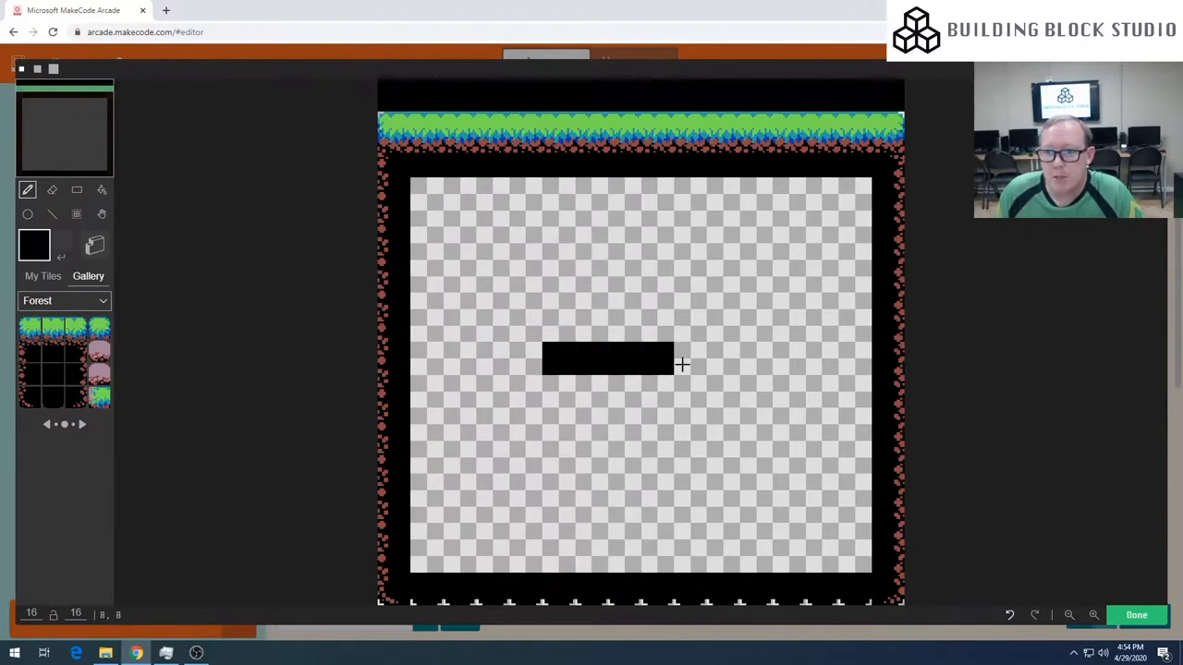
left_click_drag(675, 360, 772, 360)
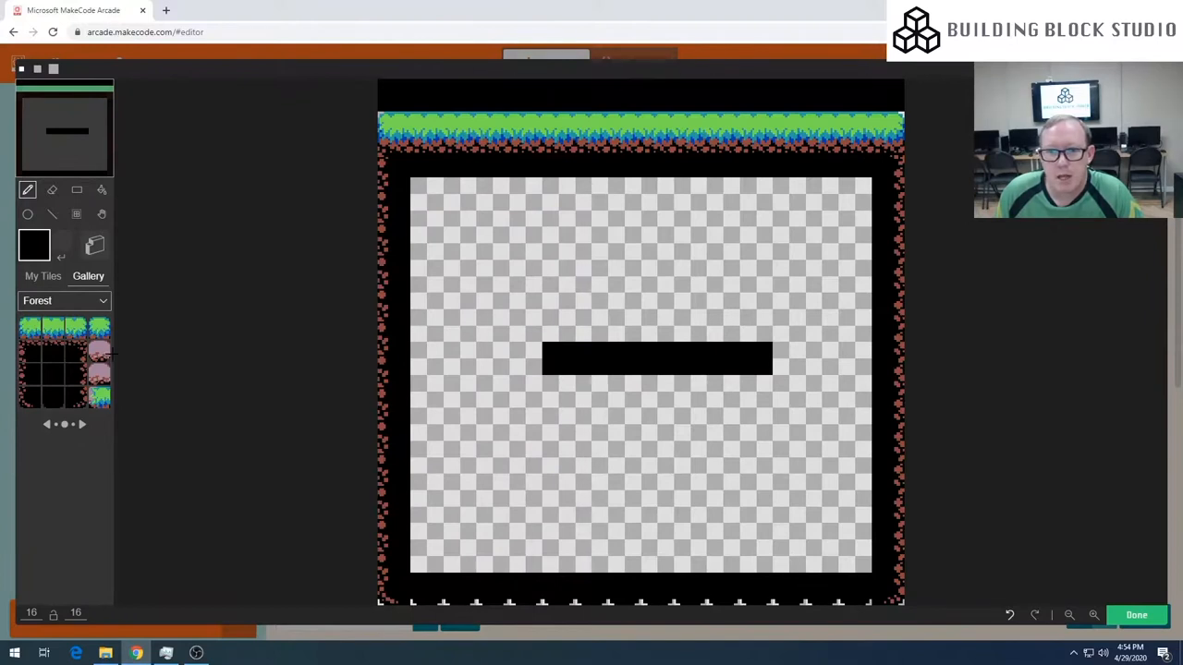
left_click(99, 365)
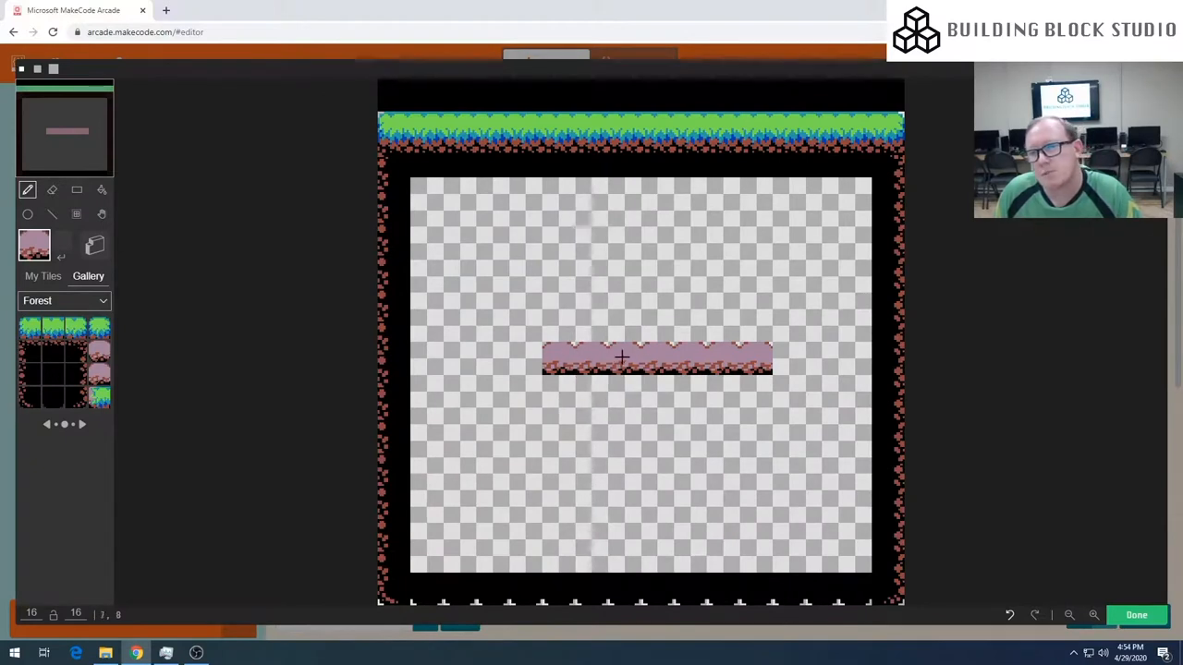
mouse_move(1069, 480)
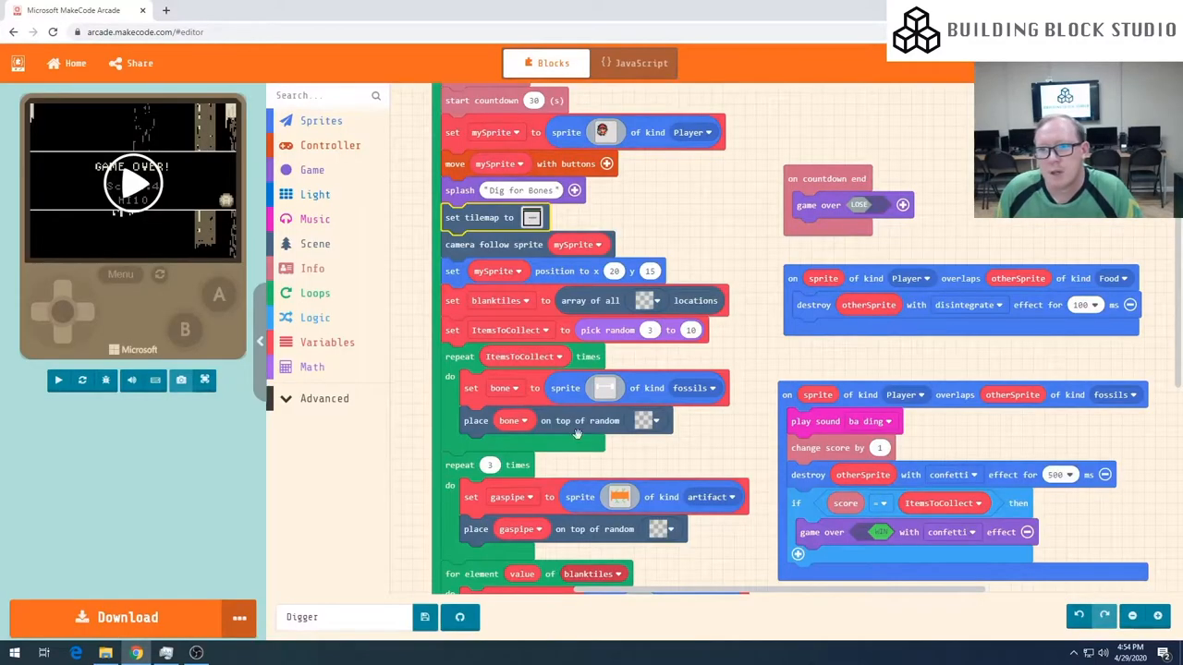
Step: Restart the simulator to play the new ledge level, then scroll the workspace
left_click(81, 381)
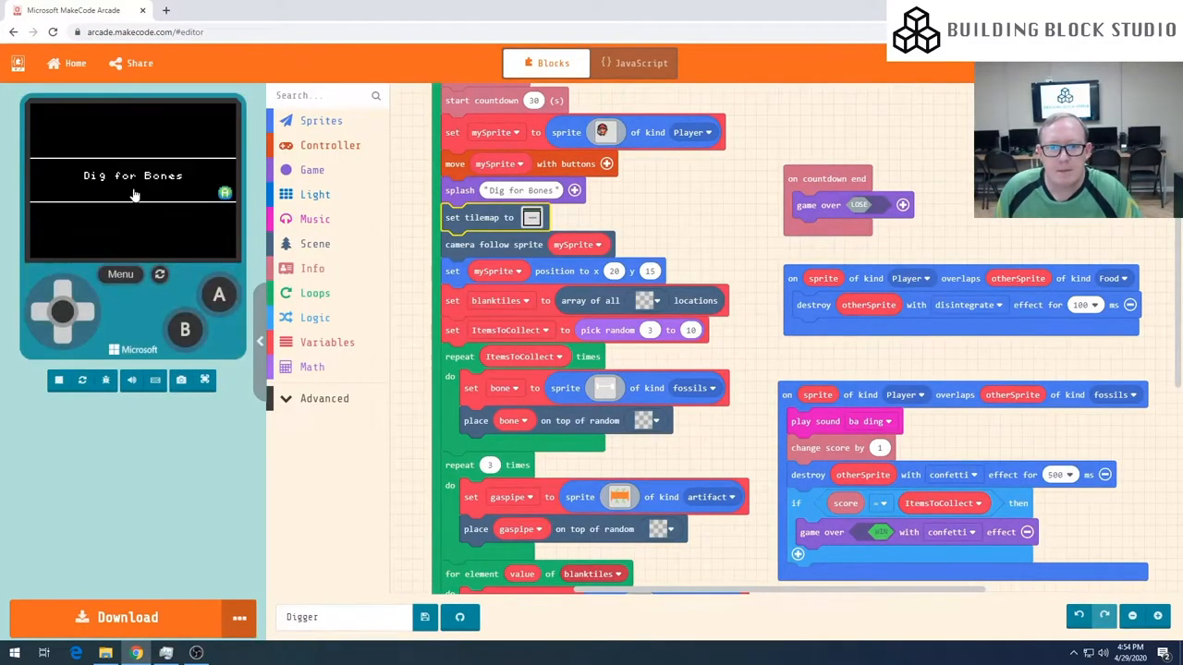
mouse_move(197, 208)
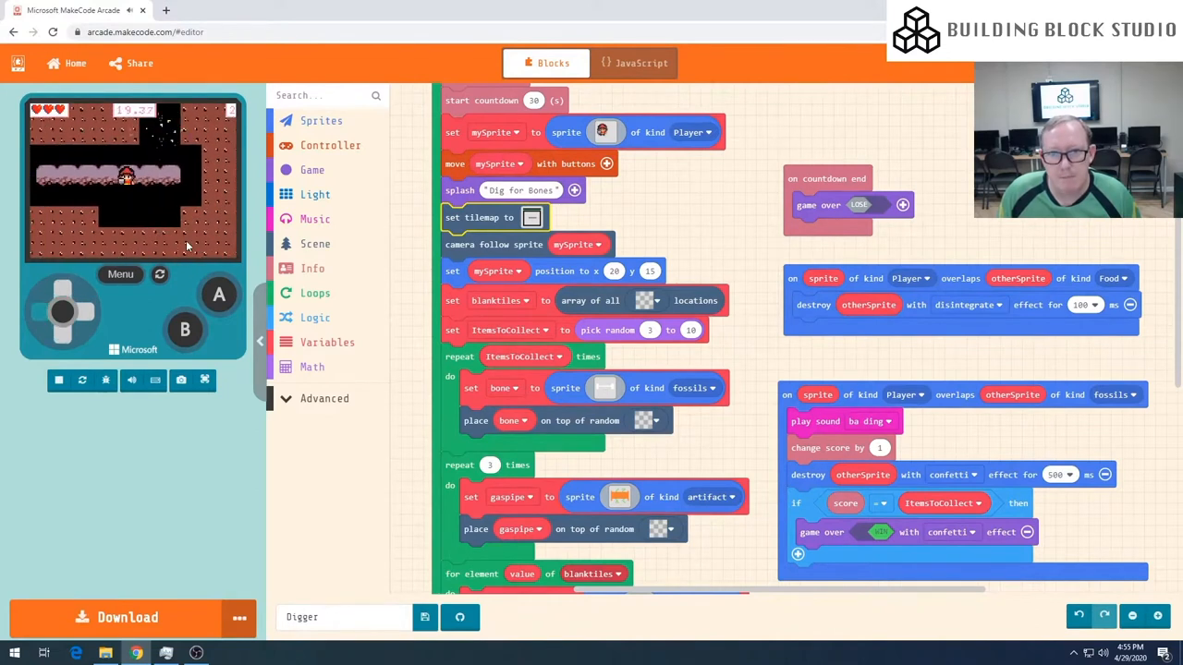
scroll("down", 3)
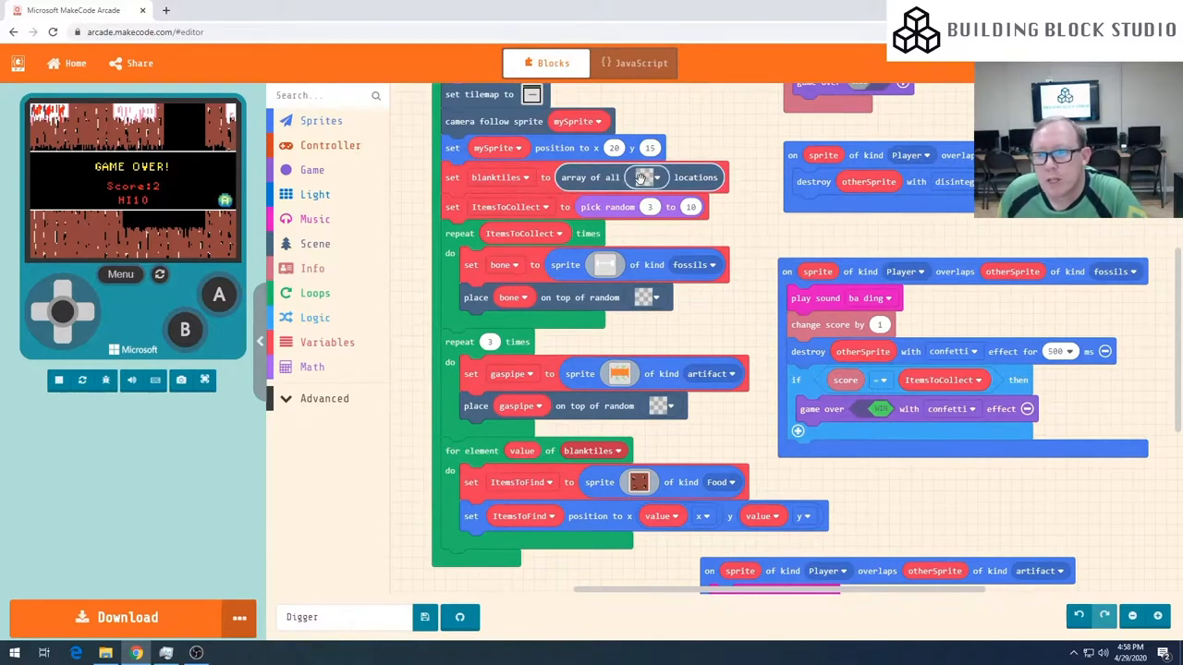
Step: Rename the gaspipe variable to walls
left_click(647, 177)
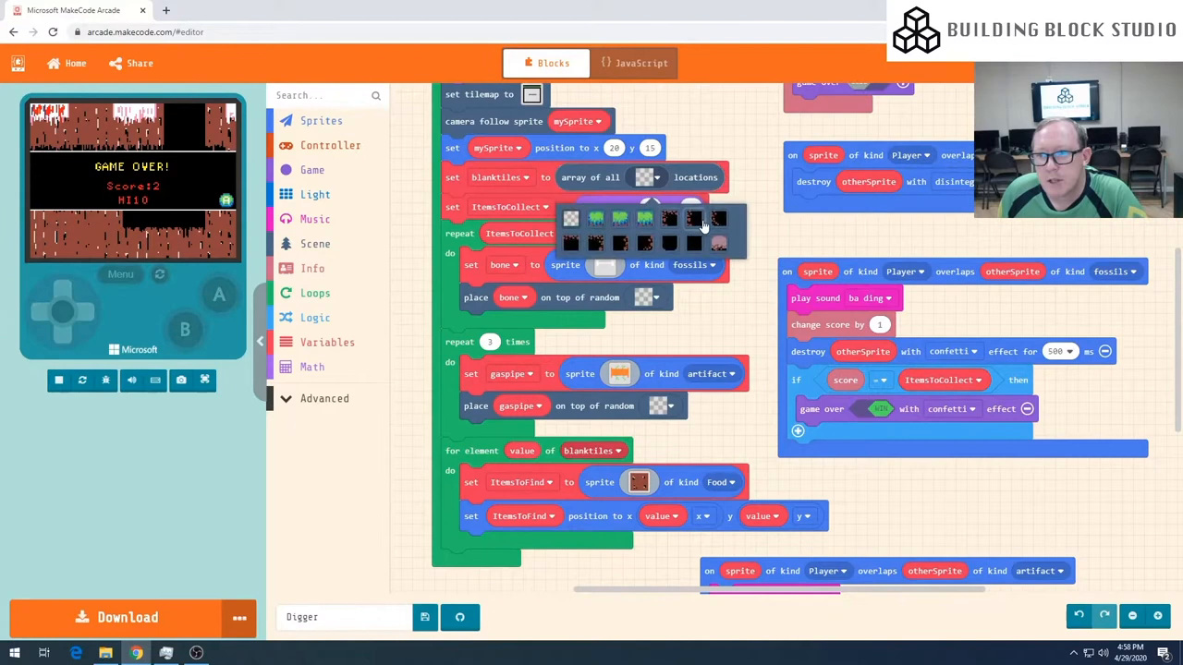
mouse_move(740, 148)
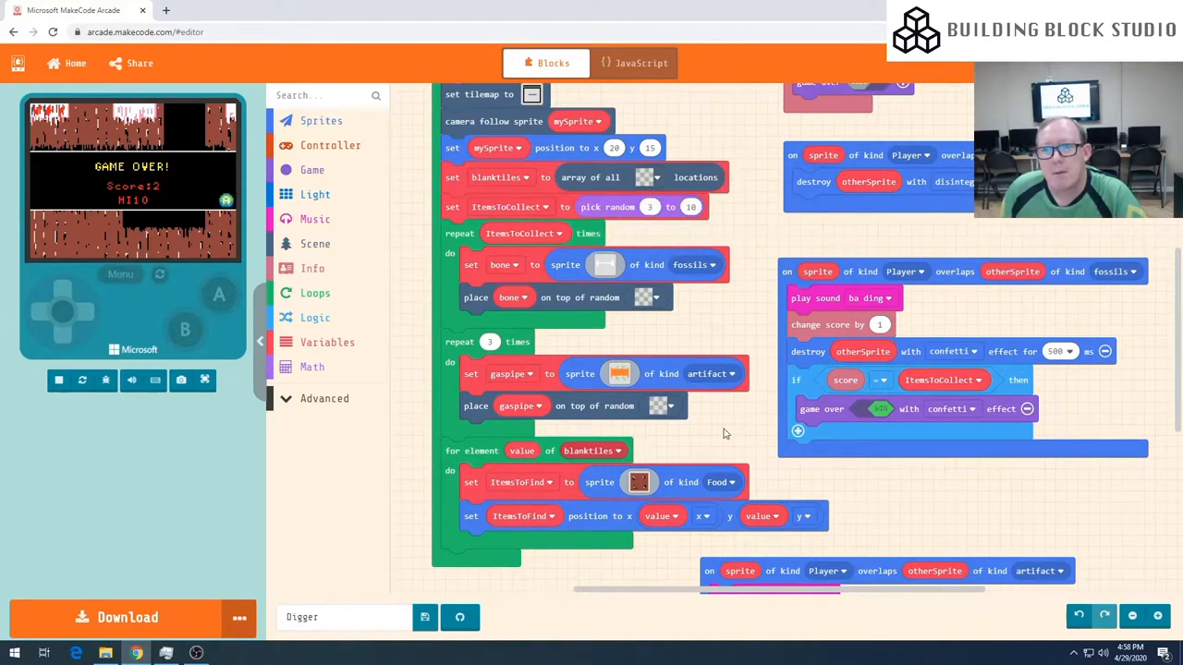
mouse_move(663, 480)
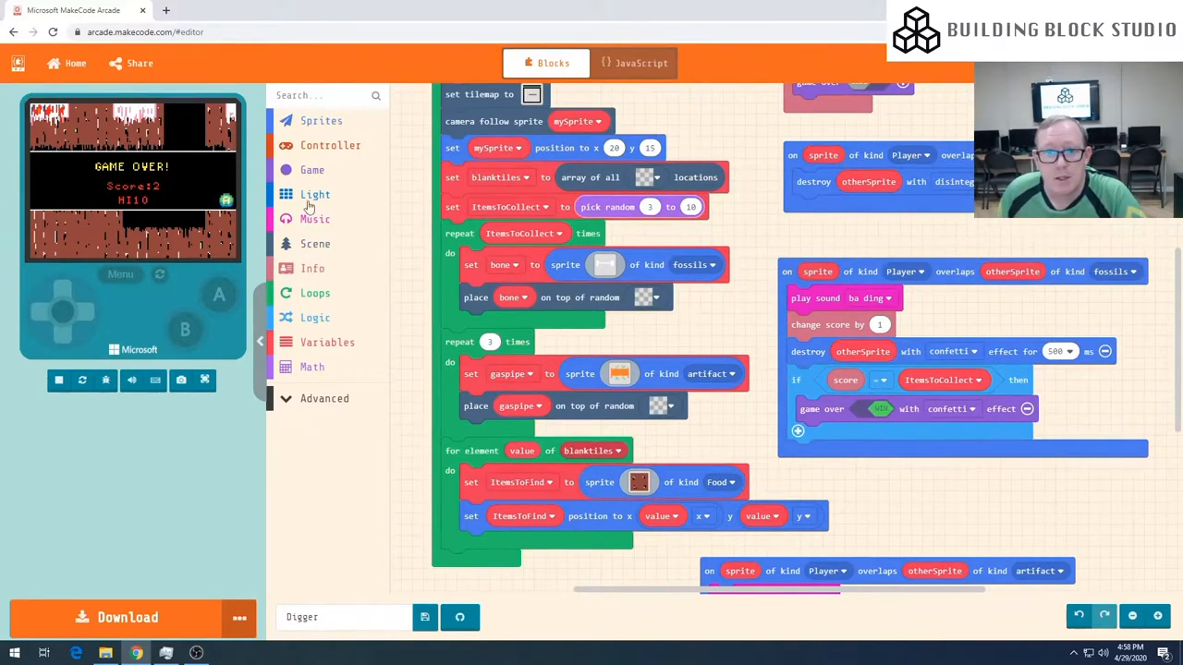
left_click(327, 341)
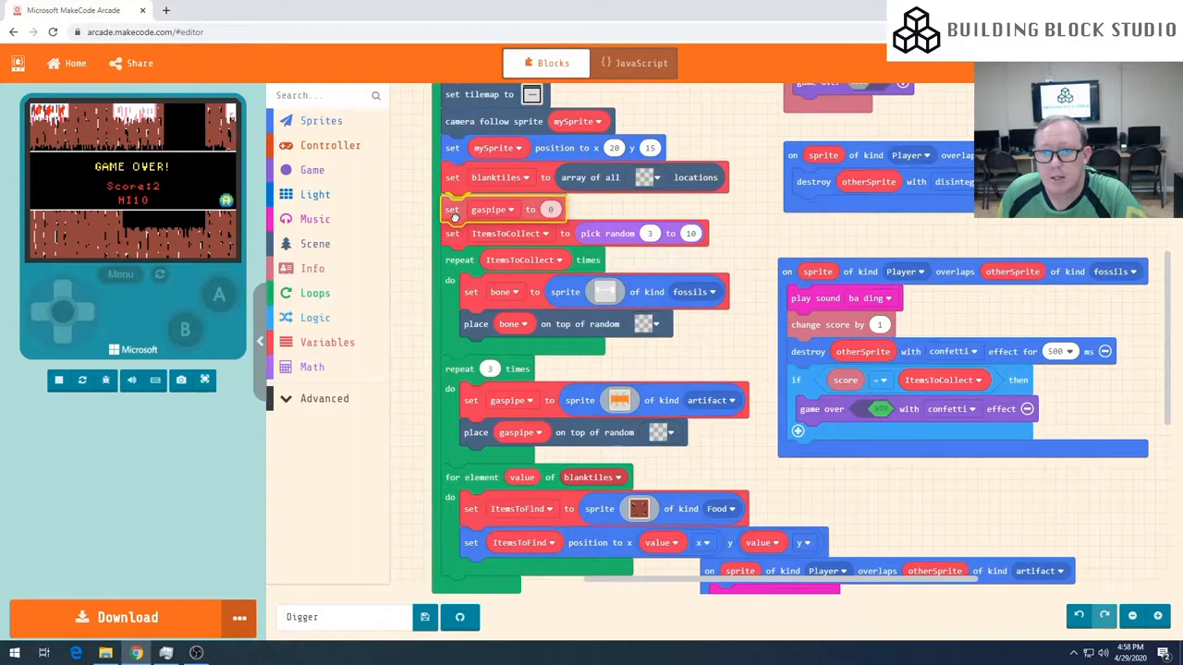
left_click(494, 207)
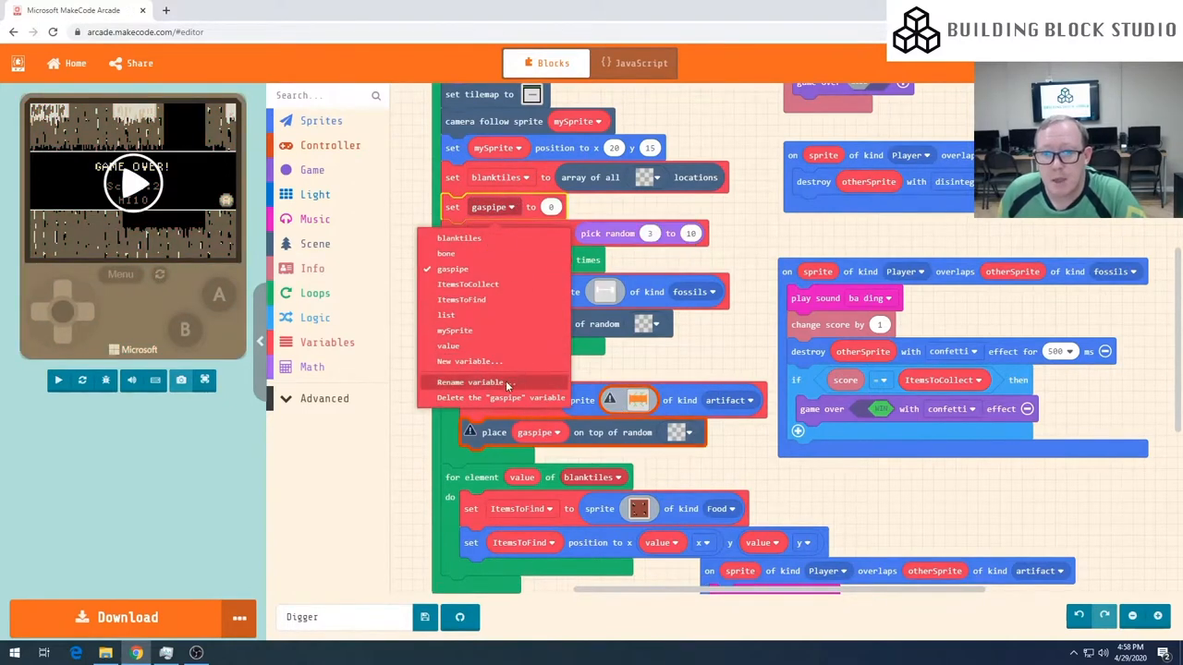
left_click(467, 382)
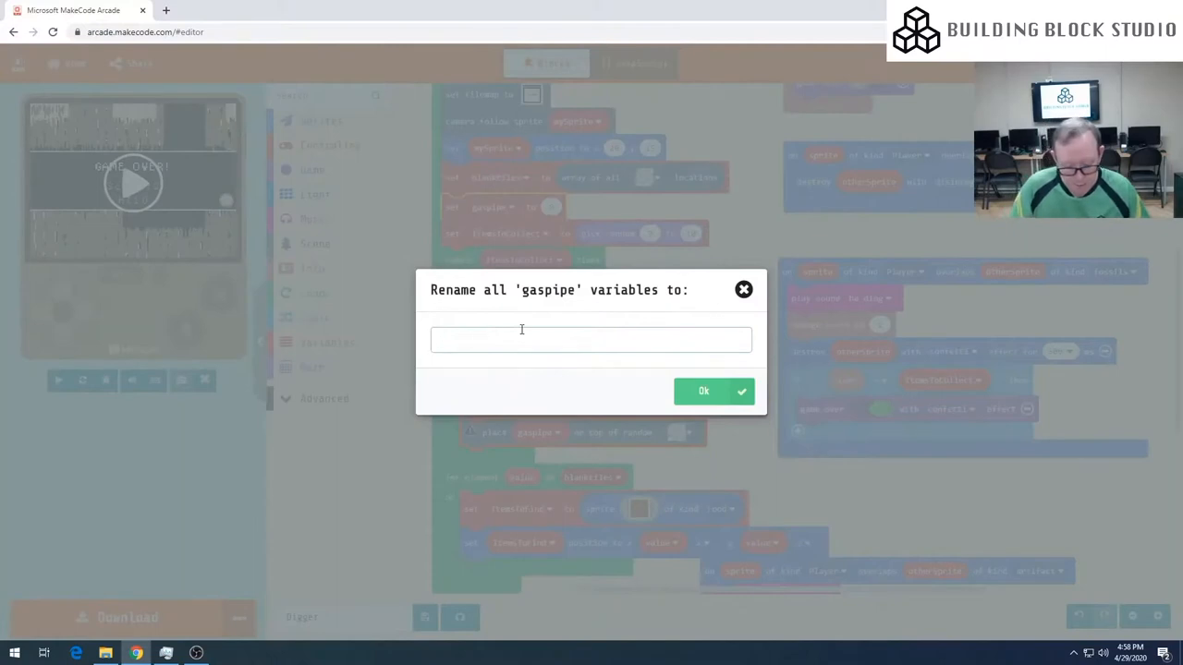
type("walls")
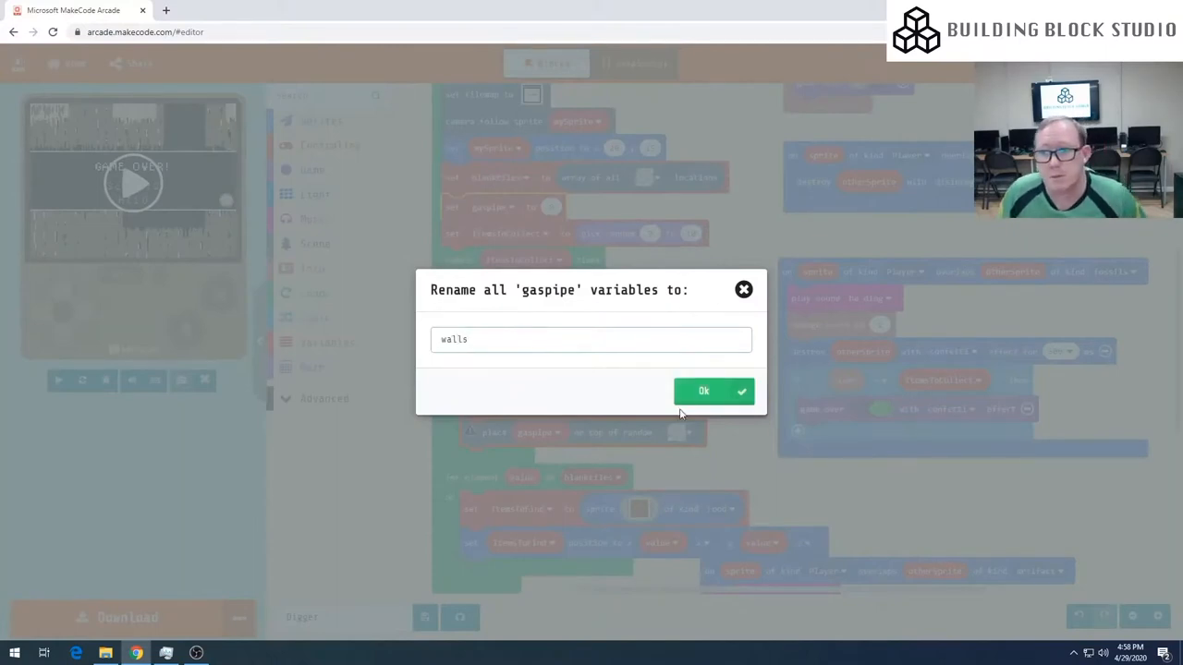
left_click(703, 391)
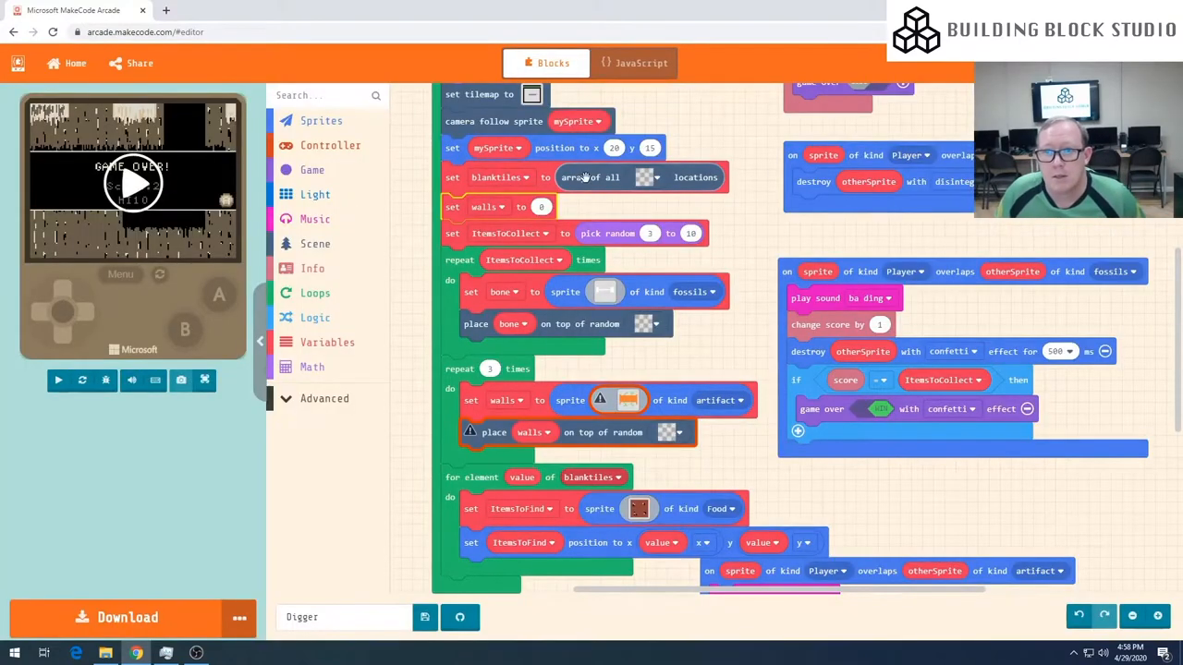
Step: Set walls to the array of all wall-tile locations
left_click(314, 243)
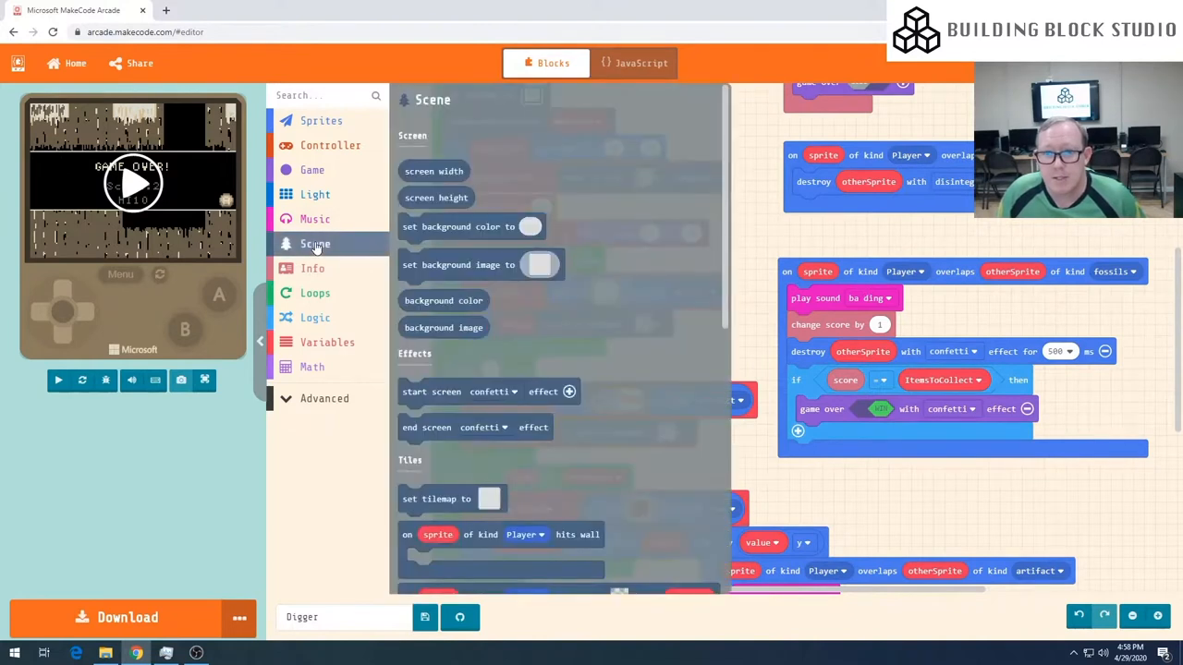
scroll("down", 3)
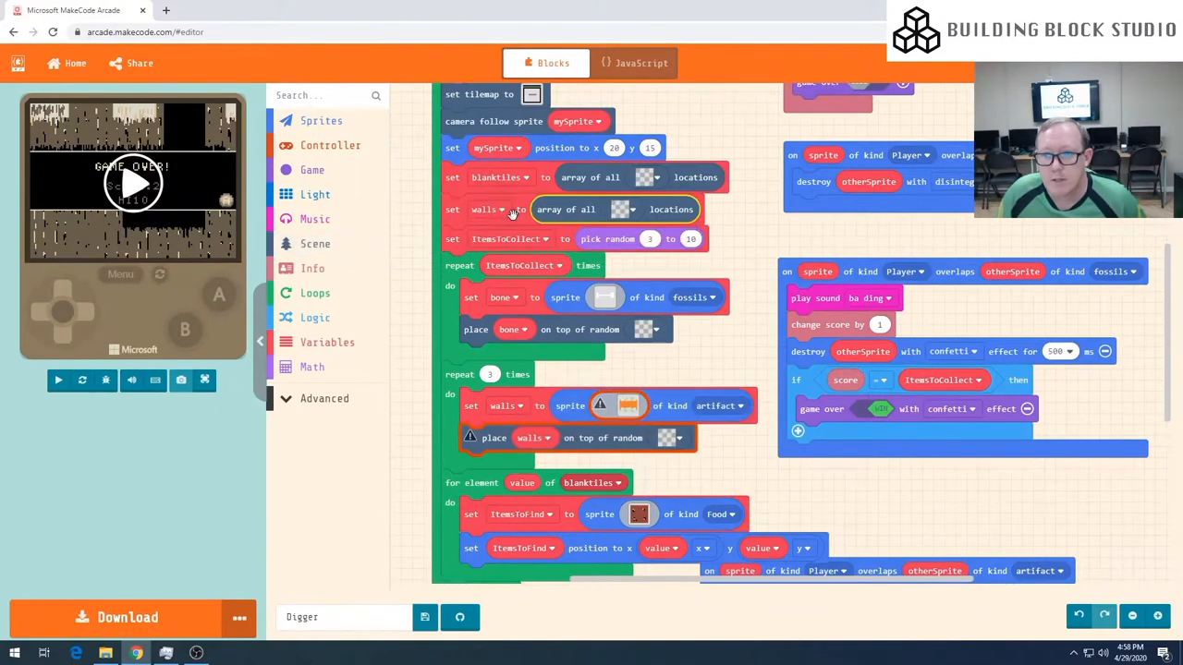
mouse_move(578, 208)
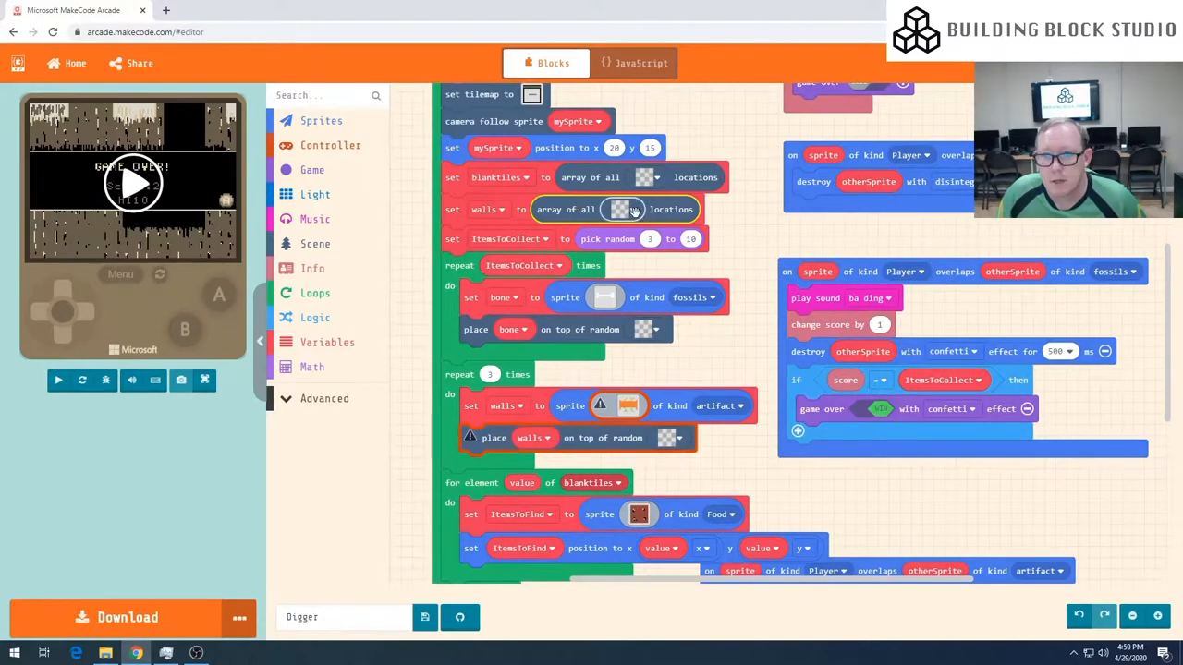
left_click(645, 209)
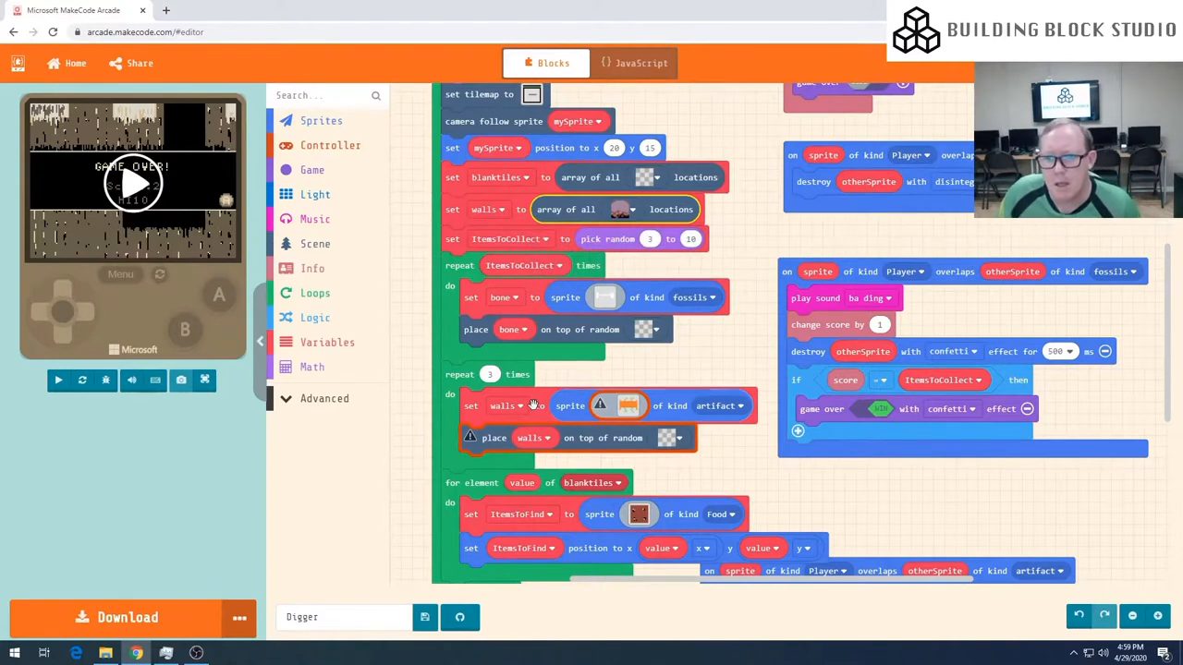
Step: Create a new gaspipe variable for the artifact sprite and place it instead of walls
left_click(504, 406)
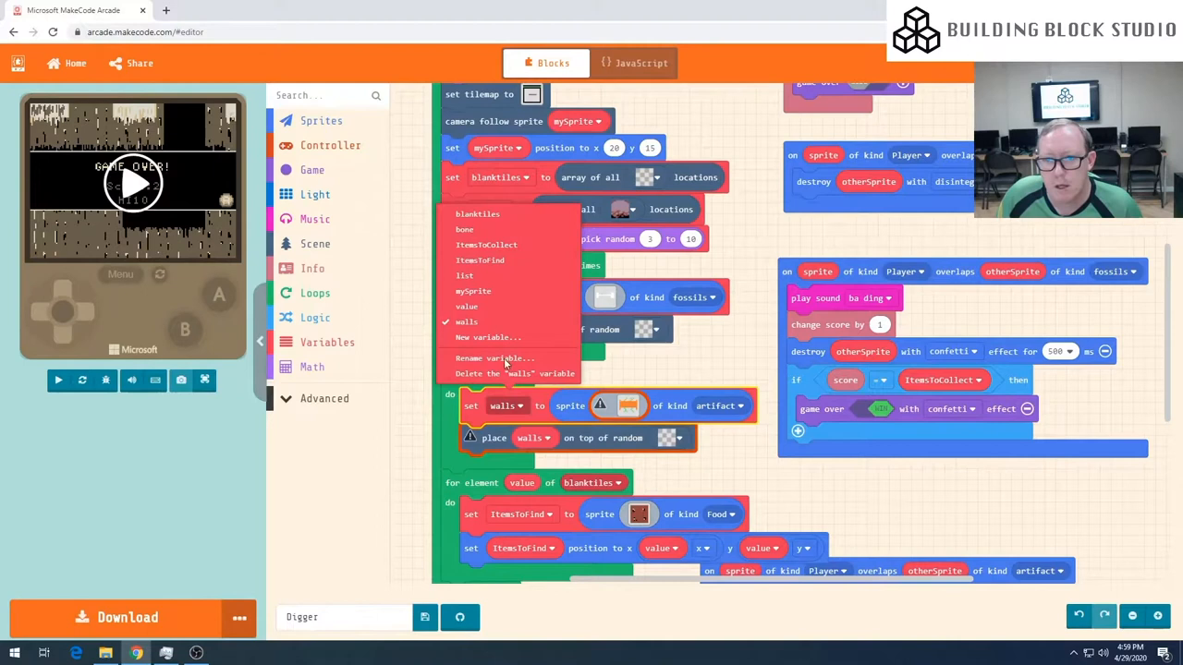
mouse_move(493, 337)
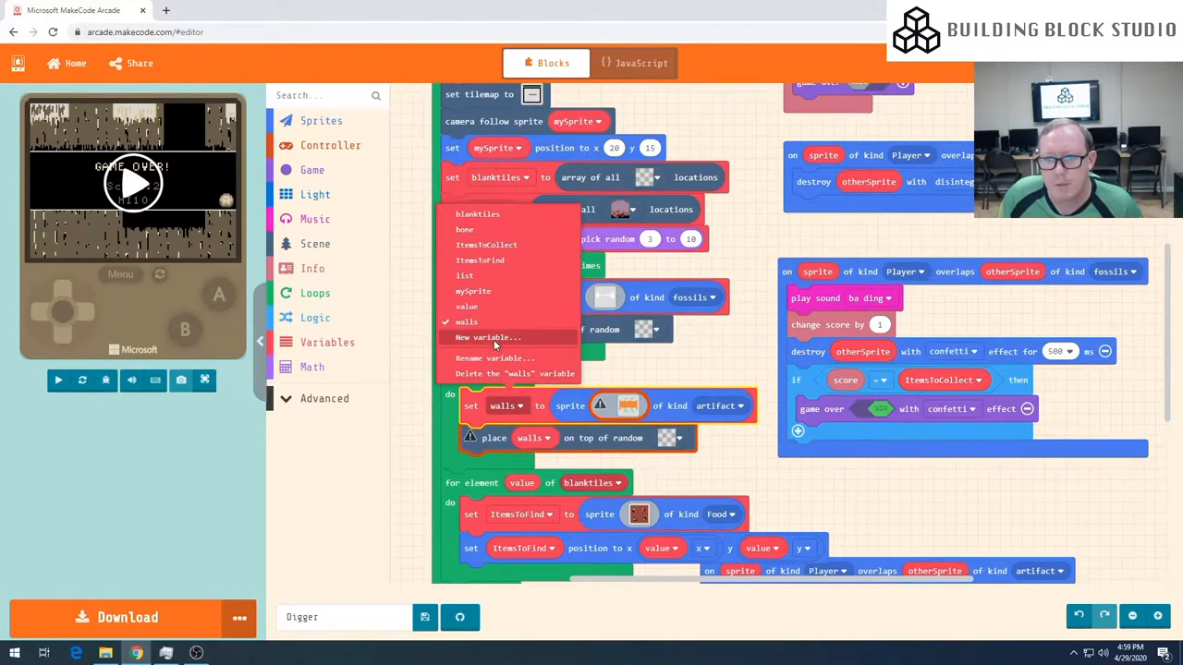
left_click(487, 337)
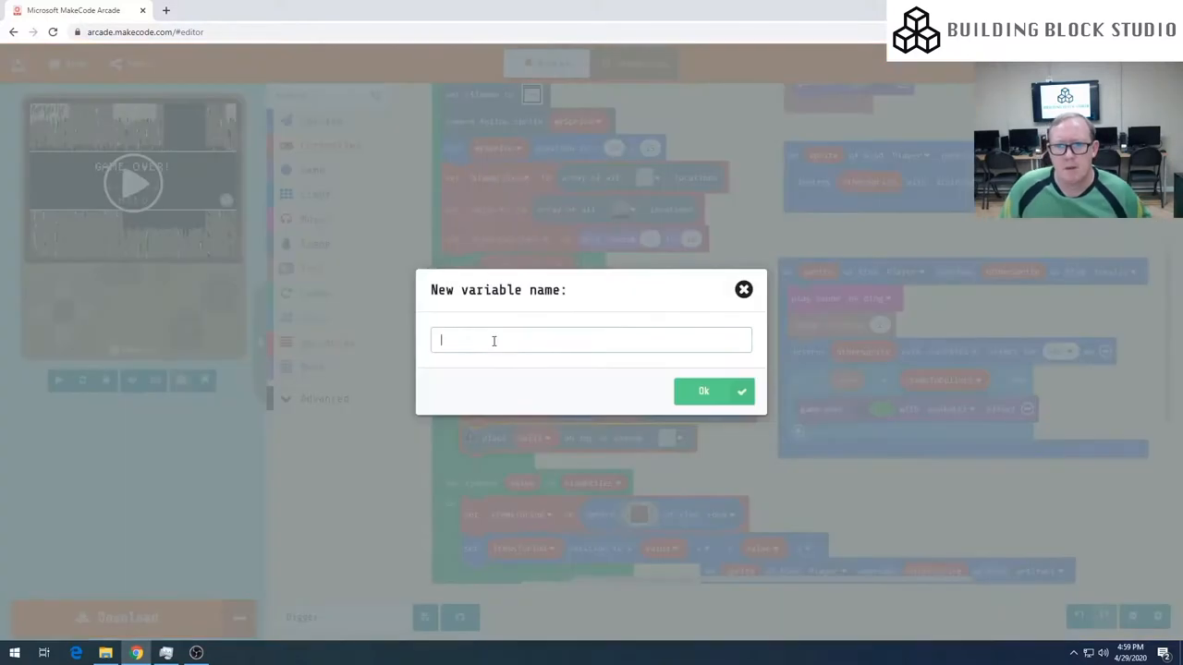
type("gaslif")
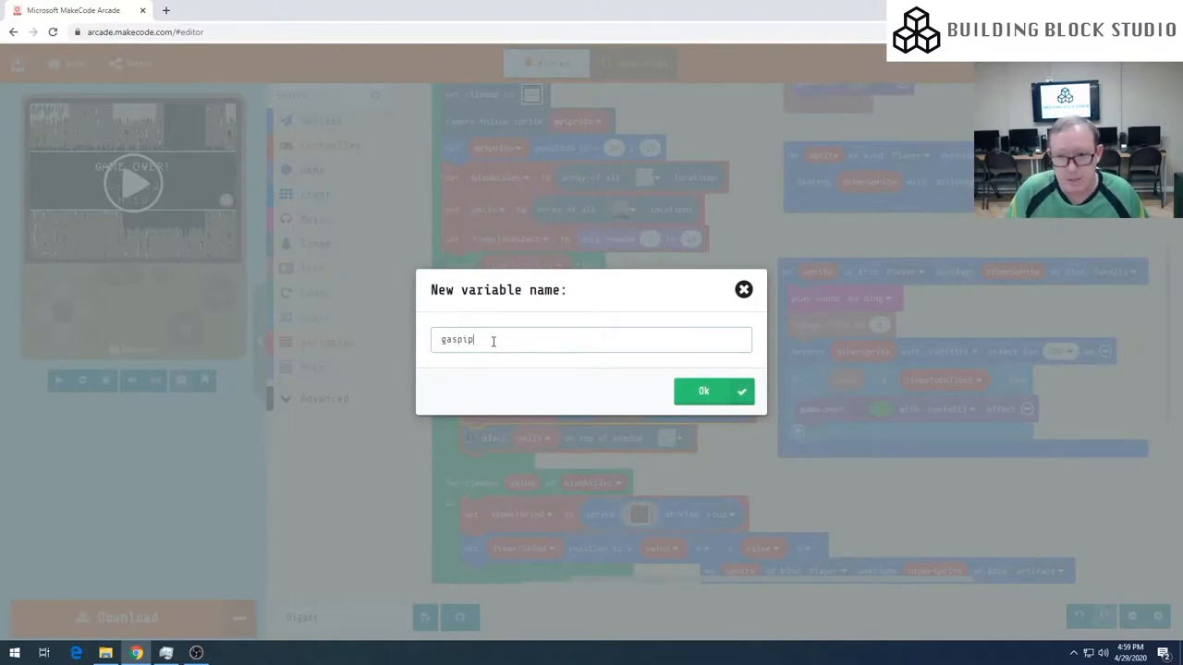
left_click(703, 391)
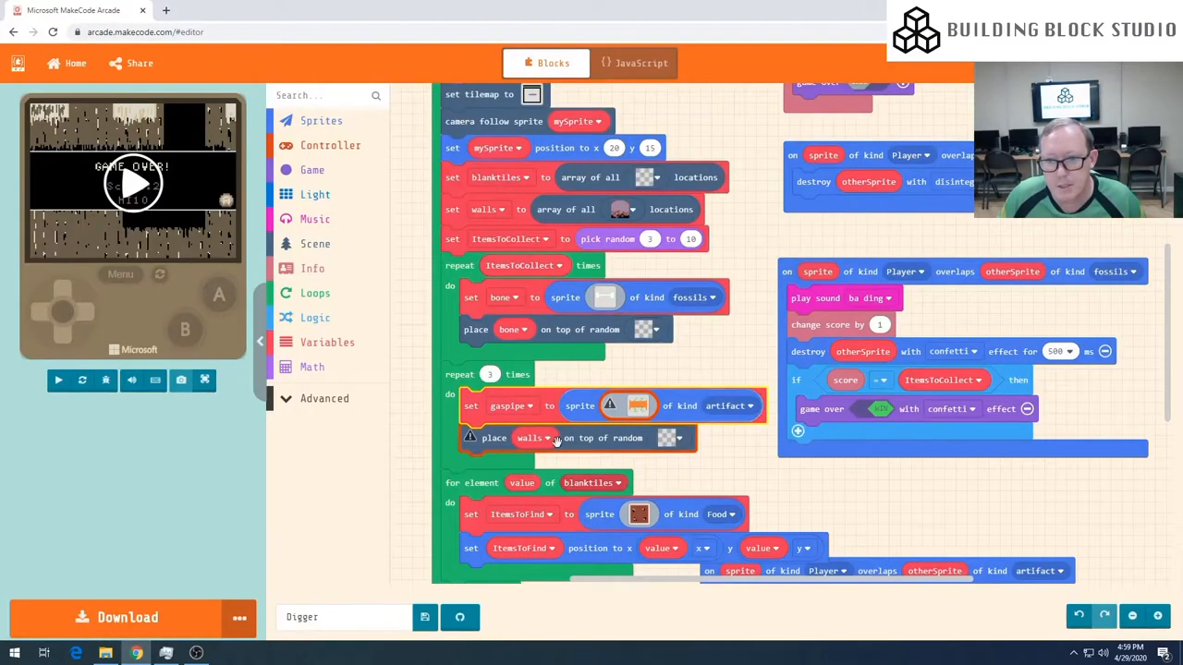
left_click(532, 438)
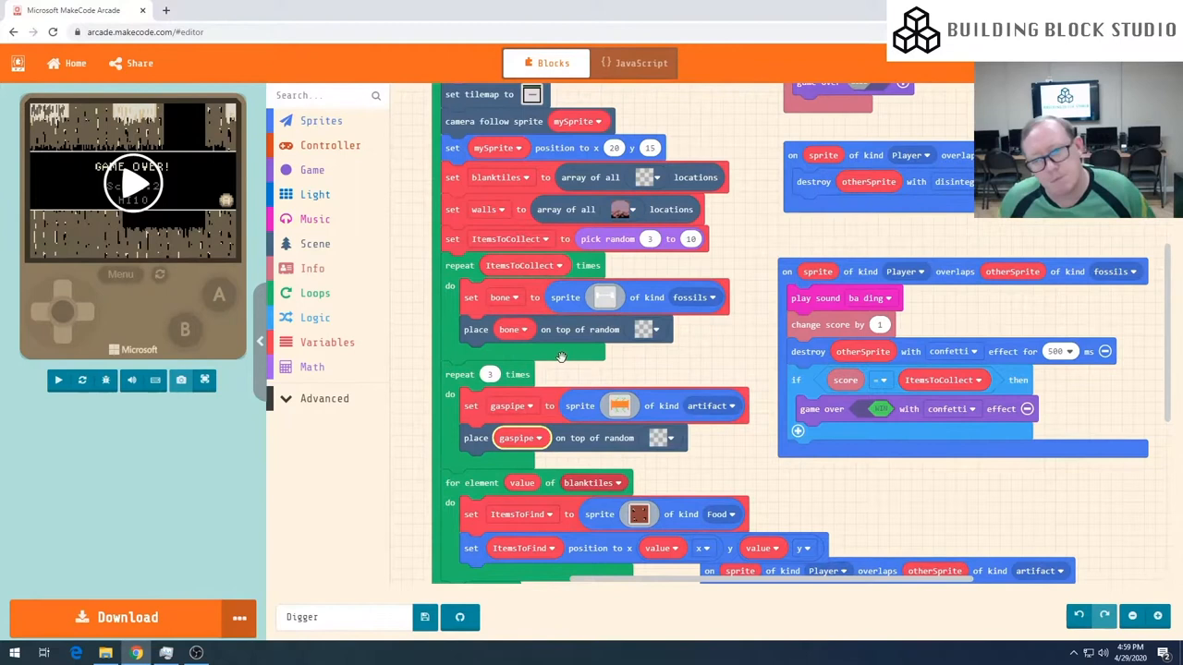
mouse_move(548, 375)
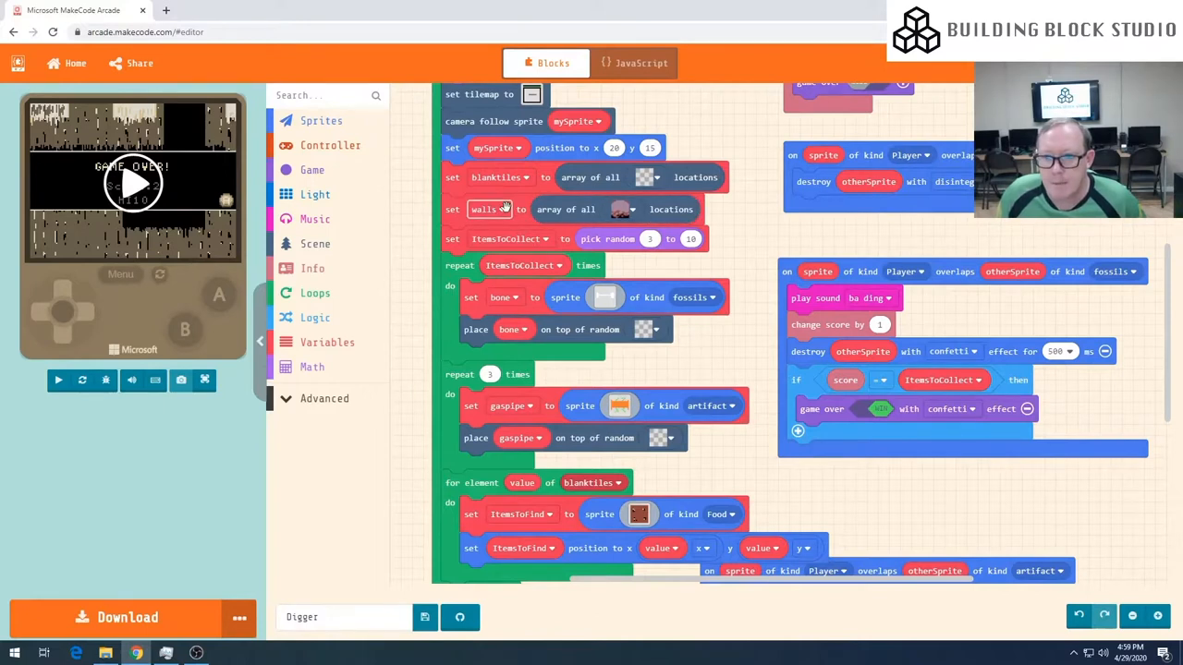
mouse_move(570, 324)
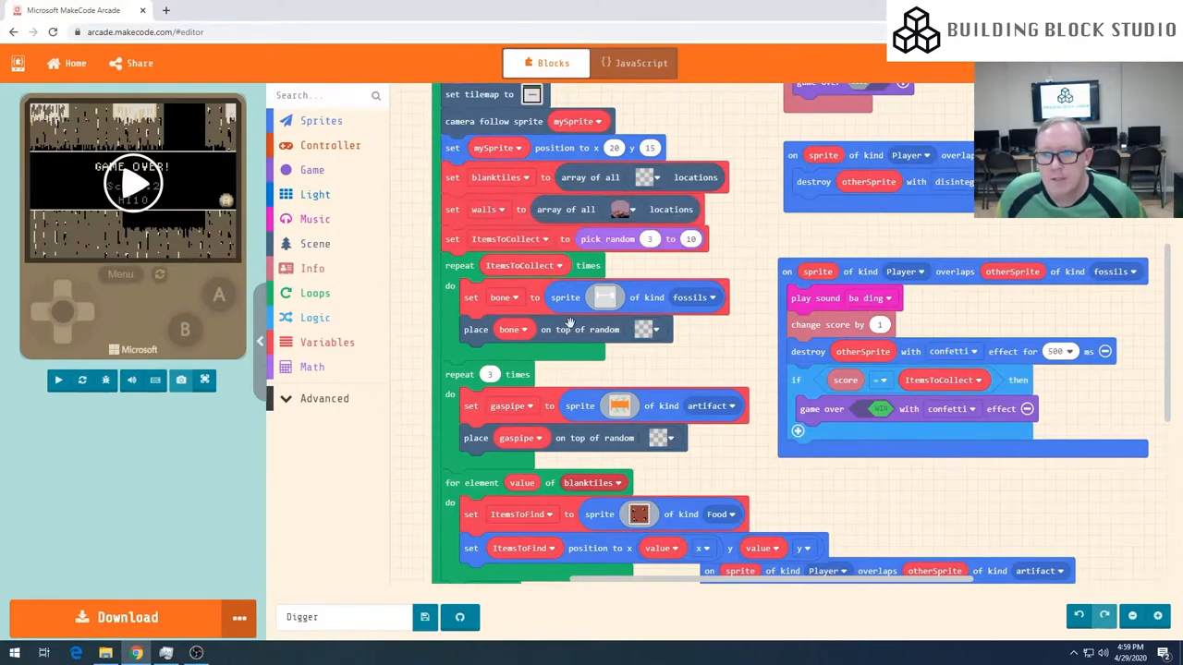
scroll("down", 3)
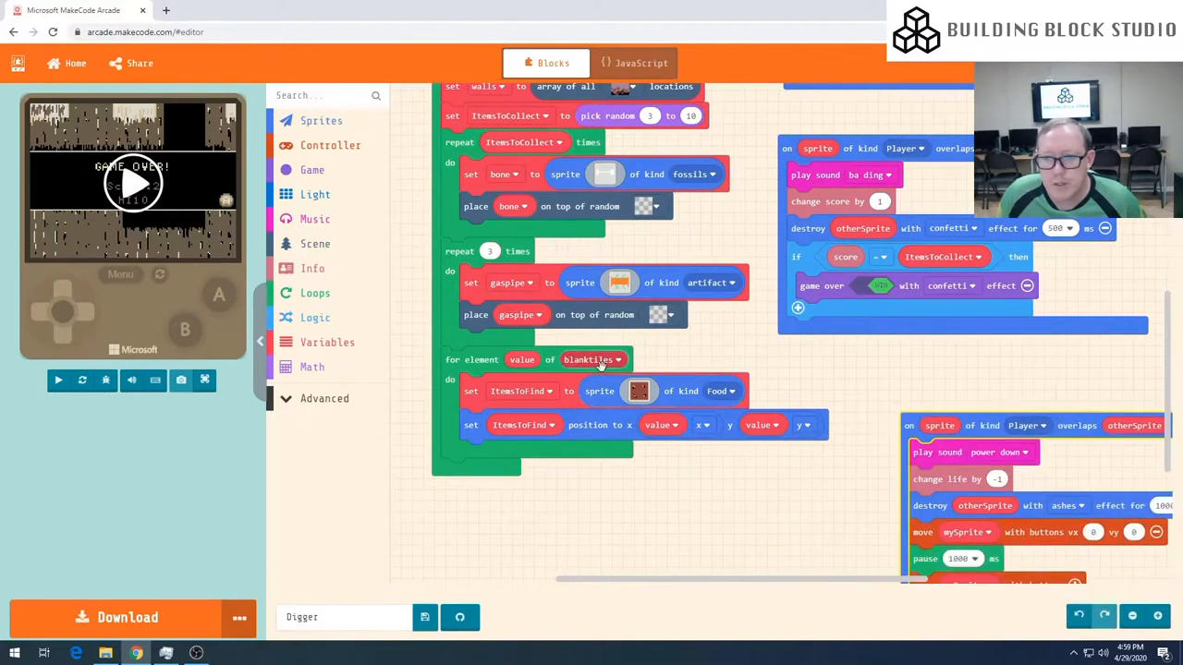
mouse_move(485, 358)
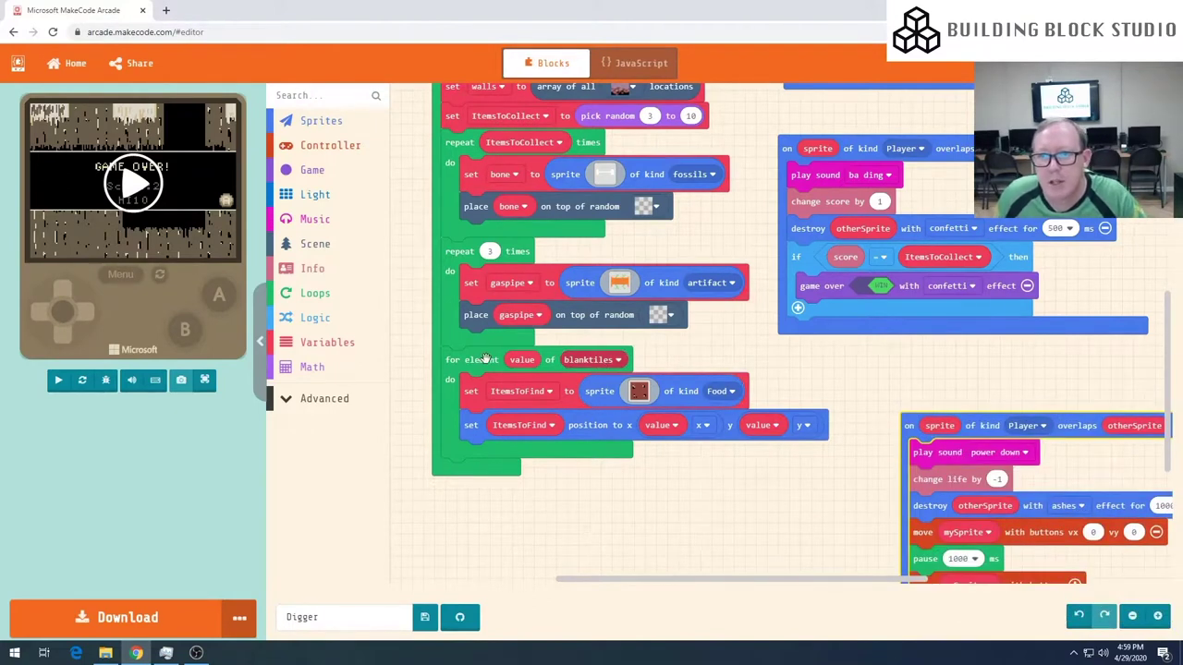
scroll("down", 3)
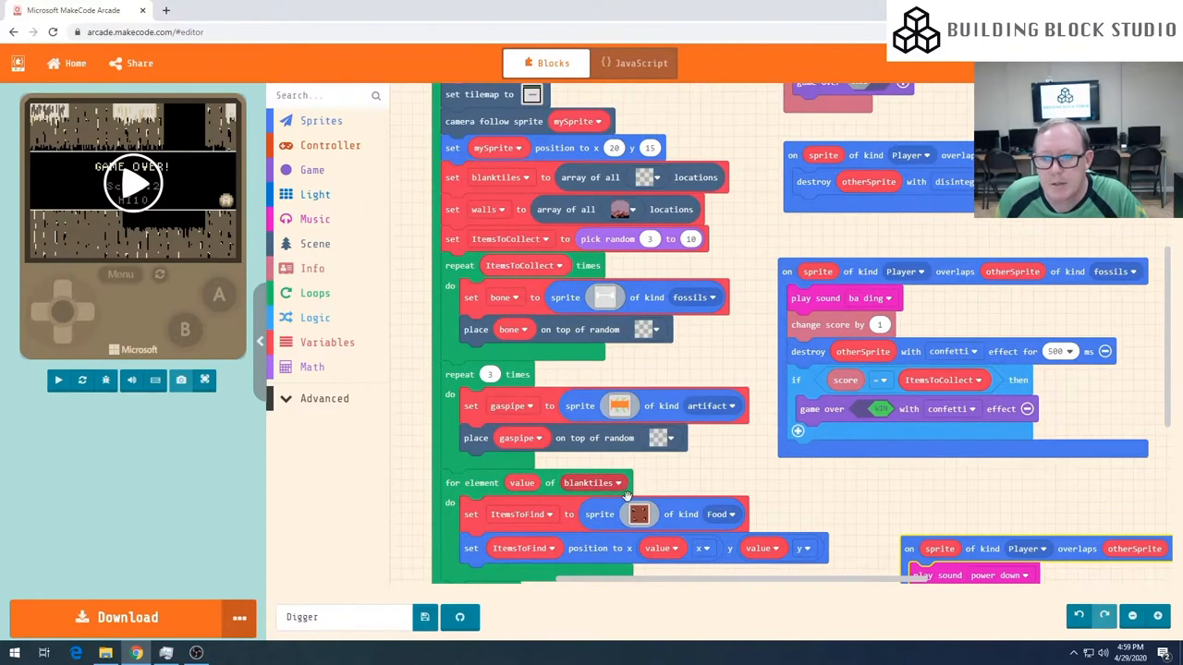
scroll("down", 3)
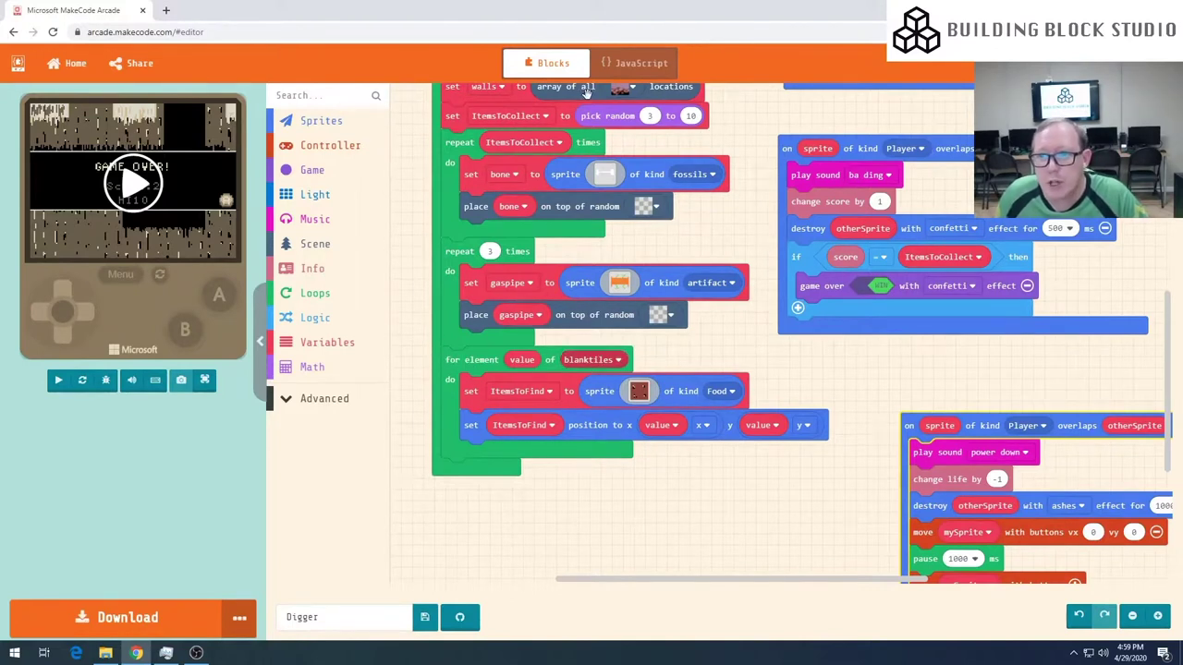
scroll("down", 3)
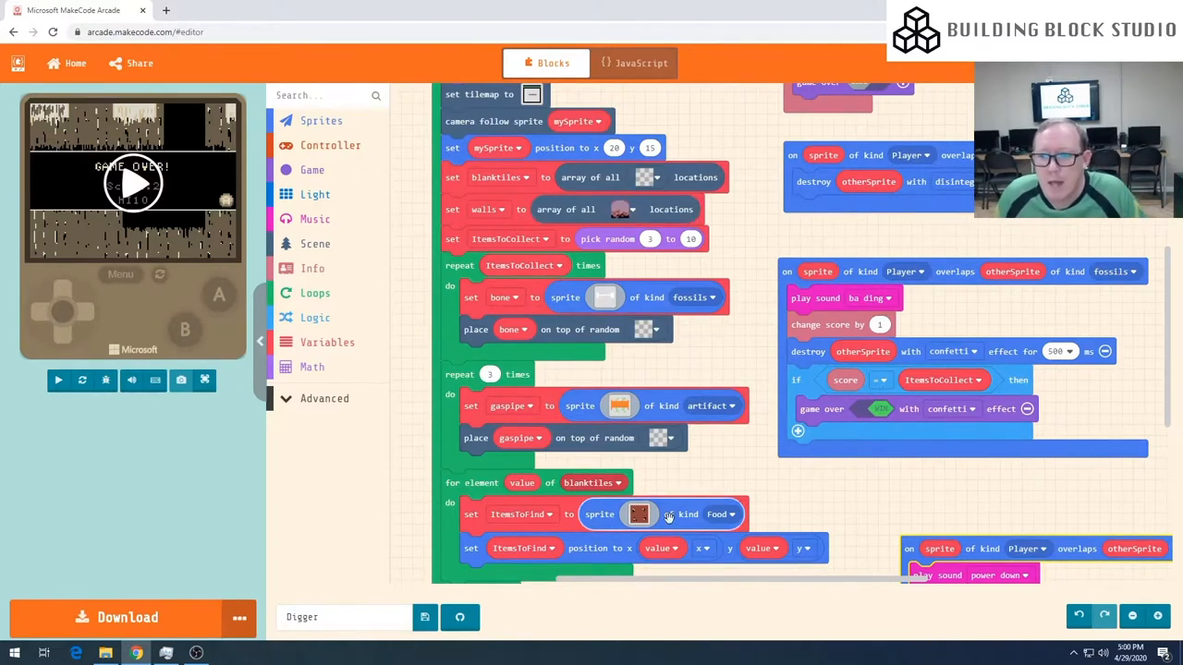
mouse_move(717, 514)
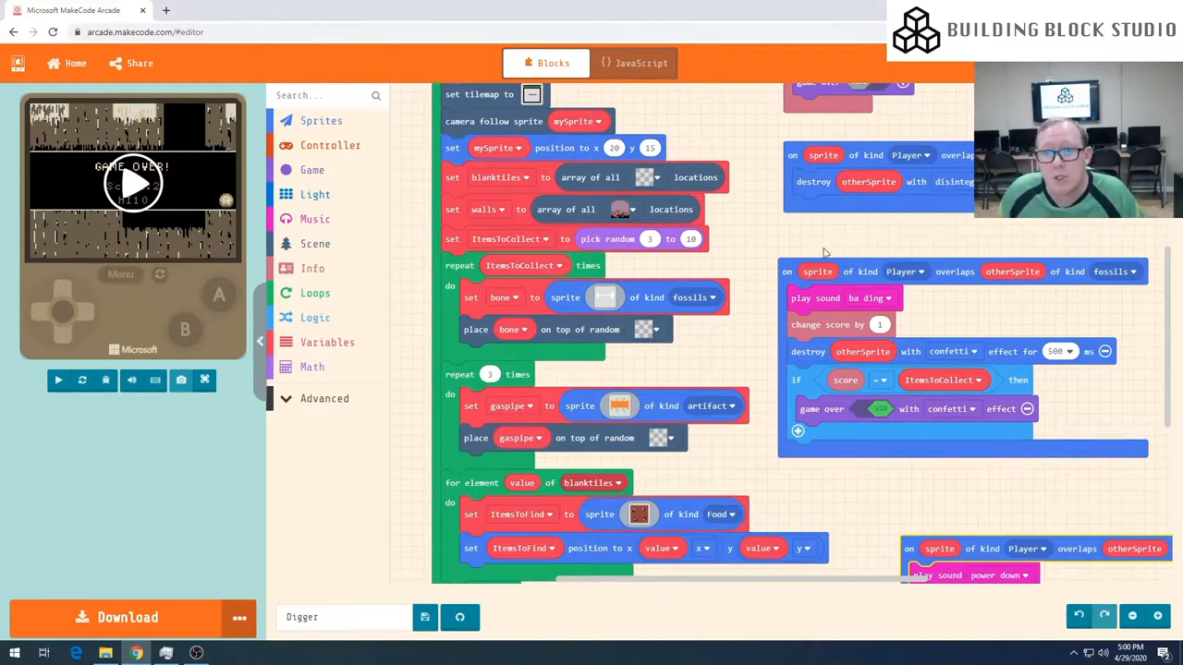
scroll("down", 3)
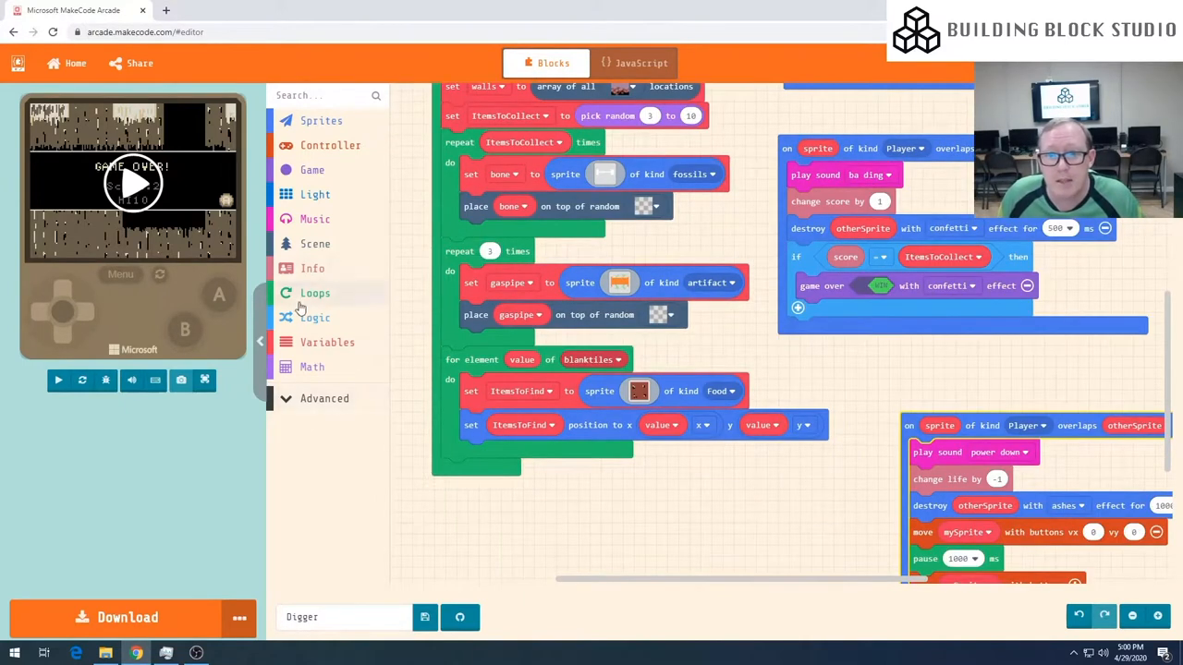
Step: Loop over the walls list, setting a new hardwall variable to a Food-kind sprite
left_click(315, 293)
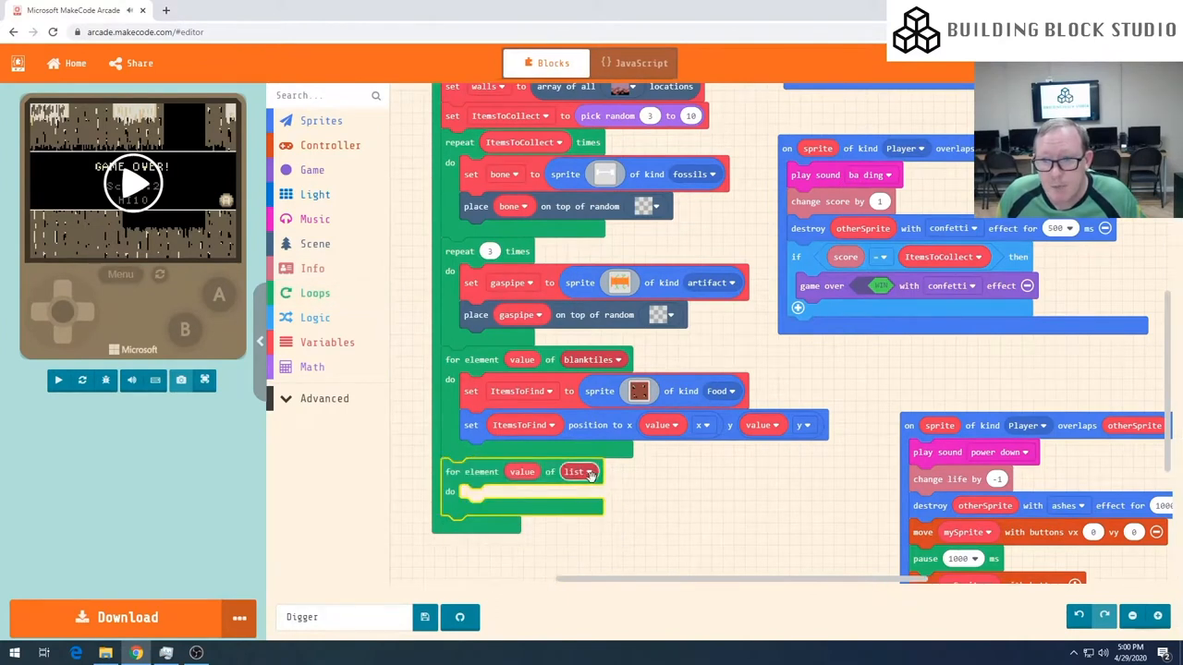
left_click(578, 472)
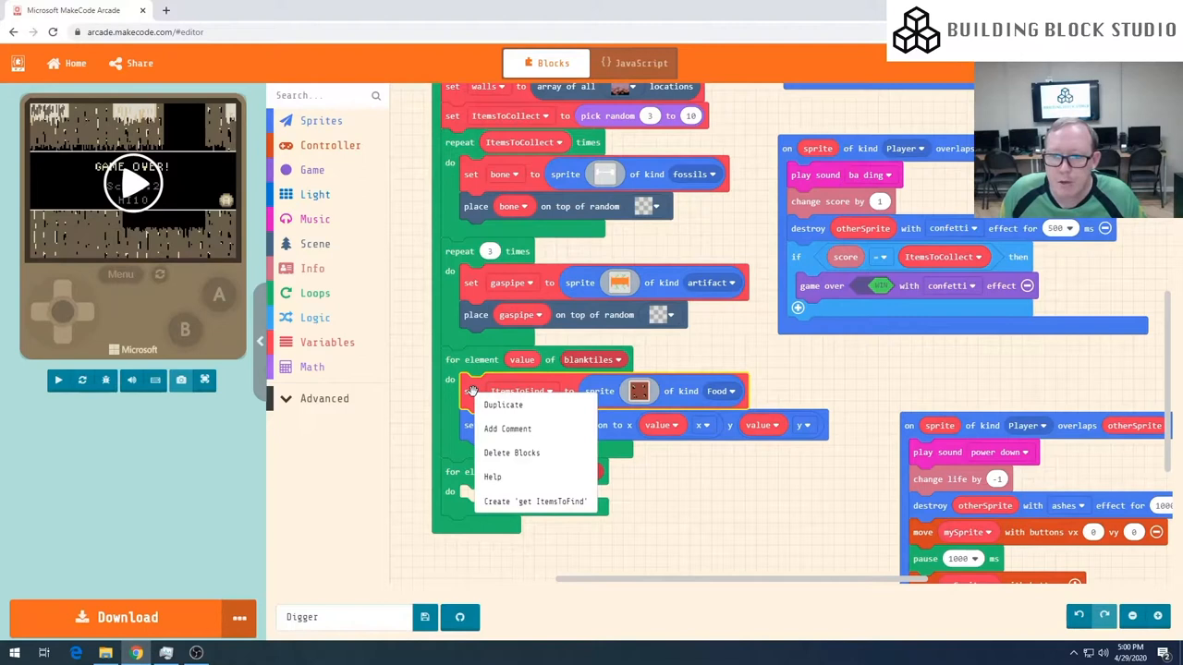
mouse_move(503, 405)
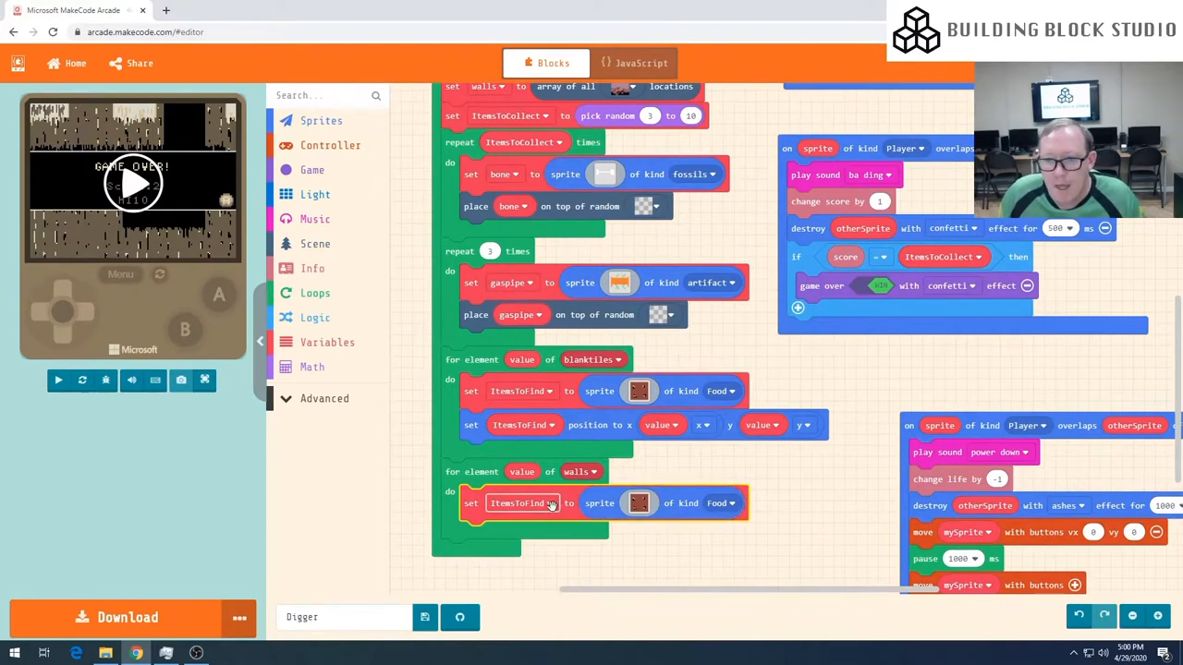
left_click(524, 502)
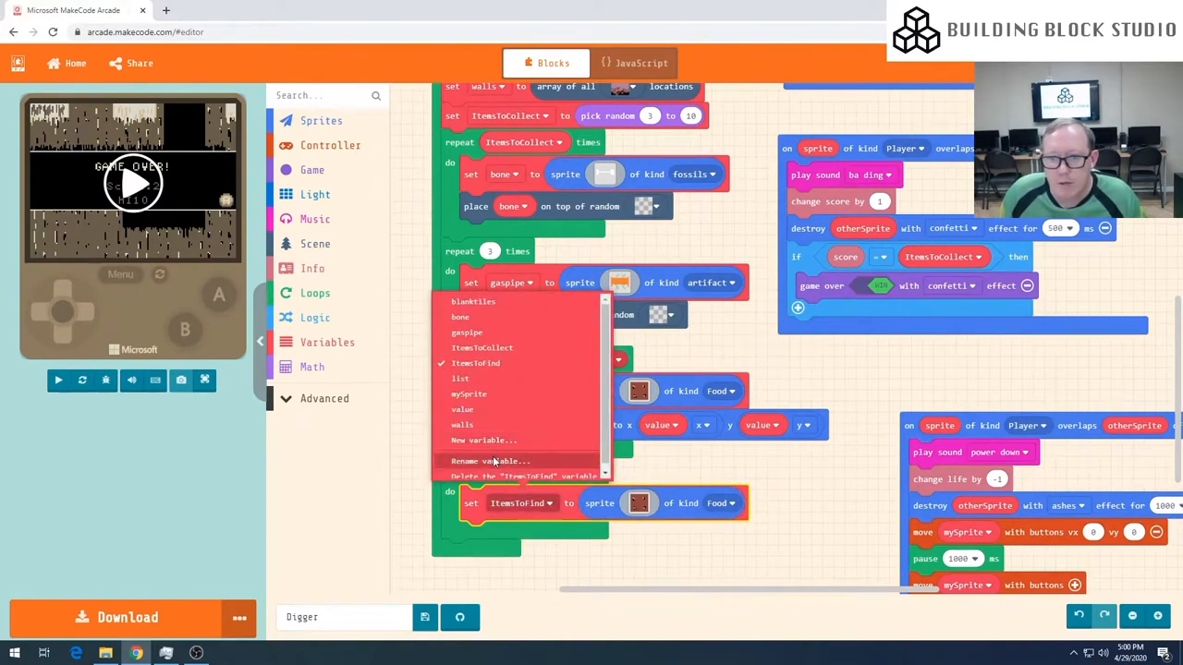
left_click(485, 461)
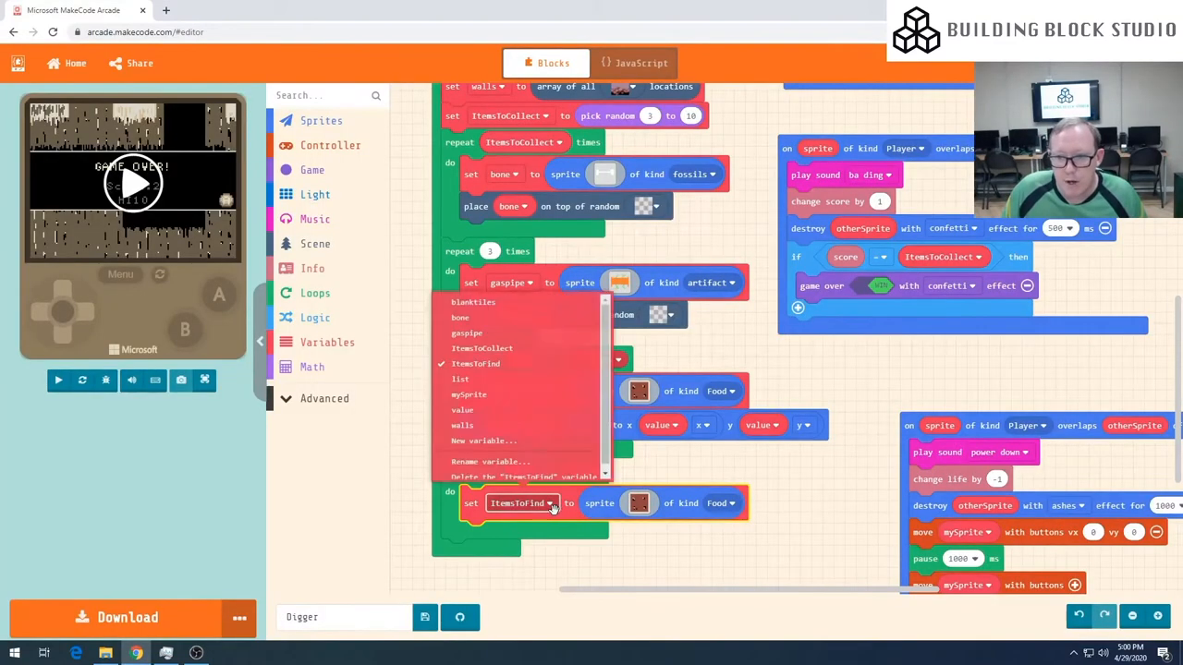
left_click(484, 440)
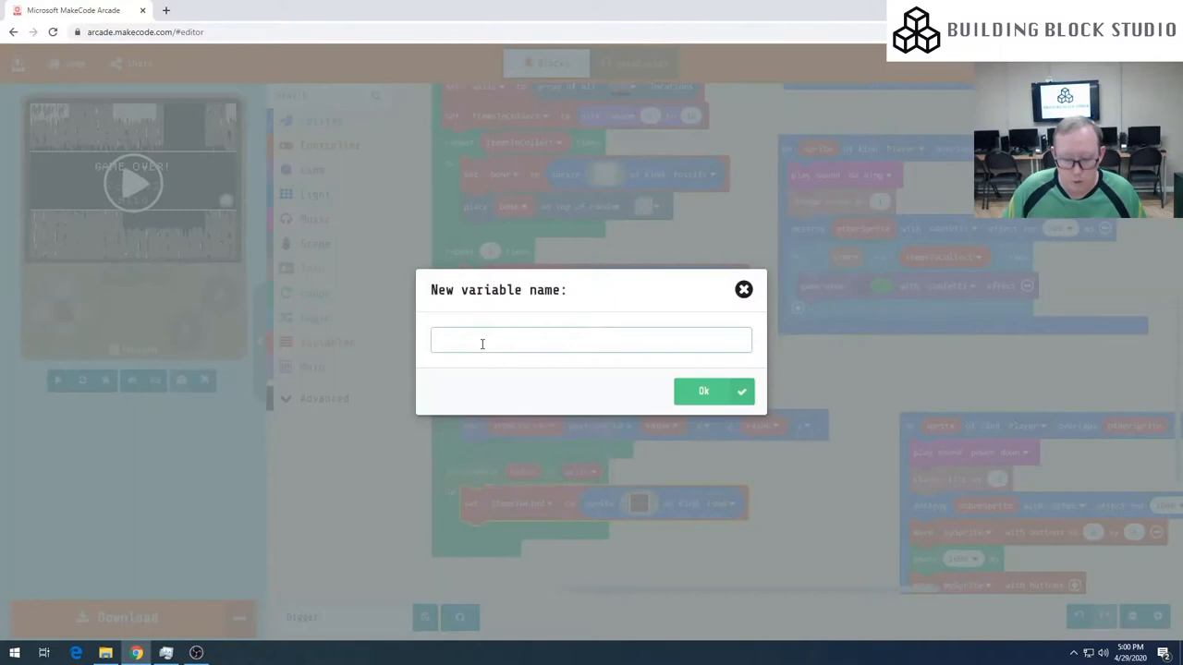
type("hardwall")
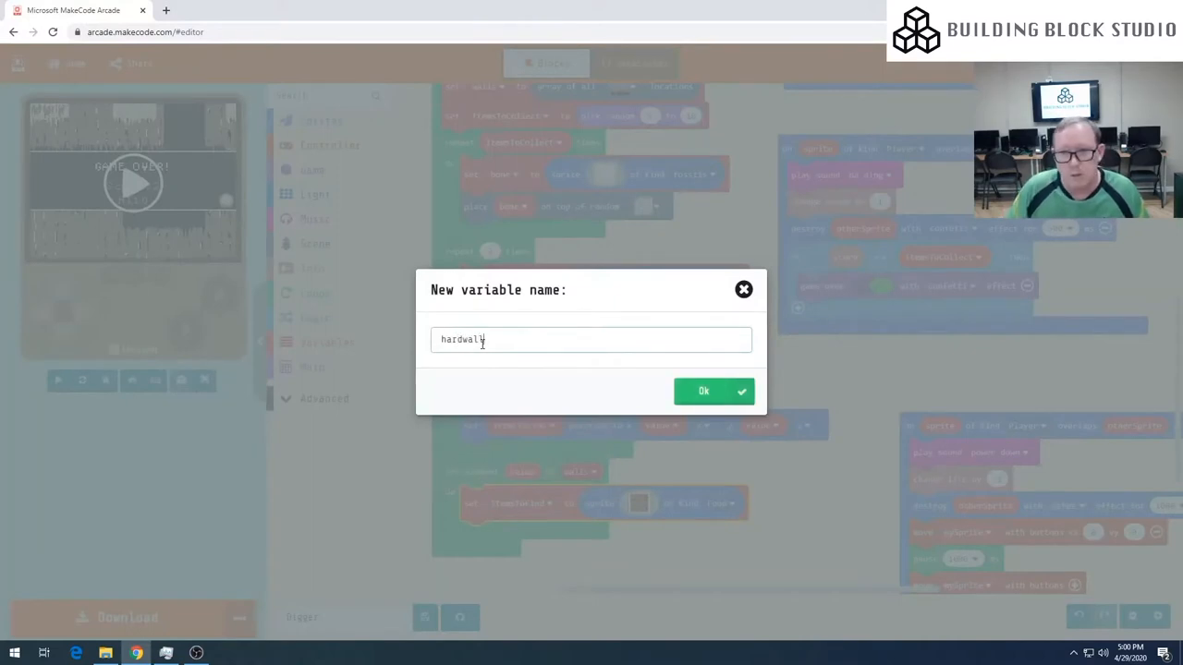
left_click(703, 391)
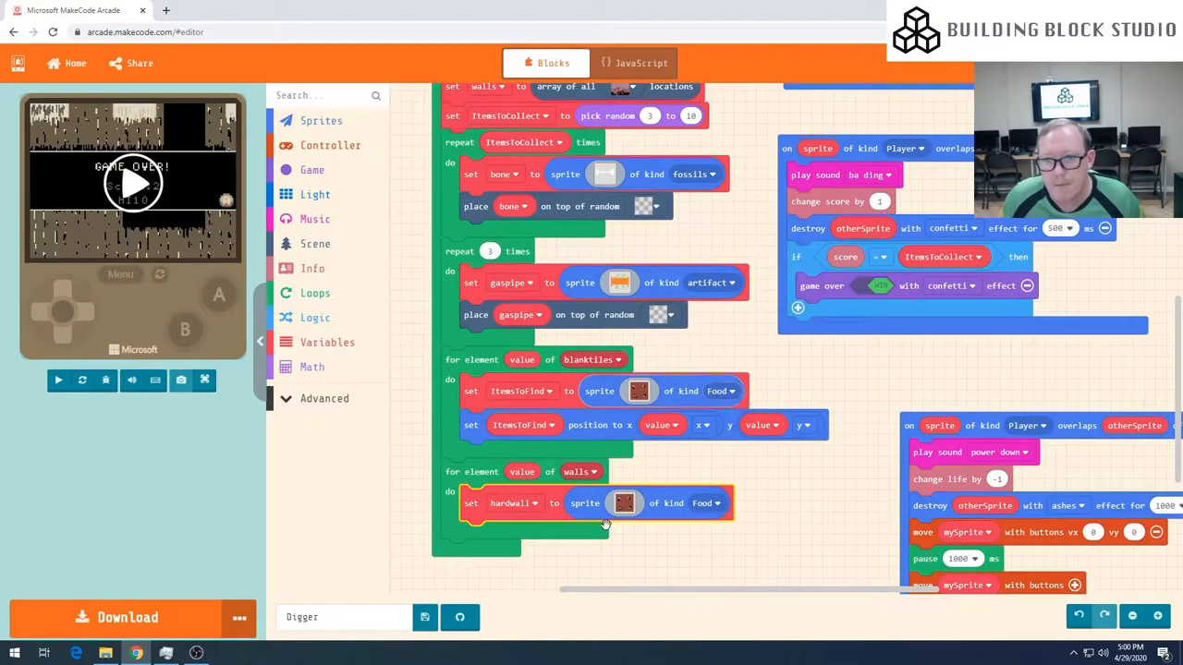
mouse_move(554, 503)
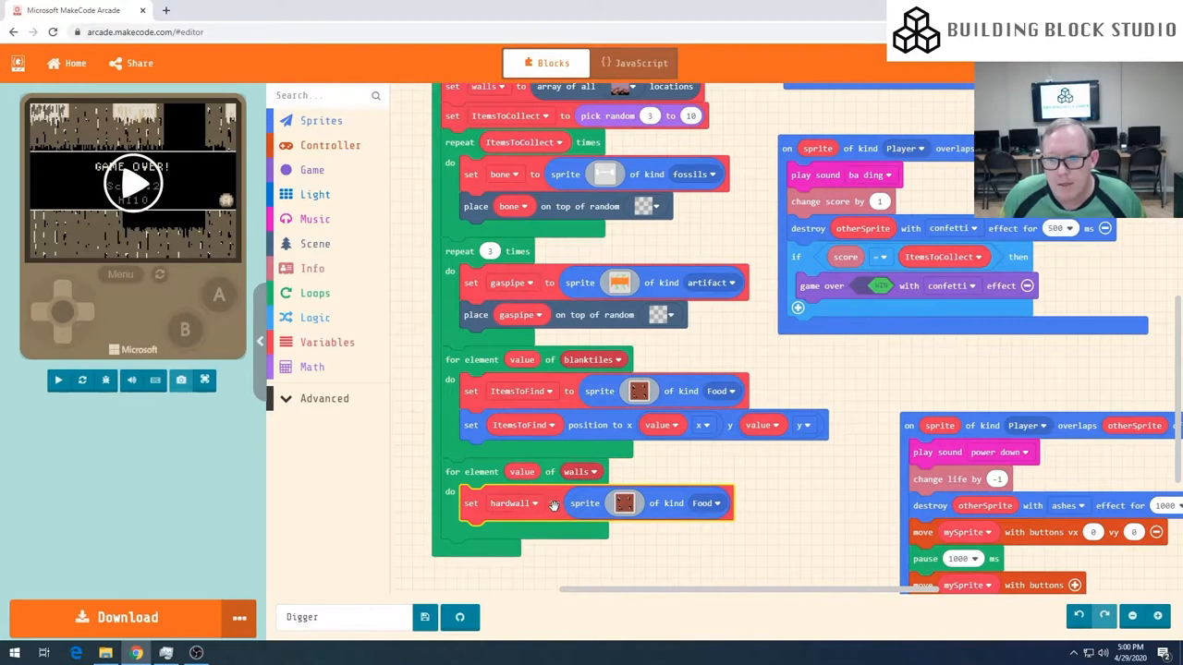
Step: Duplicate the set position block into the walls loop and point it at hardwall
right_click(521, 425)
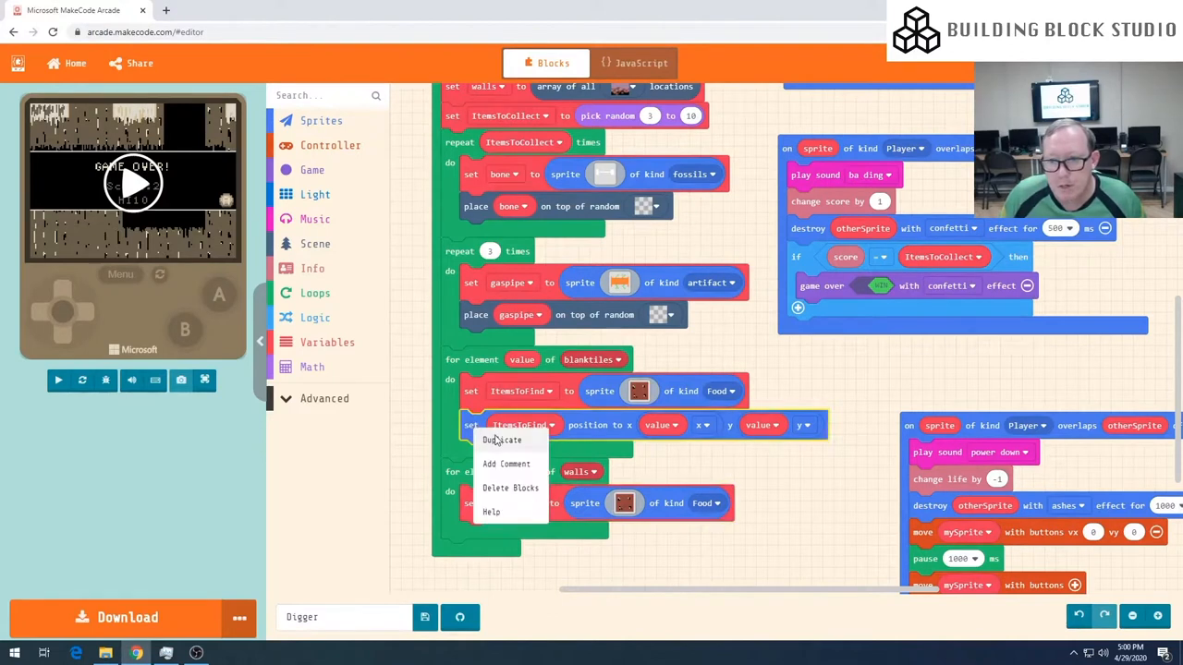
left_click(499, 439)
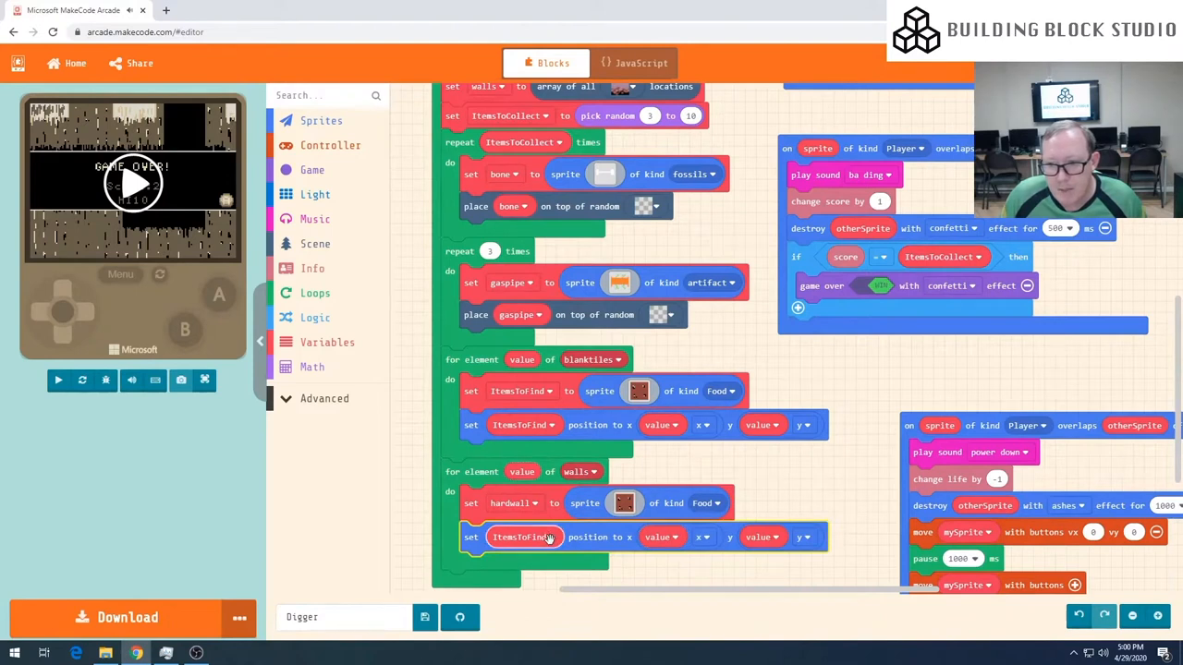
left_click(551, 537)
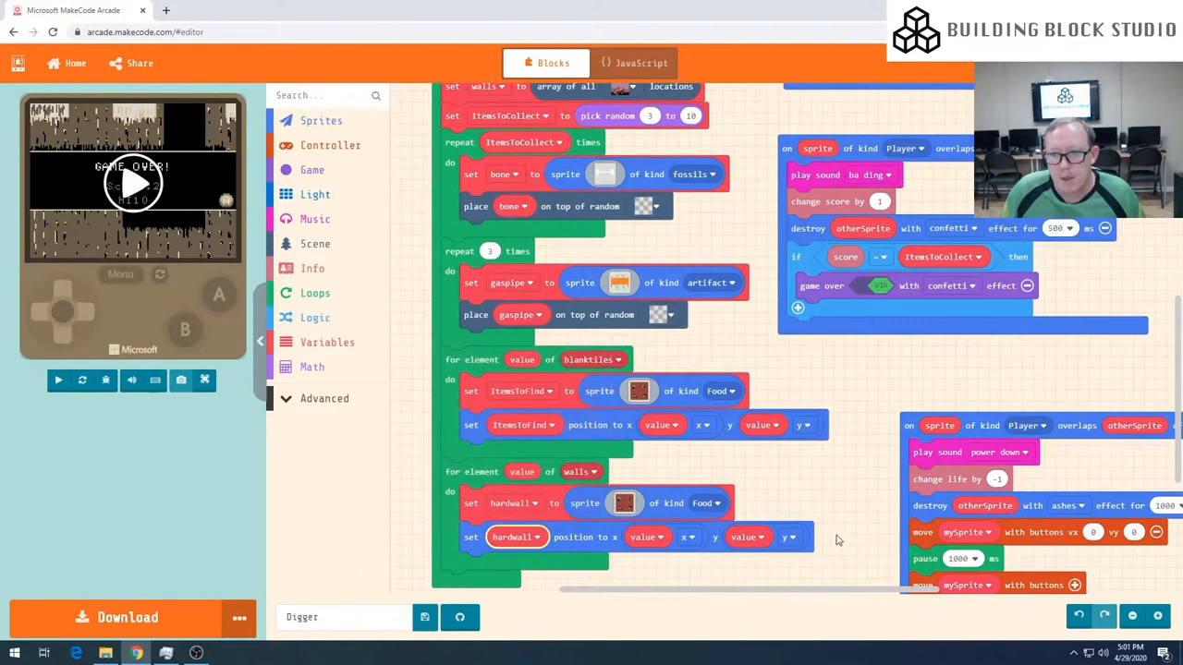
mouse_move(807, 506)
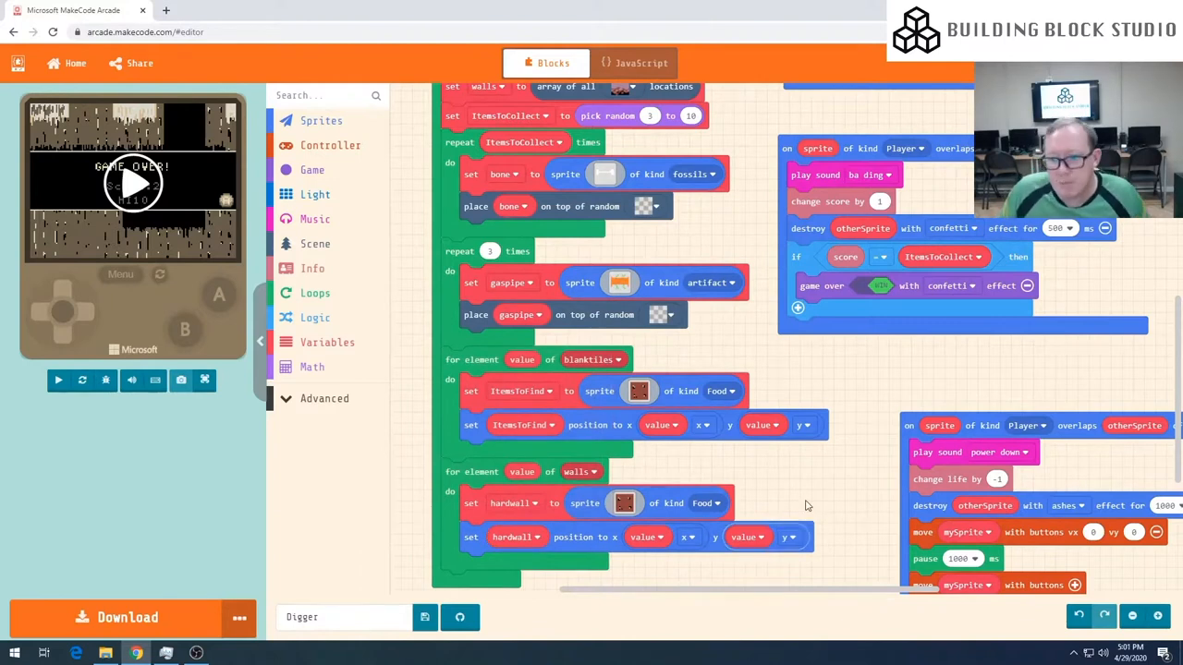
mouse_move(806, 494)
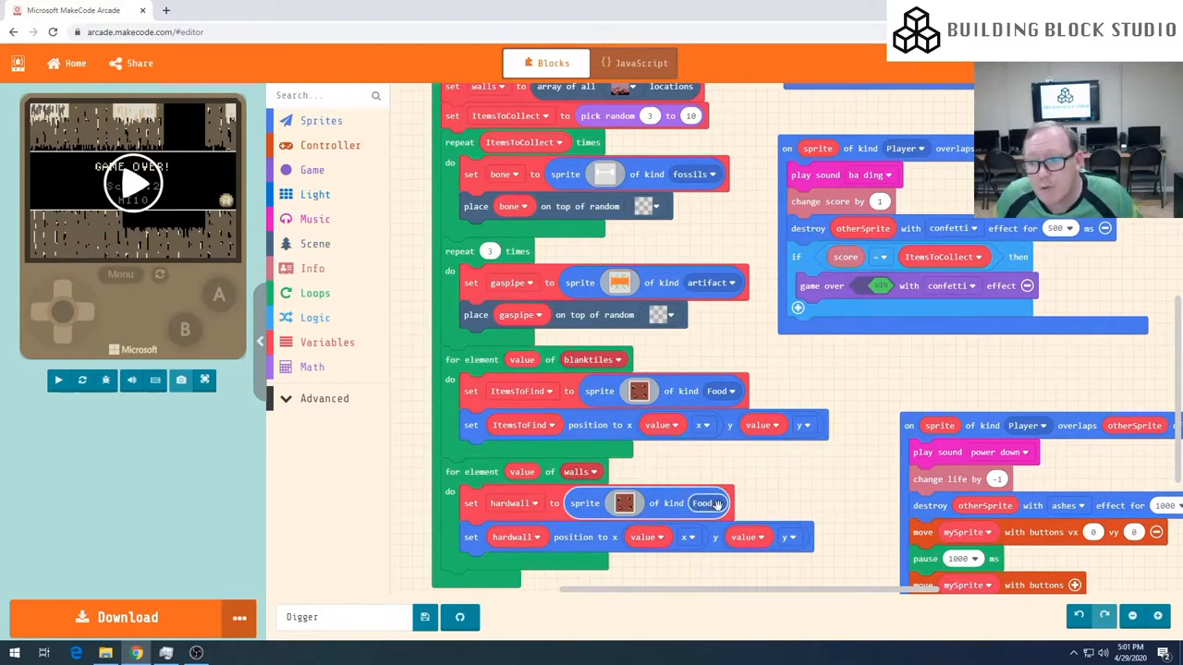
Step: Give hardwall a newly created sprite kind named wall
left_click(707, 503)
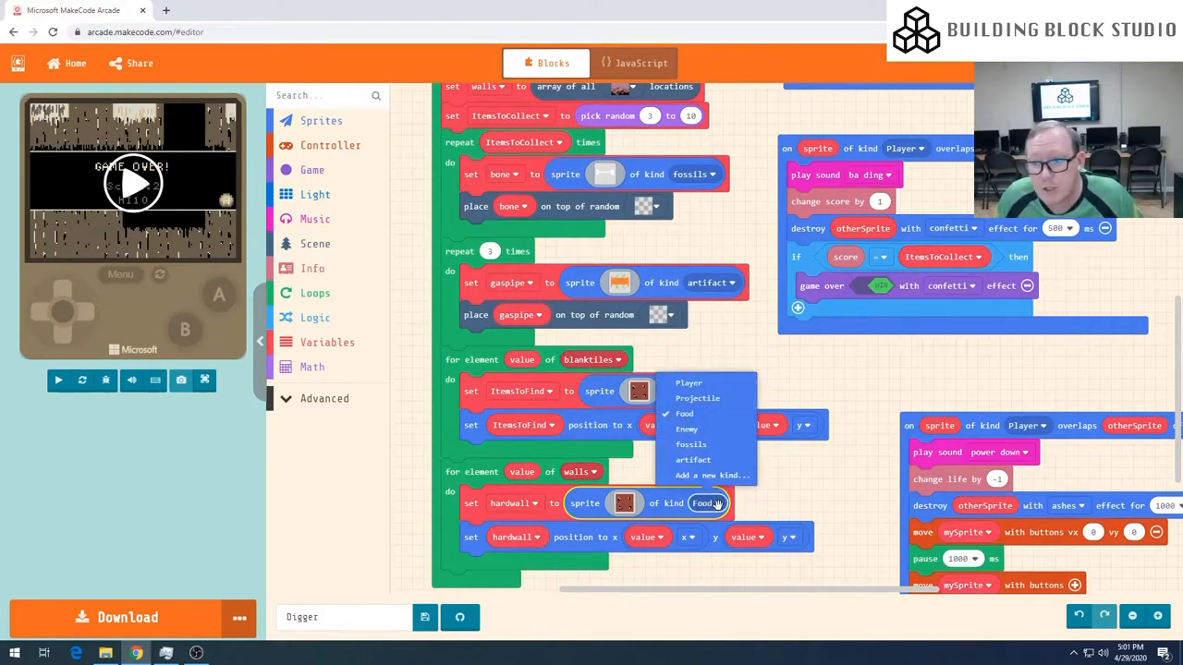
mouse_move(698, 398)
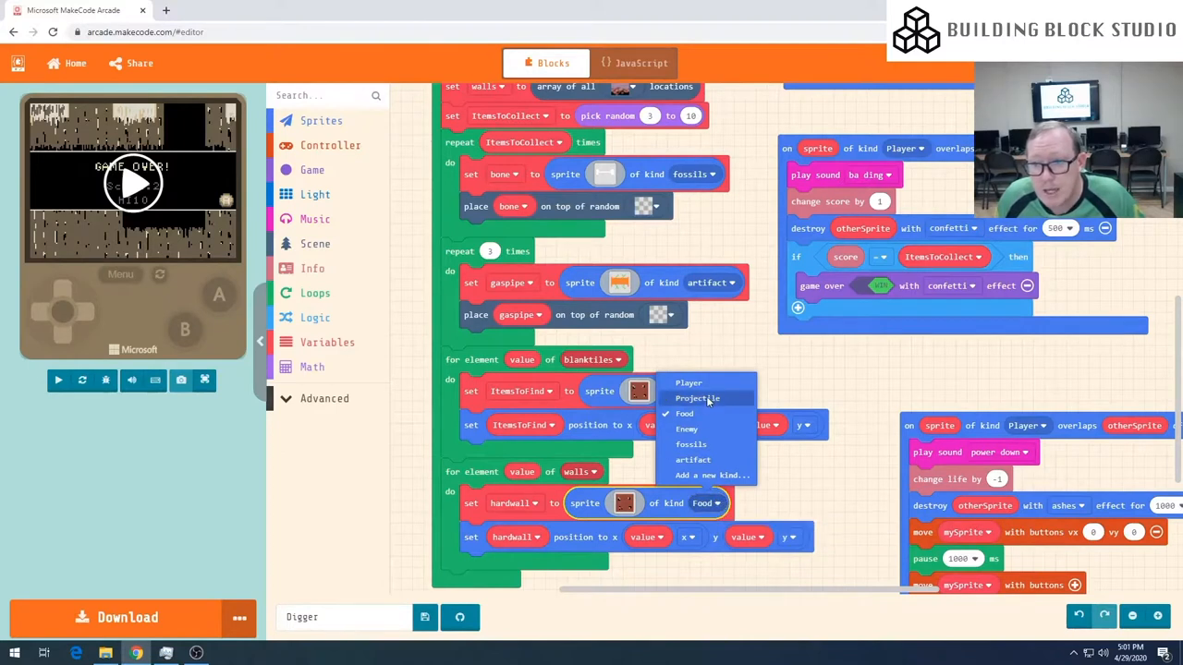
left_click(686, 429)
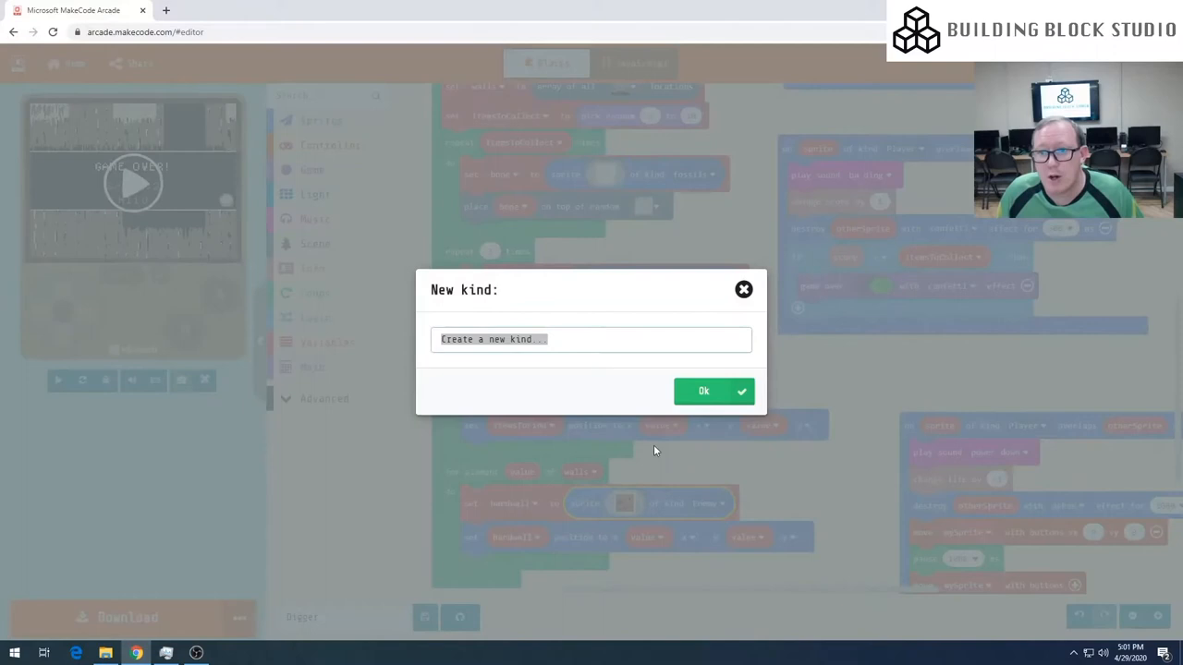
type("wall")
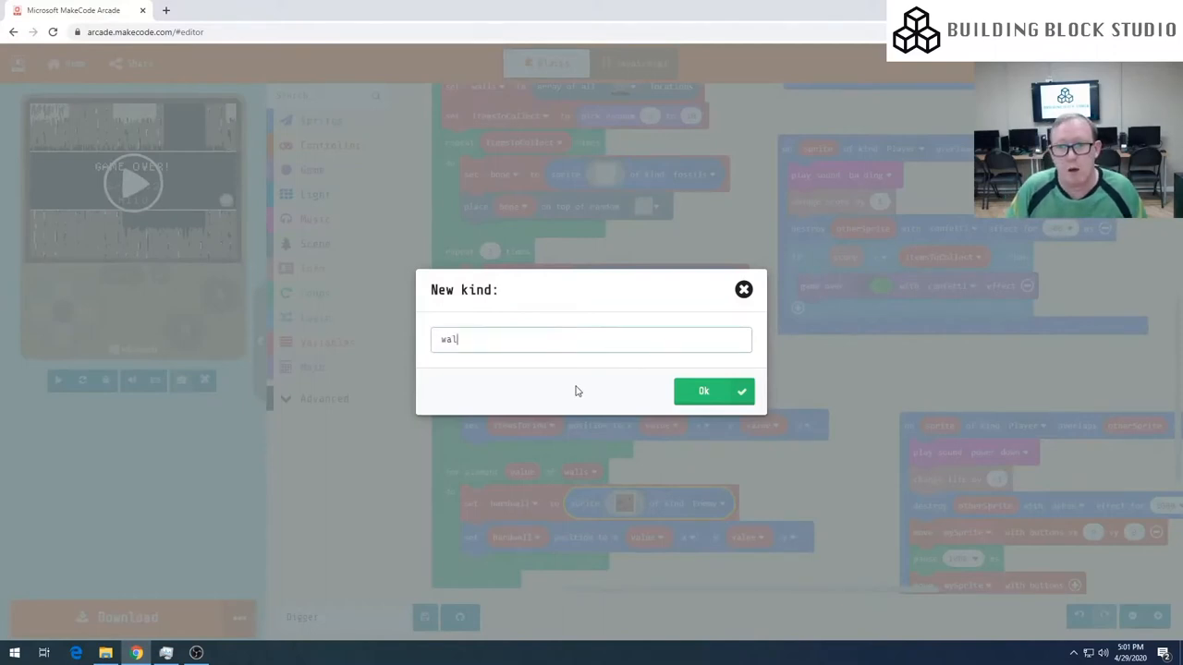
left_click(703, 391)
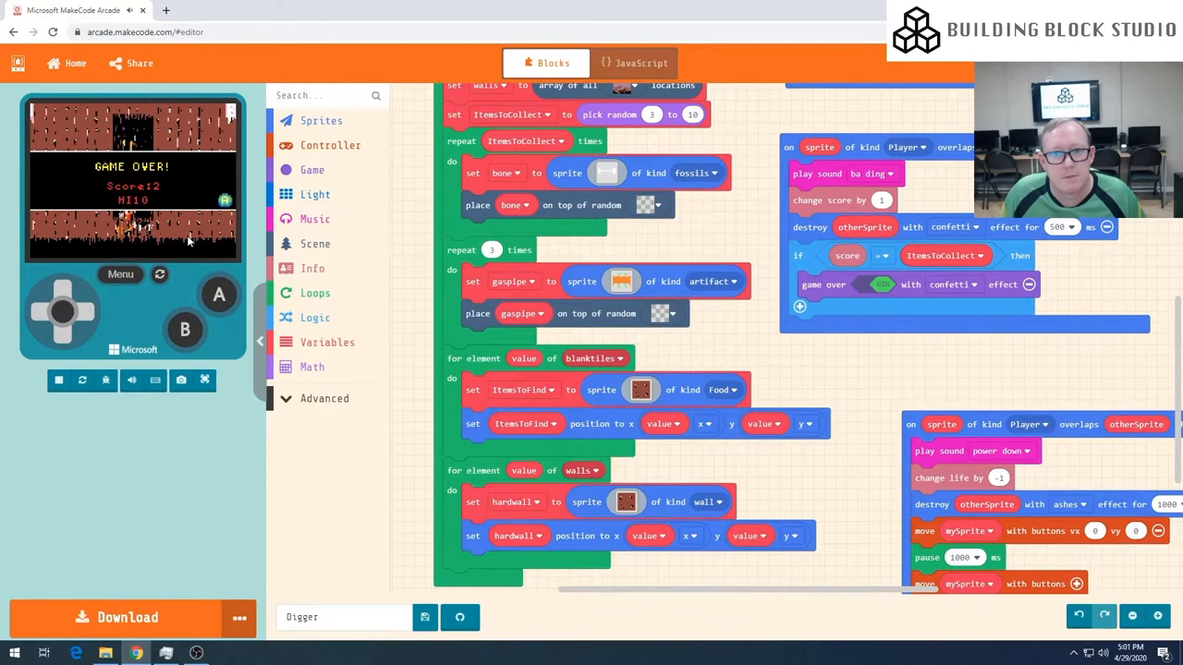
mouse_move(213, 291)
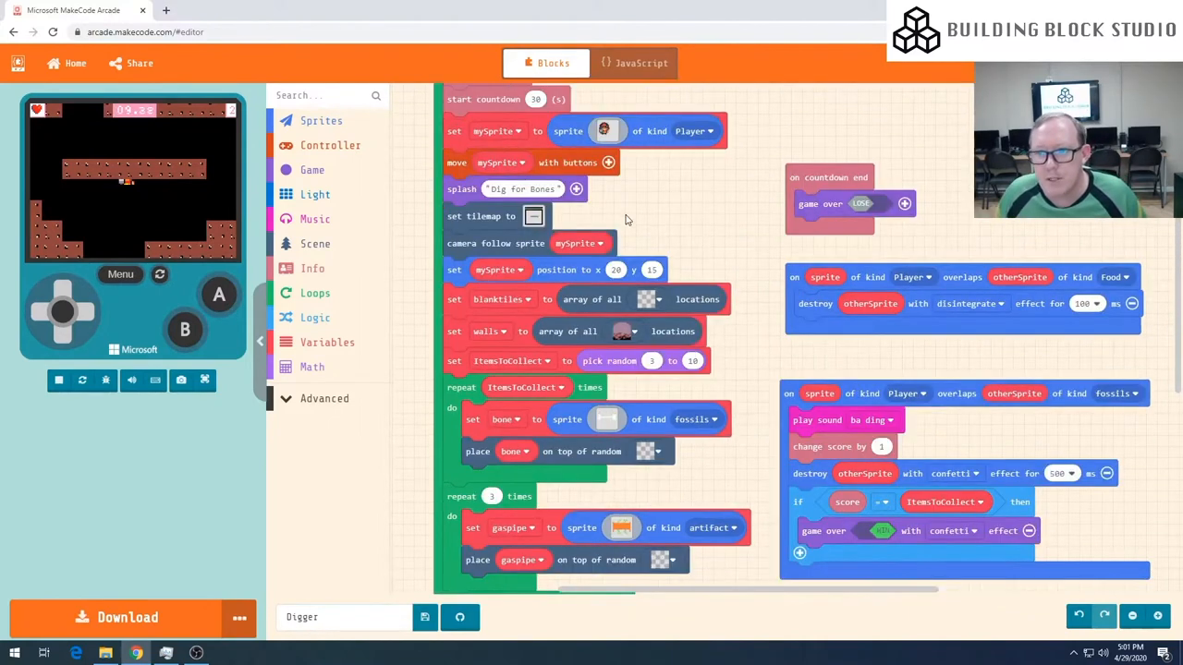
Step: Mark the middle pink rock platform as walls in the tilemap editor
left_click(533, 215)
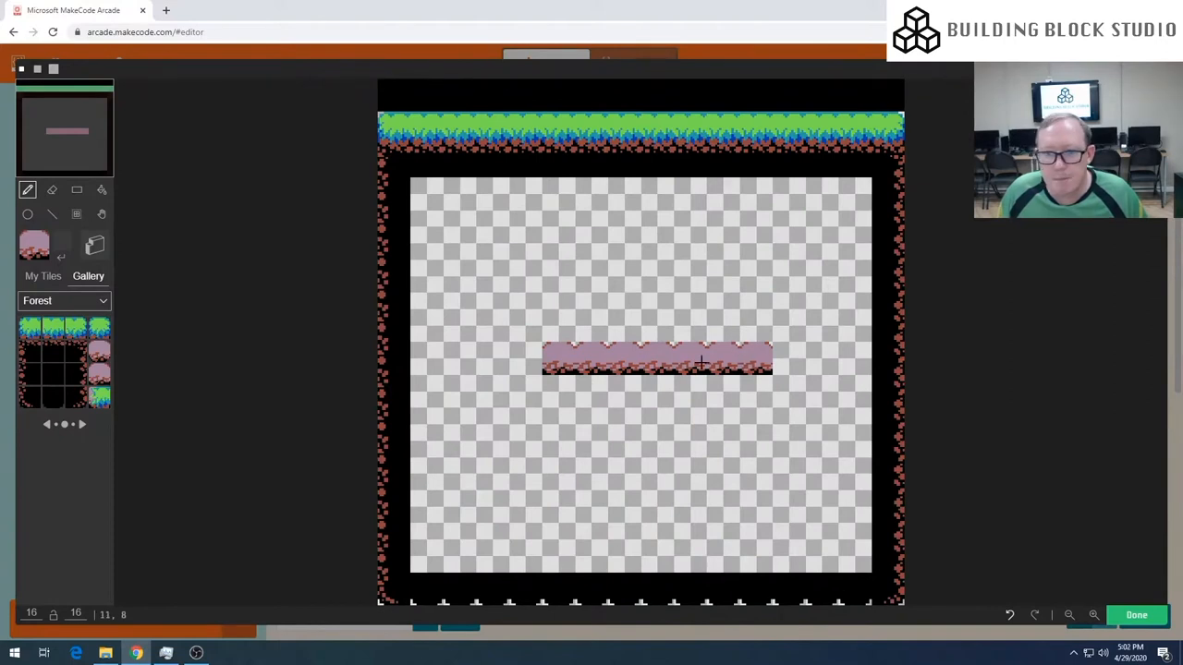
mouse_move(95, 244)
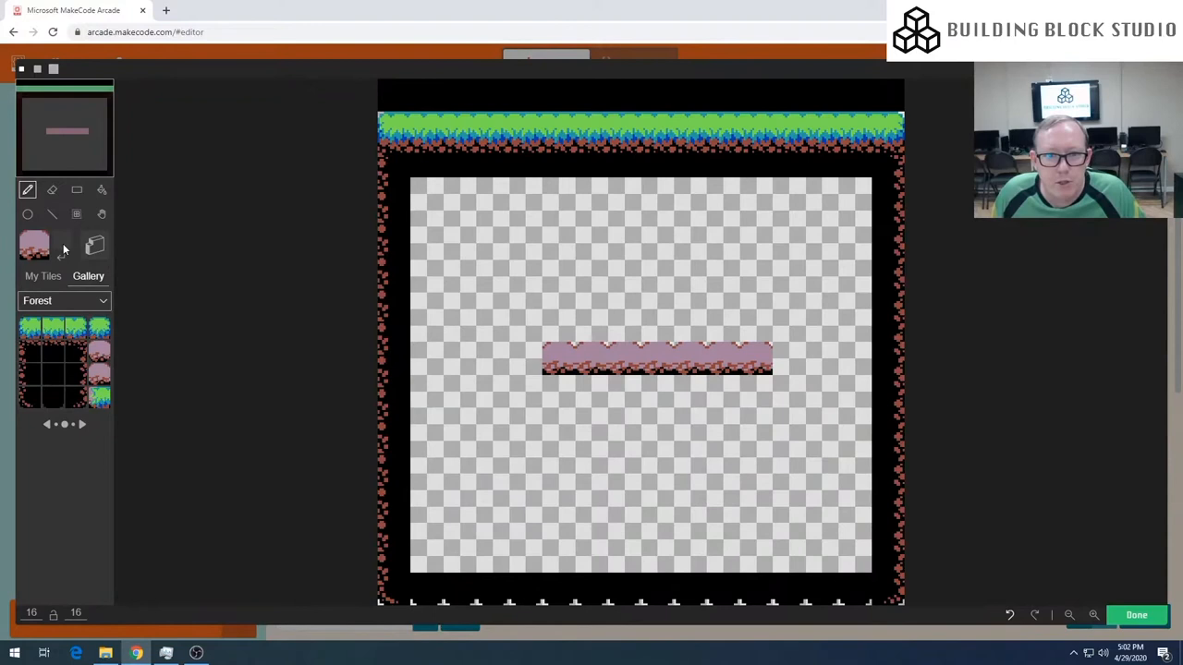
left_click(94, 246)
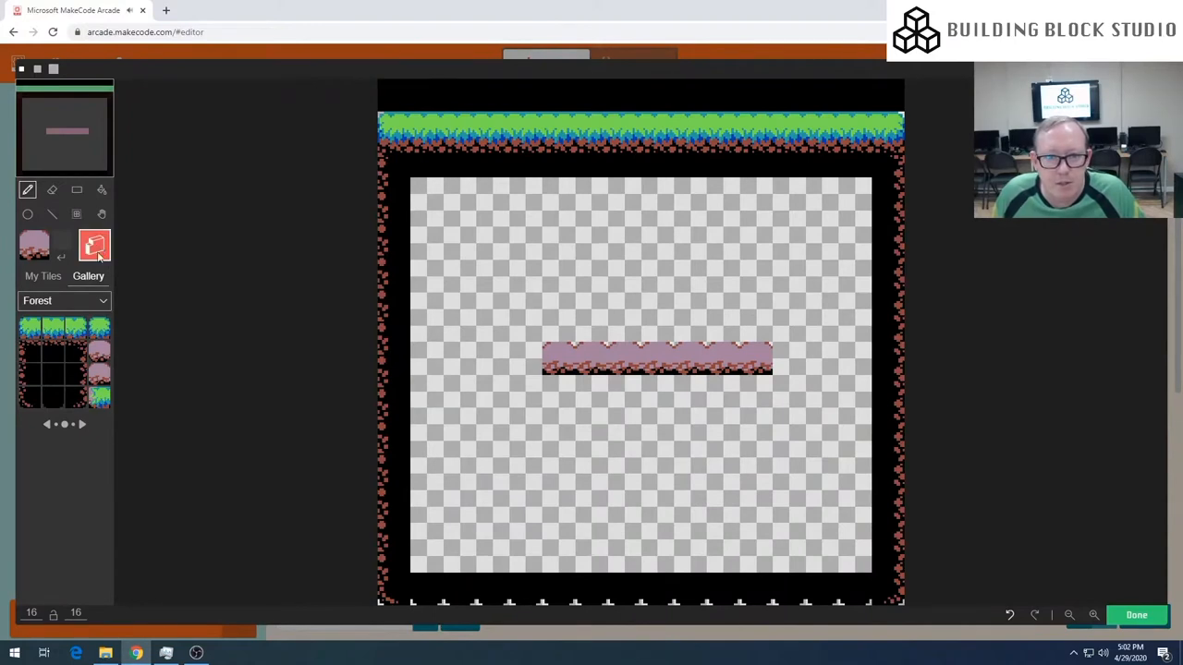
left_click(562, 368)
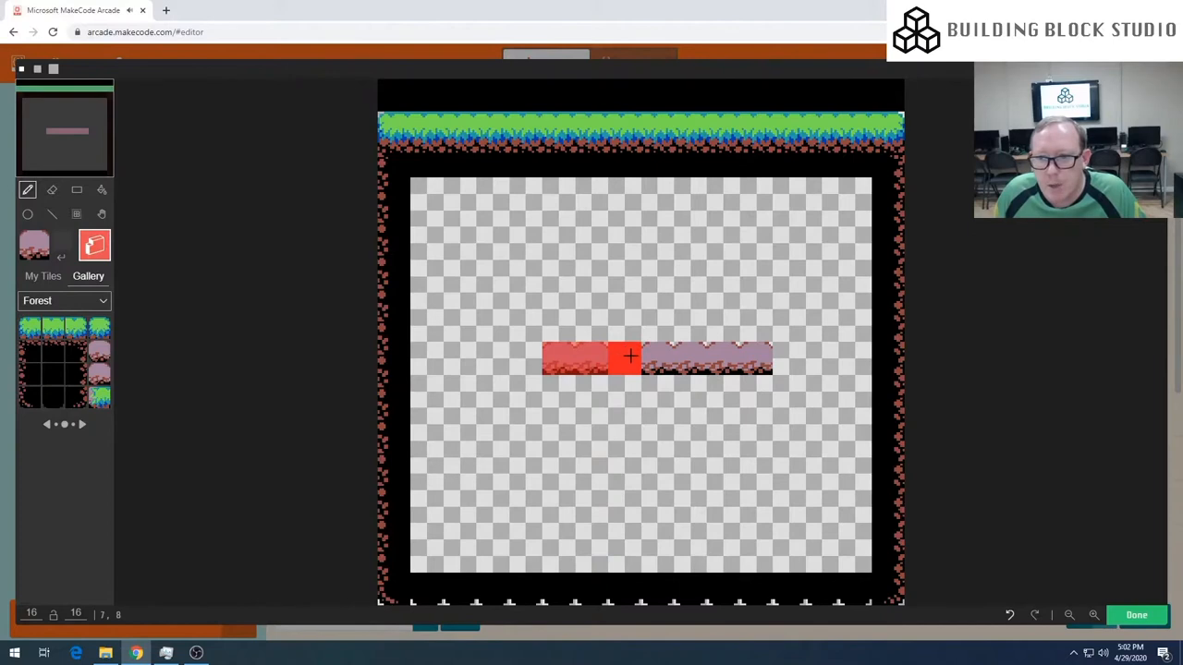
left_click_drag(628, 358, 716, 358)
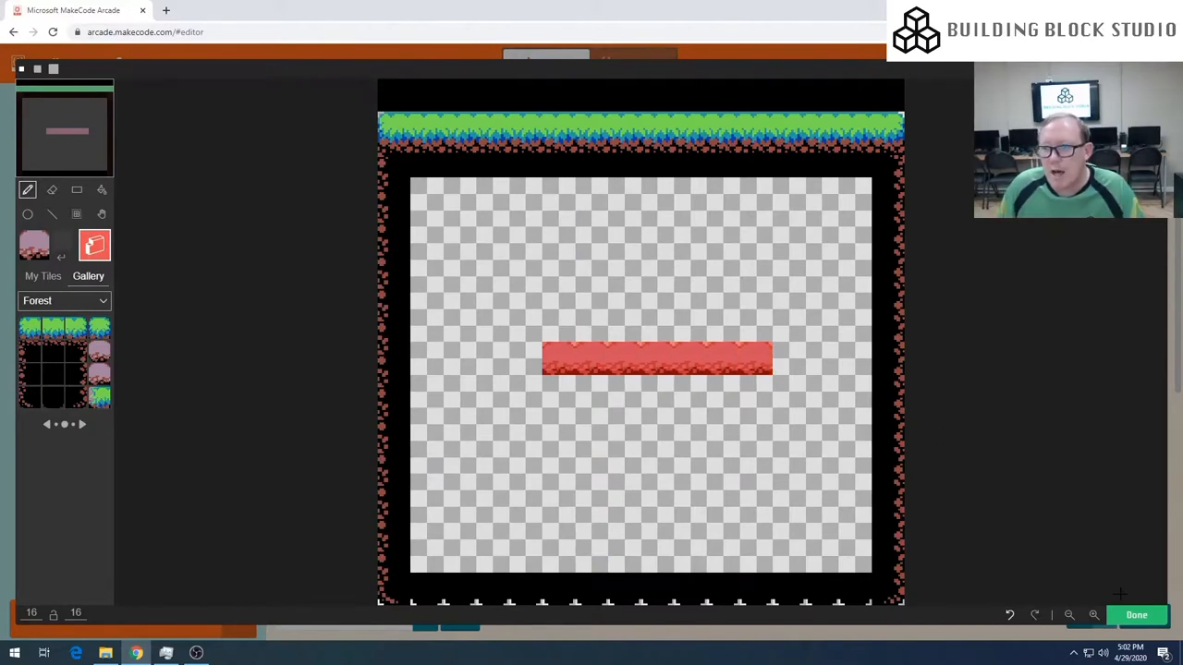
left_click(1141, 614)
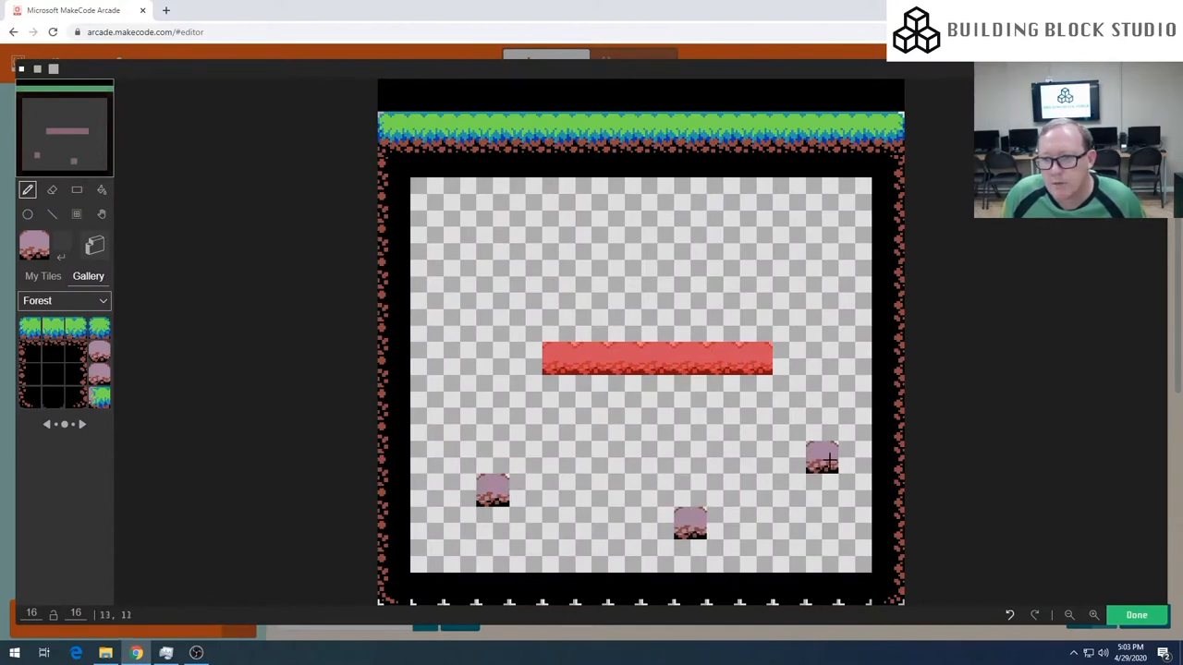
Step: Add rock tiles, mark them and the platform's right end as walls, then verify
left_click(94, 244)
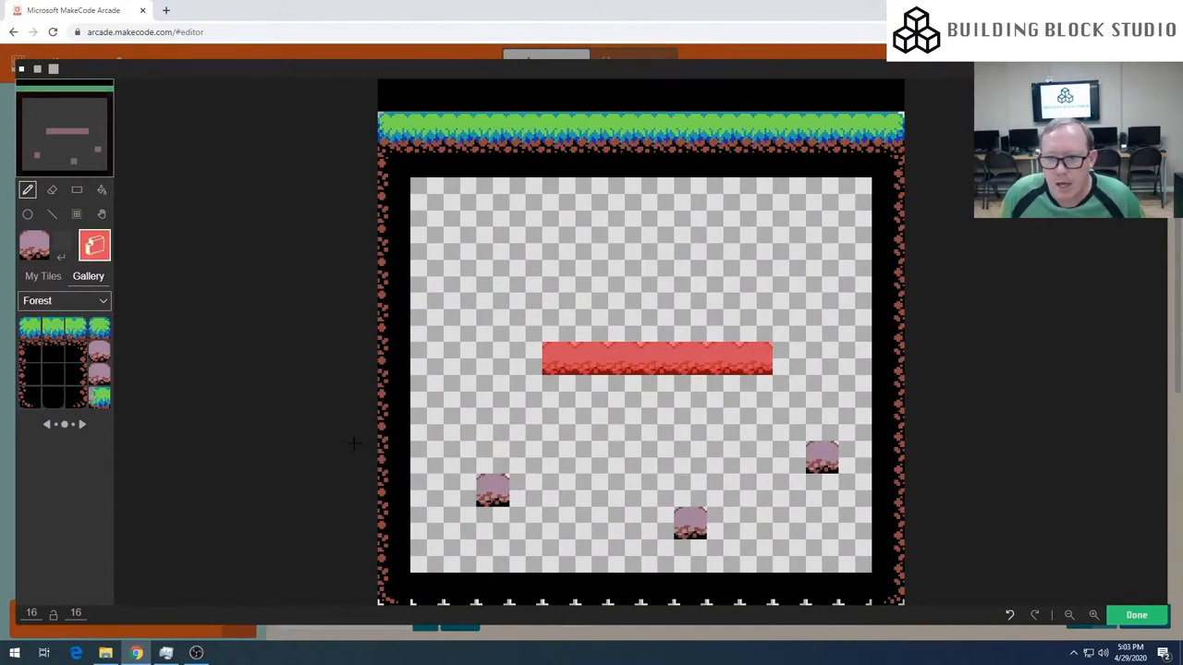
left_click(690, 527)
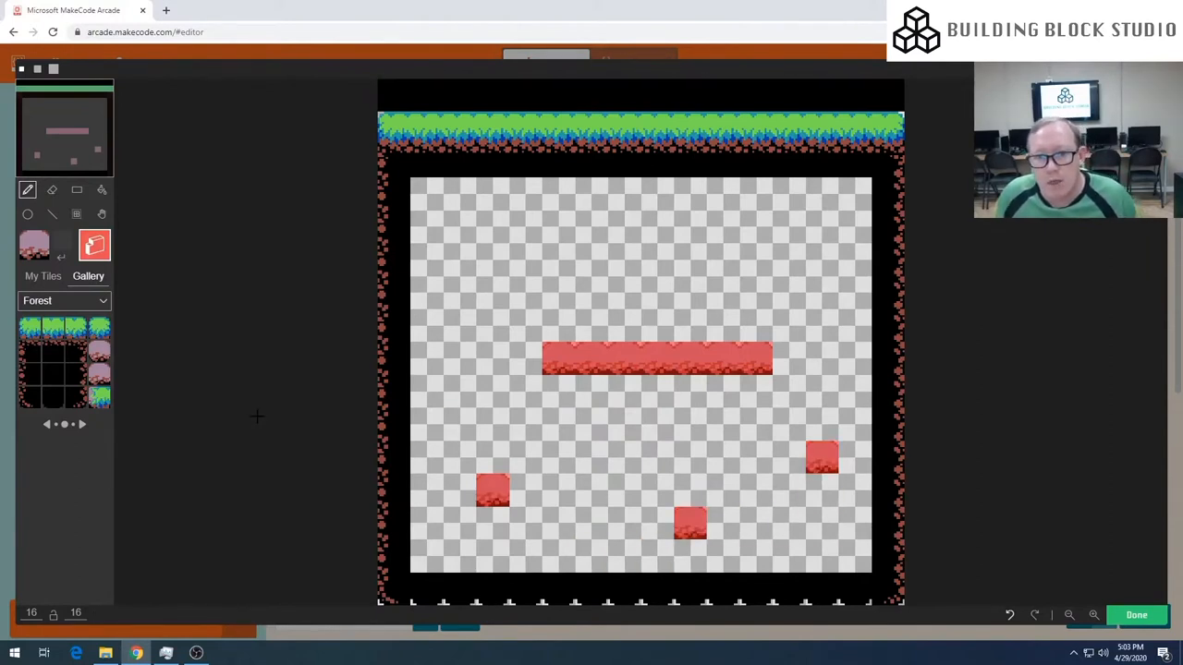
mouse_move(273, 418)
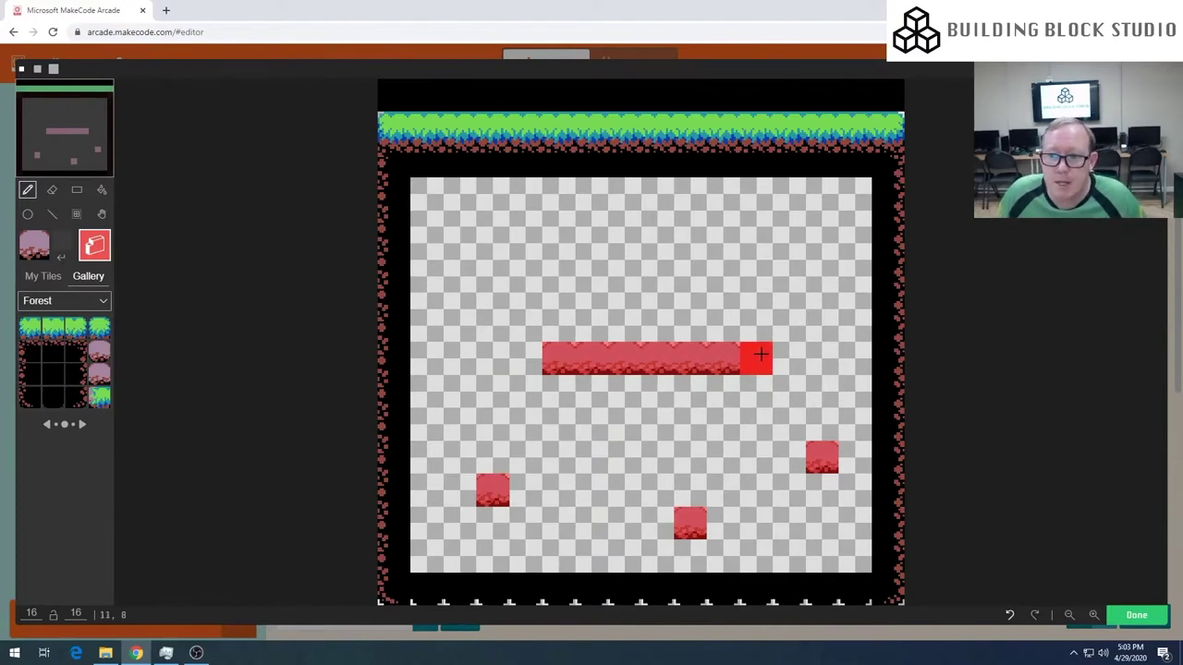
left_click(458, 321)
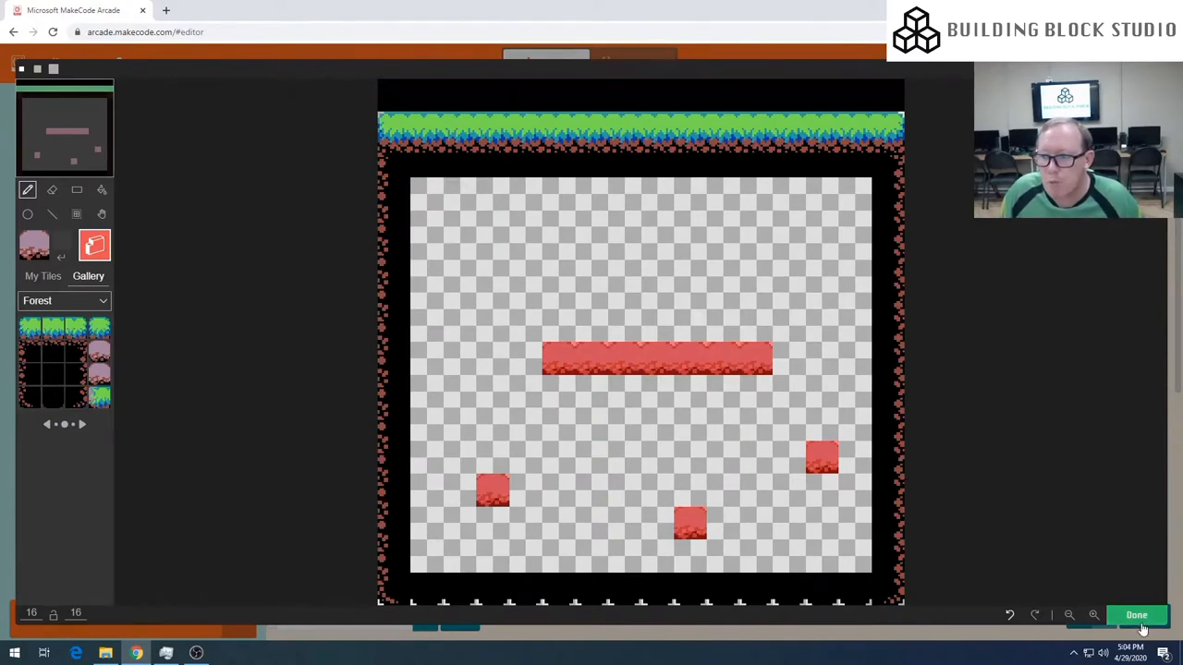
left_click(1135, 614)
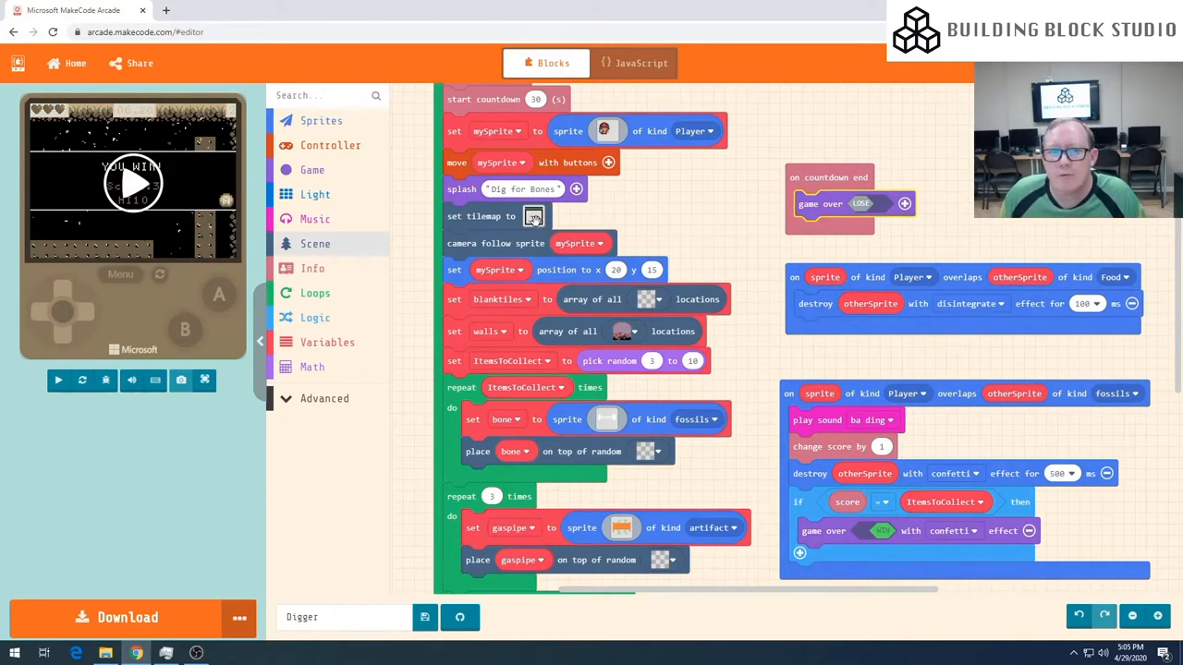
left_click(532, 216)
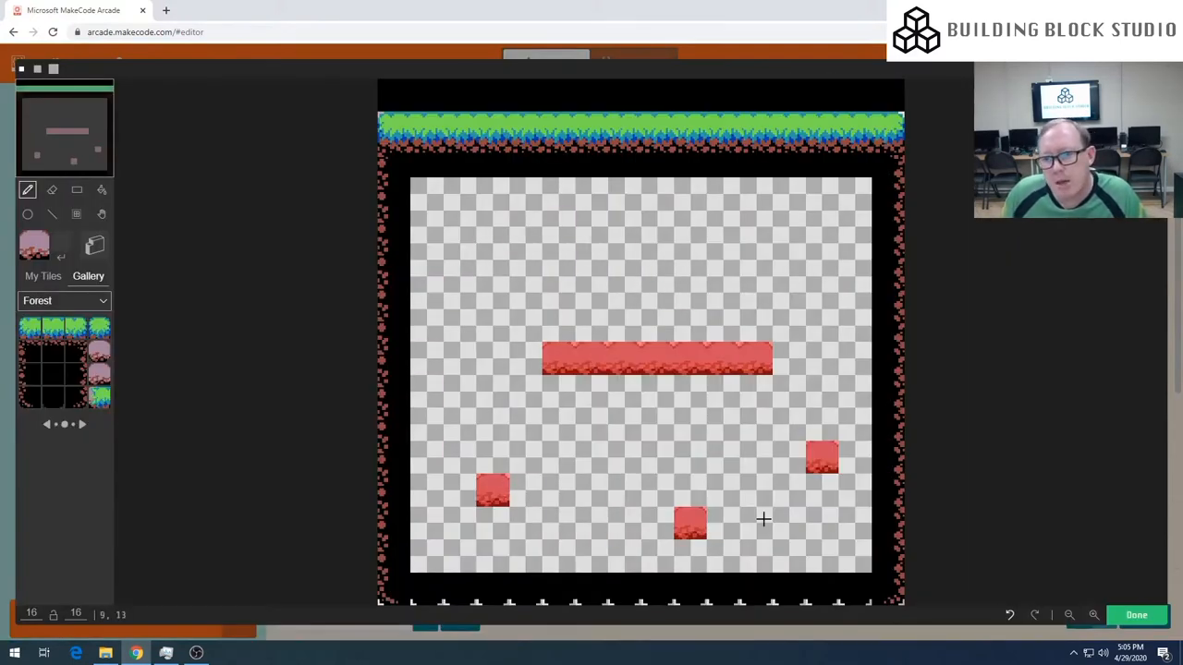
left_click(721, 392)
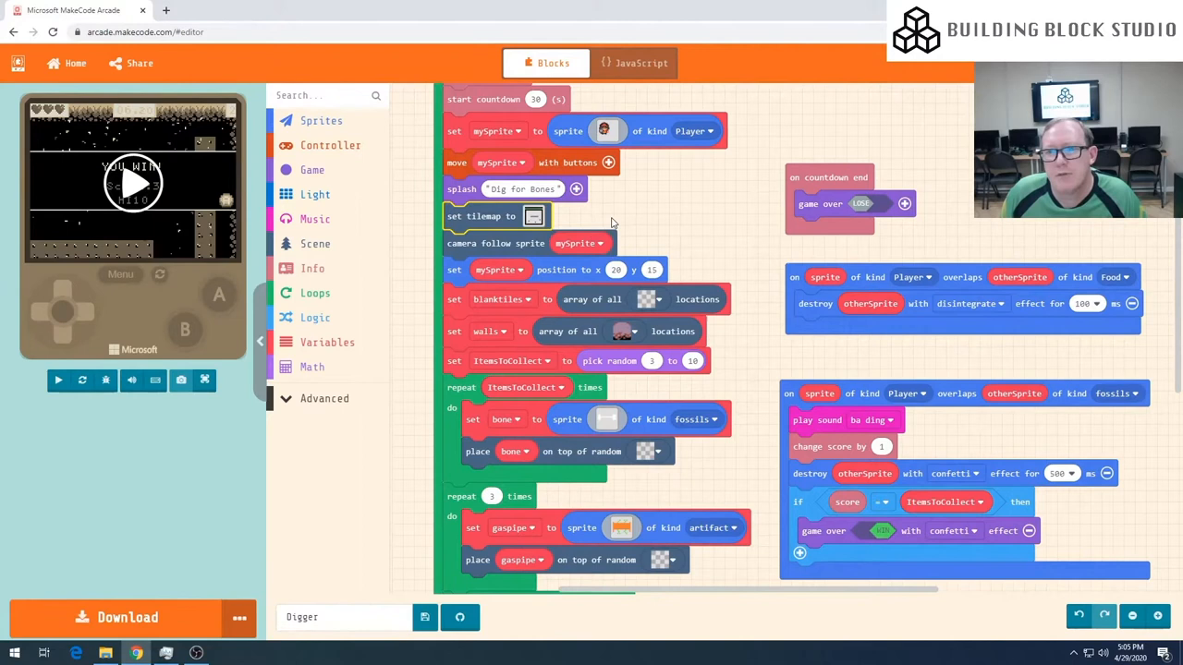
mouse_move(624, 222)
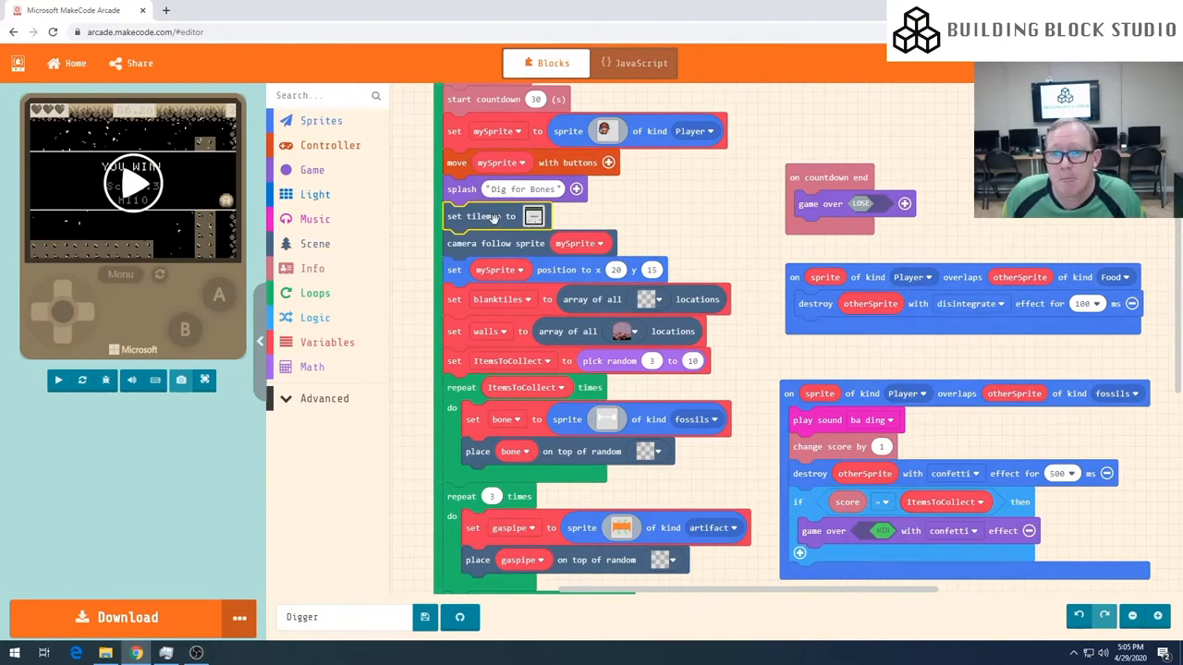
Step: Duplicate the set tilemap block twice so on start holds three copies
right_click(480, 216)
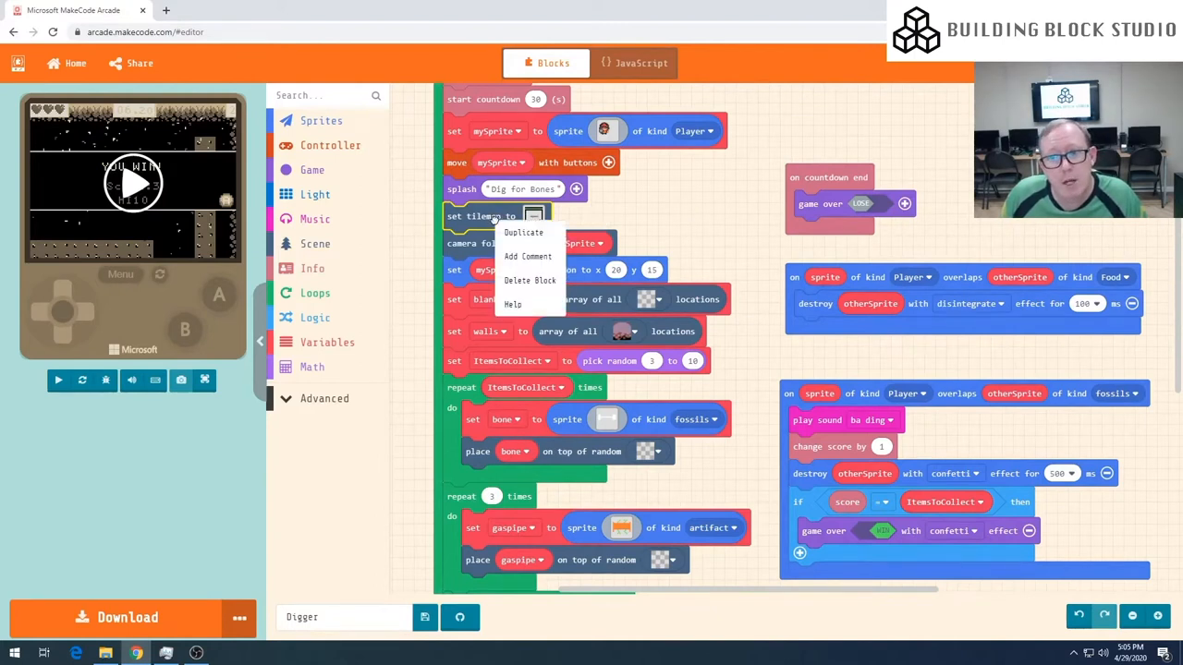
left_click(523, 231)
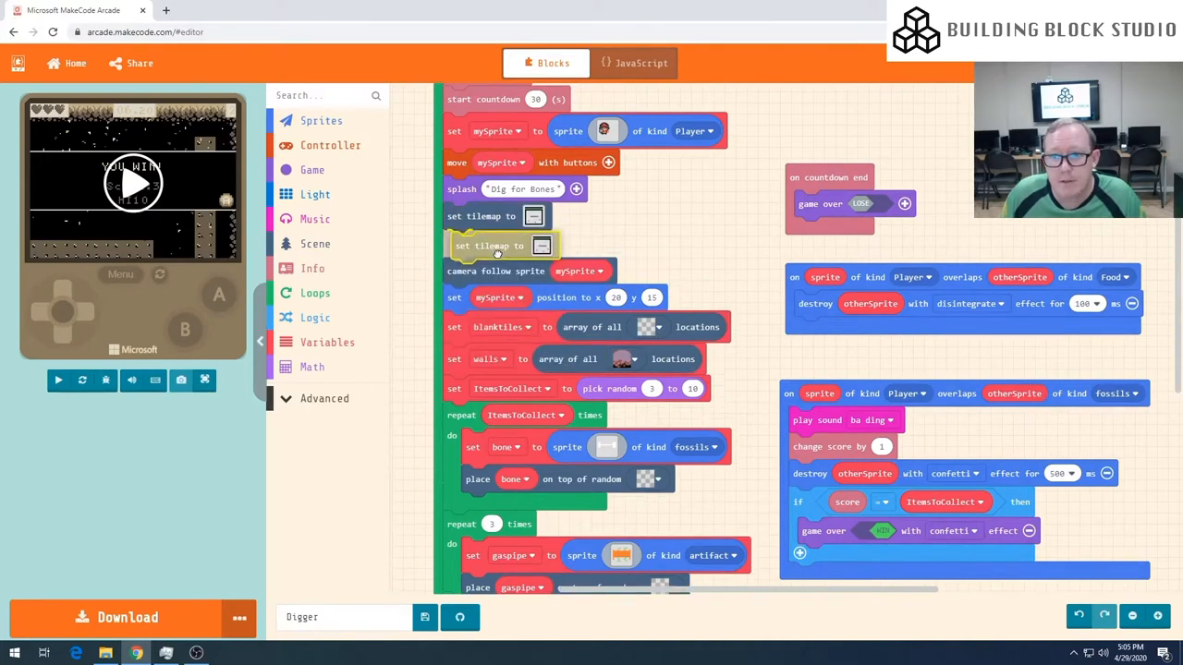
right_click(490, 245)
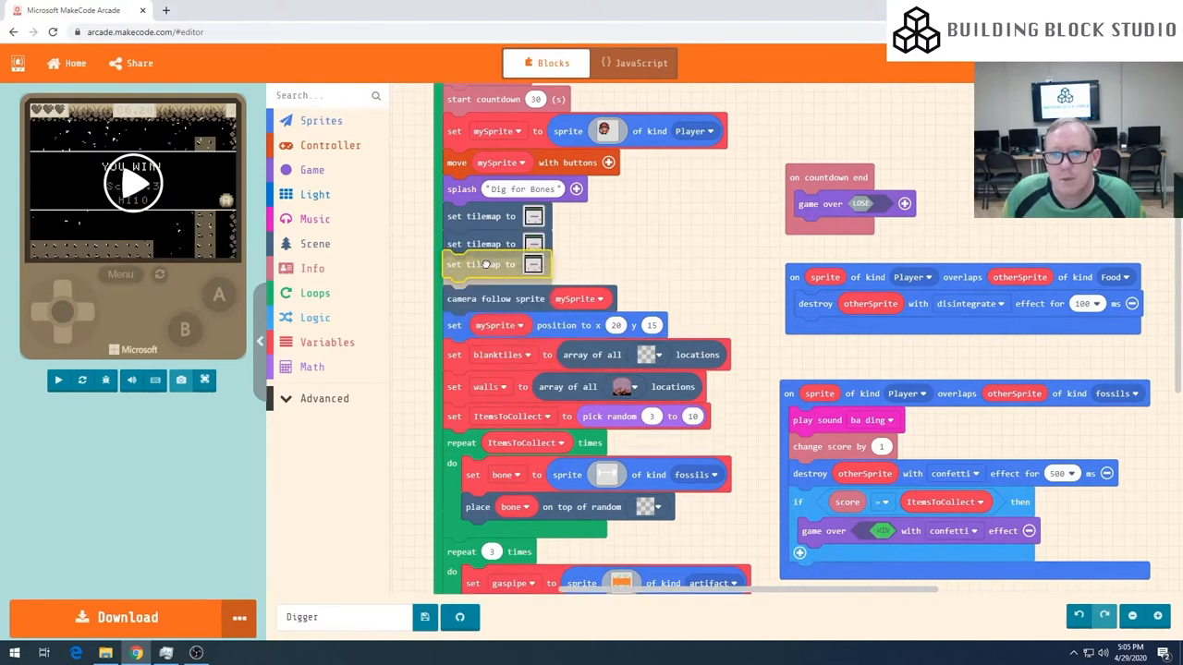
mouse_move(573, 273)
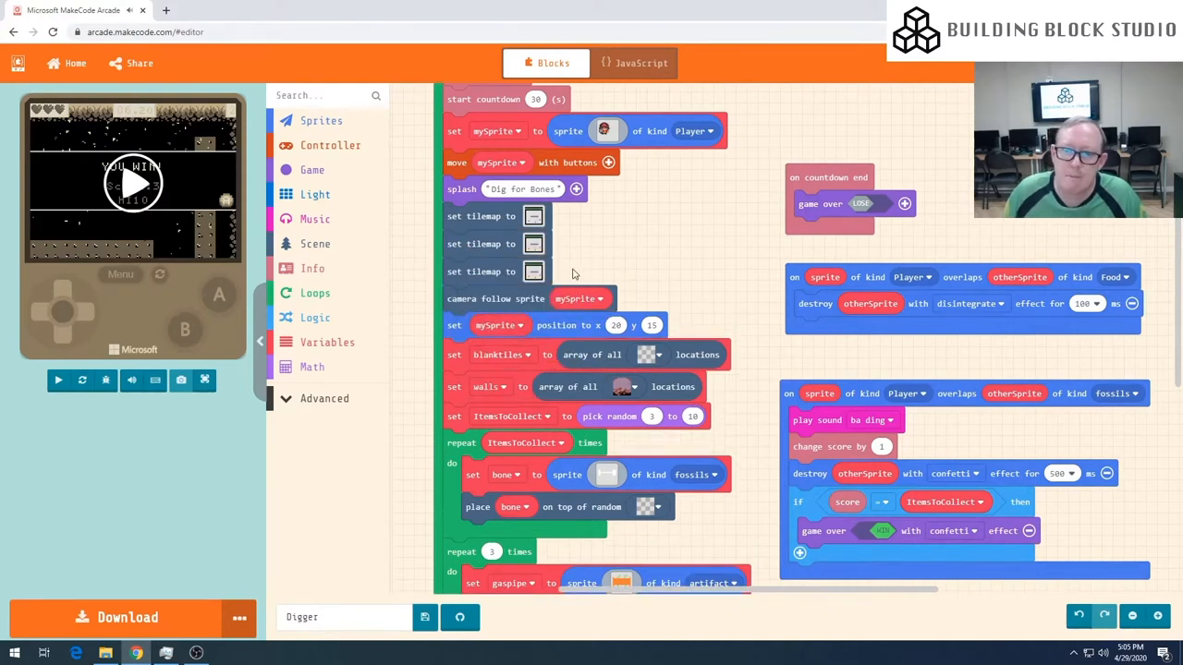
mouse_move(589, 268)
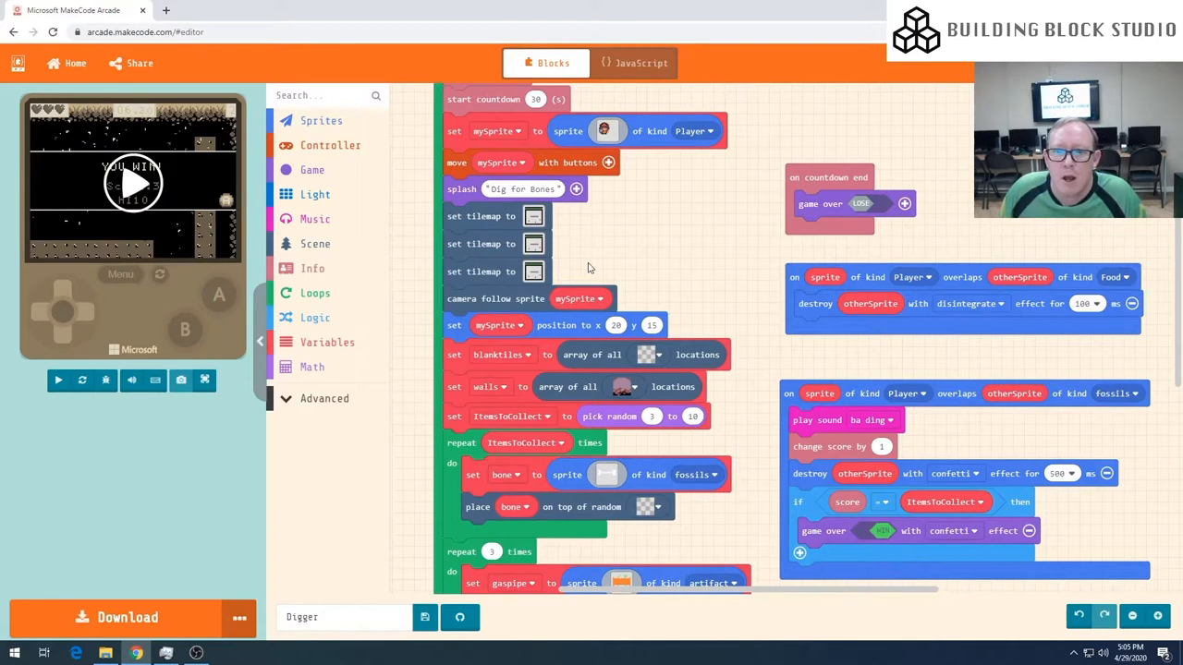
mouse_move(572, 219)
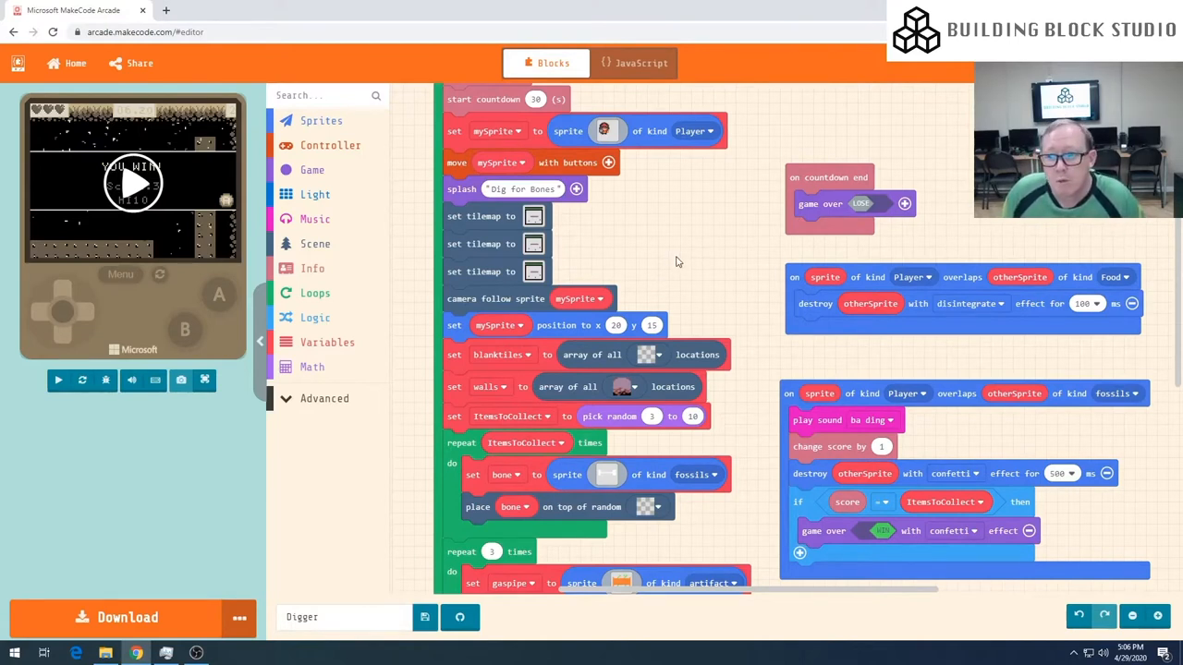
scroll("down", 3)
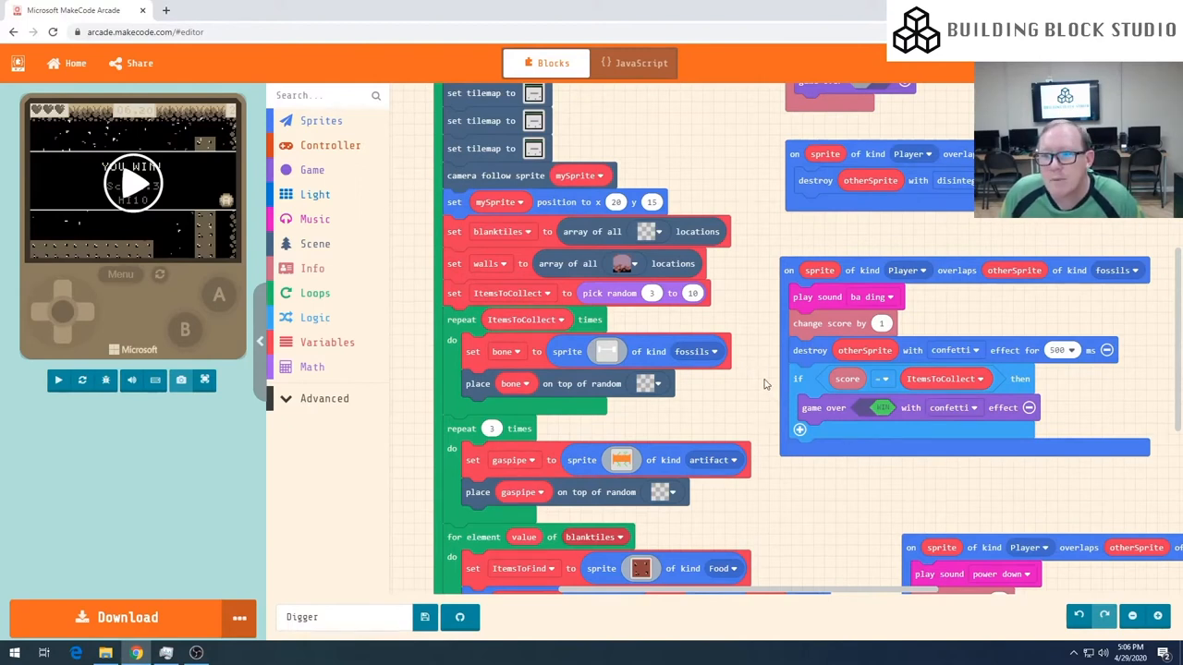
scroll("down", 3)
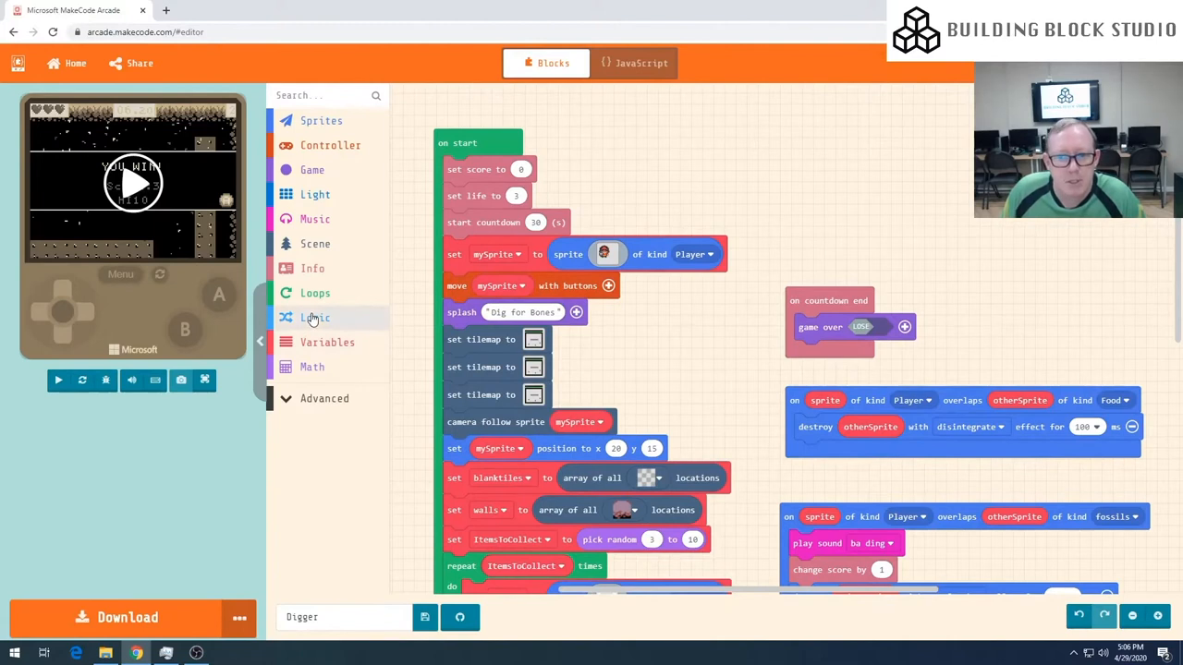
Step: Open the Logic blocks and scroll to find the if-then-else block
left_click(315, 317)
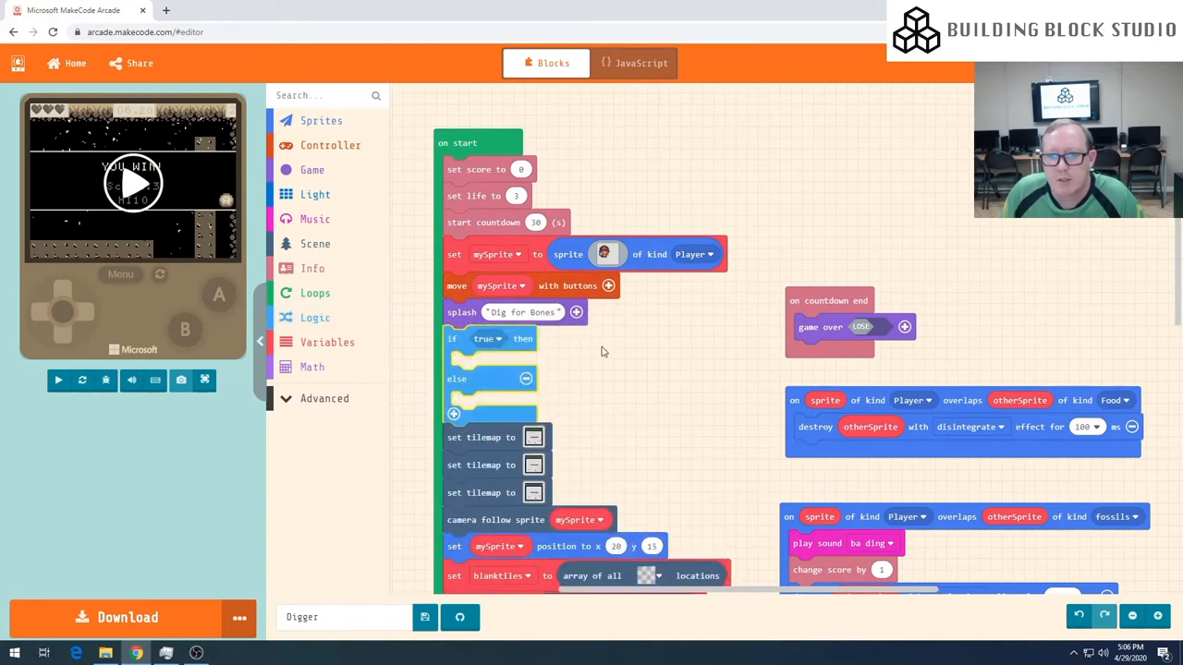
scroll("down", 3)
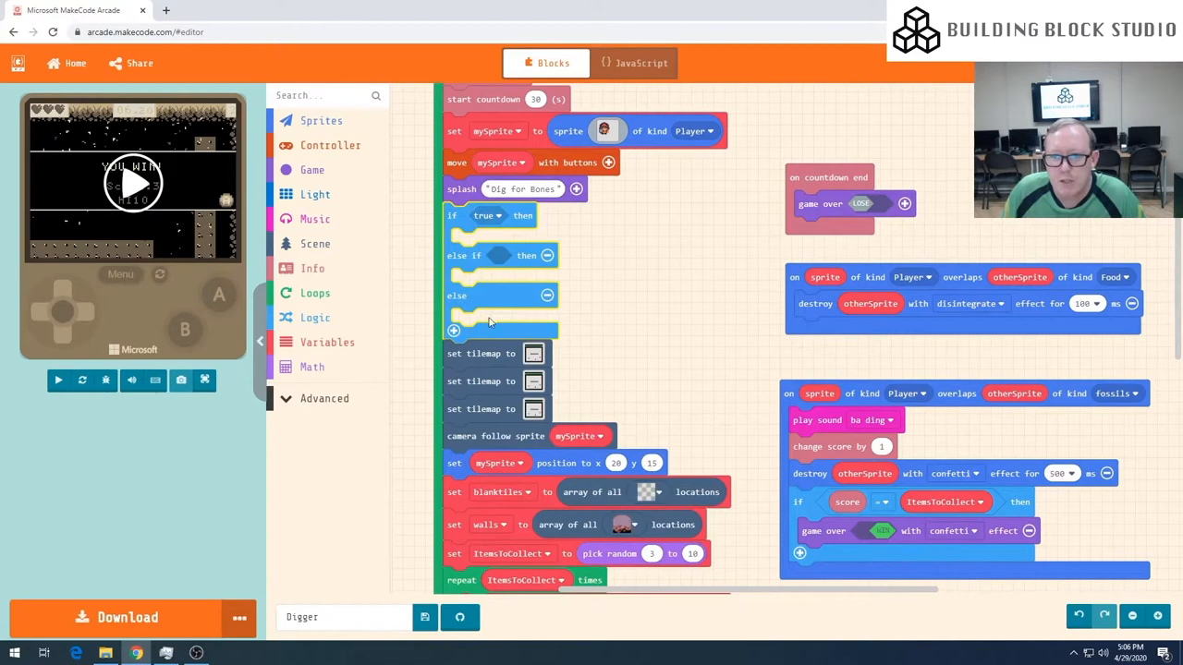
mouse_move(490, 436)
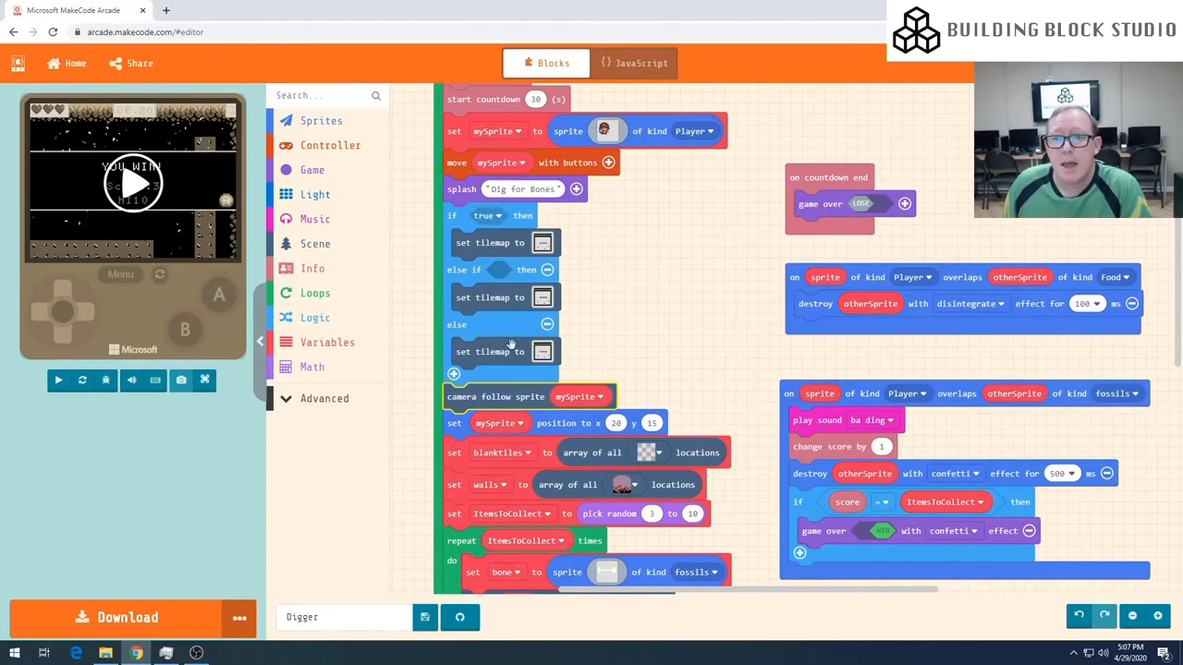
mouse_move(607, 327)
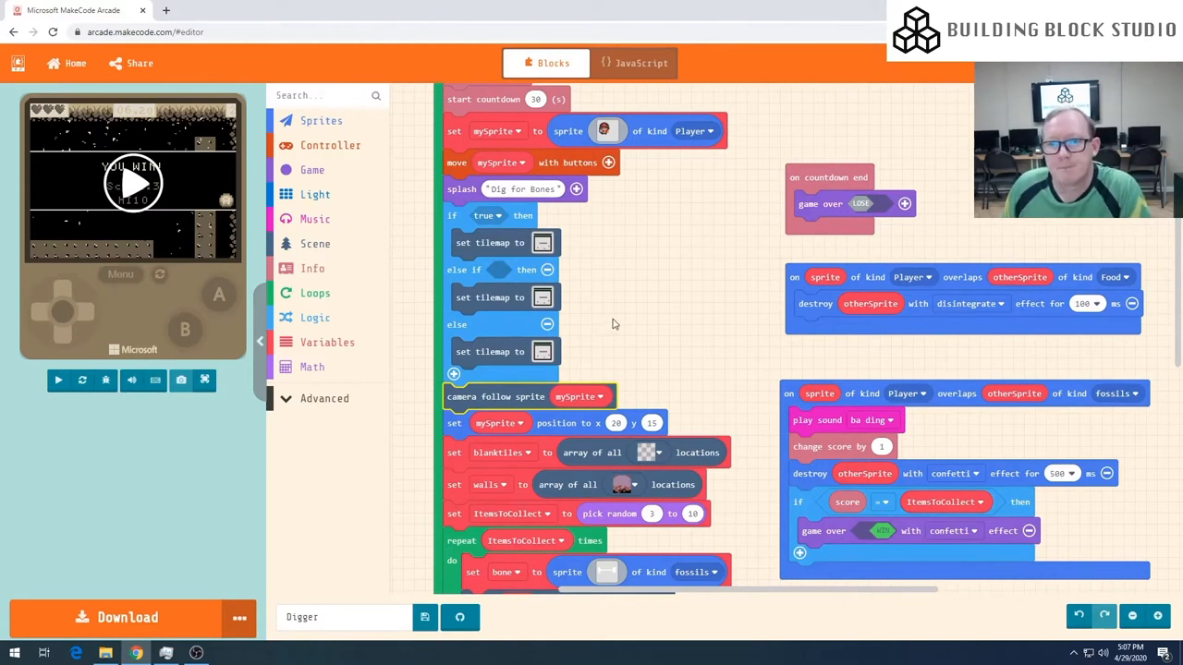
mouse_move(754, 347)
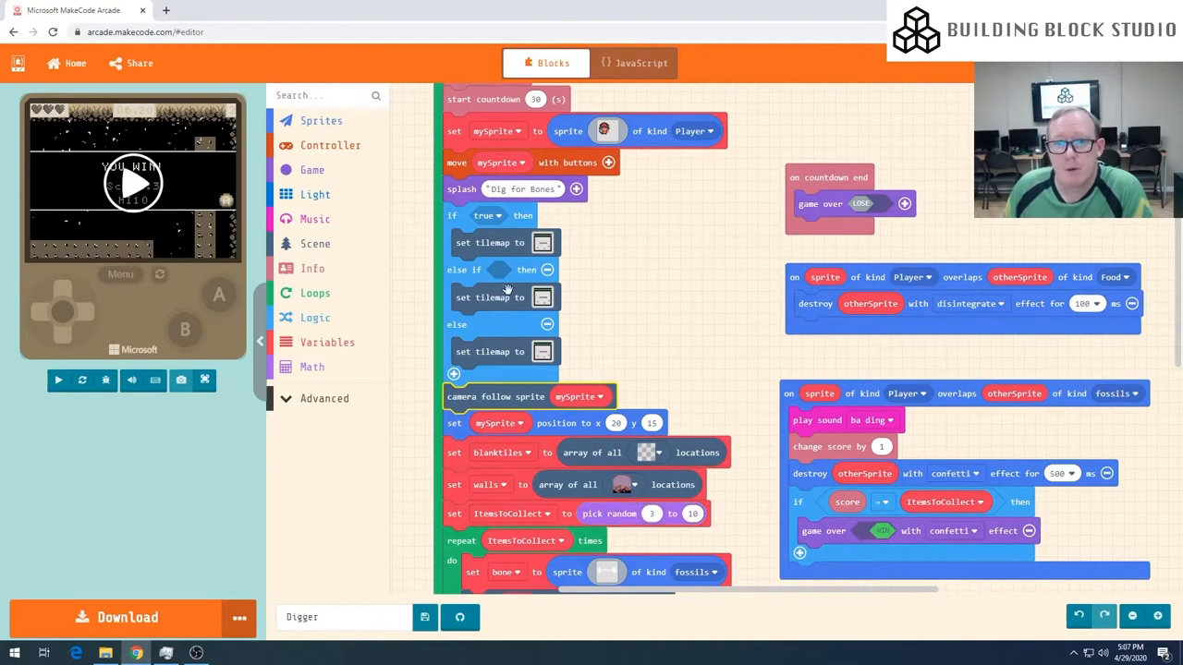
mouse_move(477, 365)
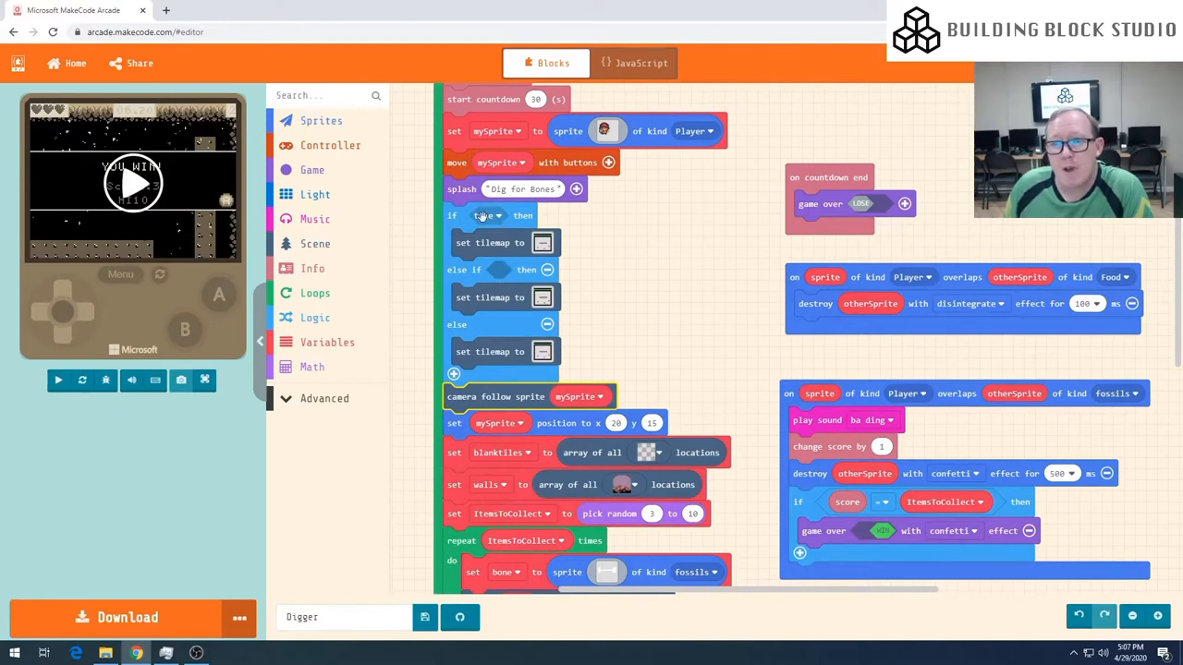
Step: Set the if and else if conditions to 'pick random 0 to 10 < 5' using Logic comparisons
left_click(487, 215)
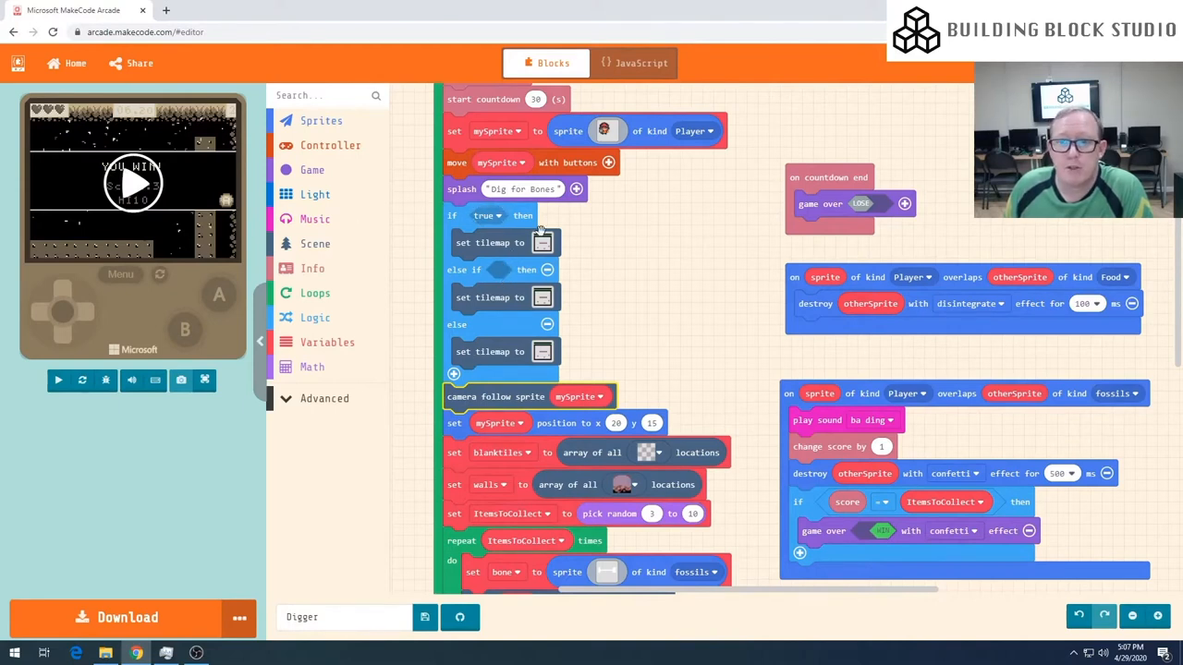
mouse_move(522, 412)
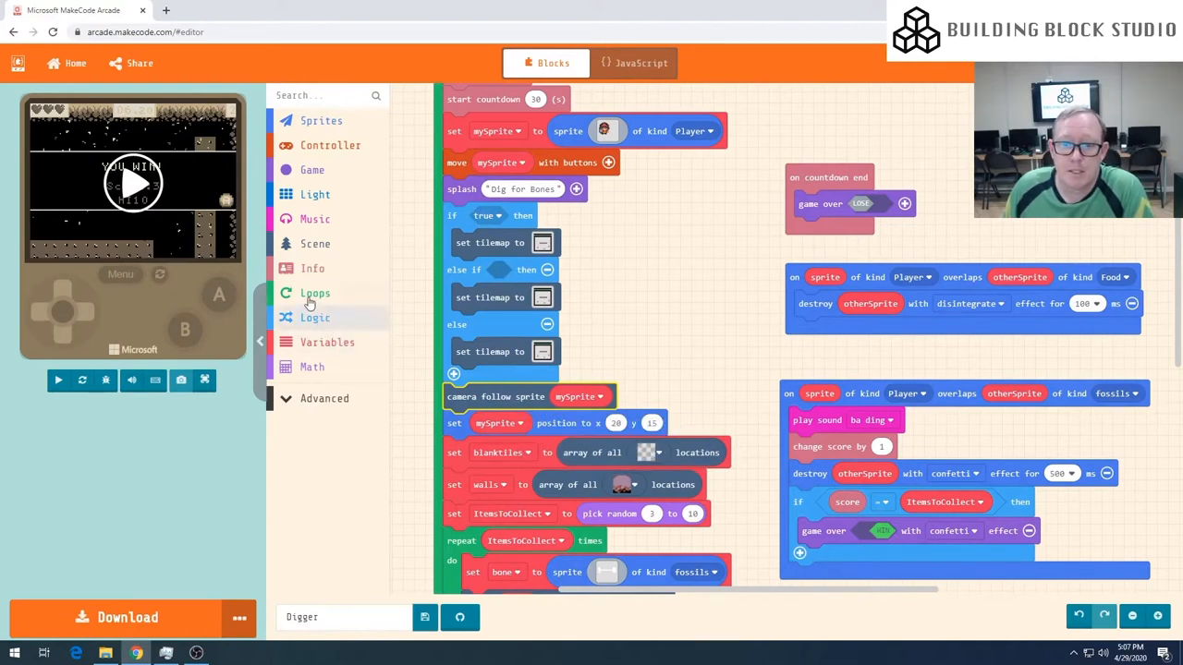
left_click(315, 317)
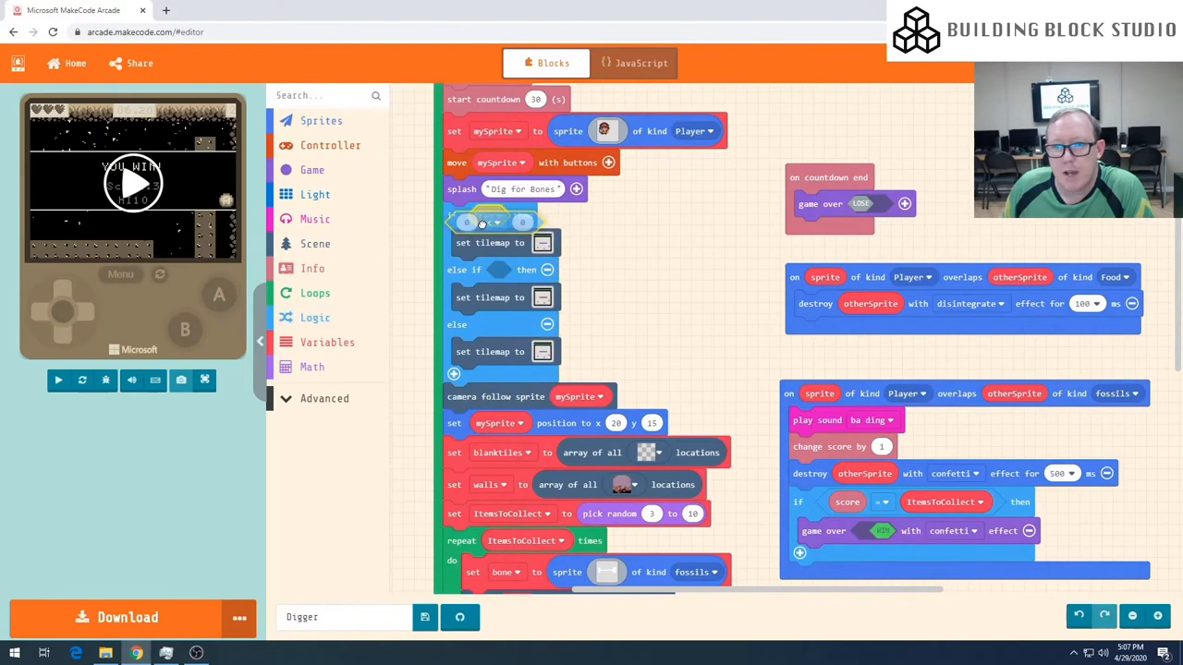
left_click(315, 316)
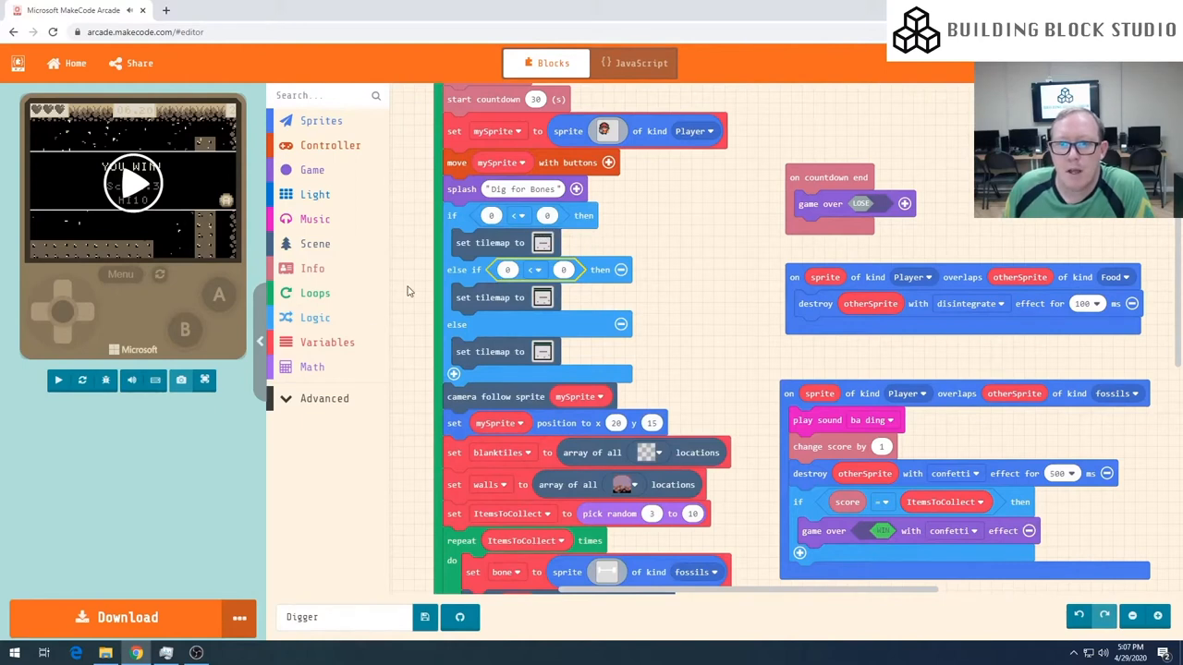
left_click(311, 367)
type("5")
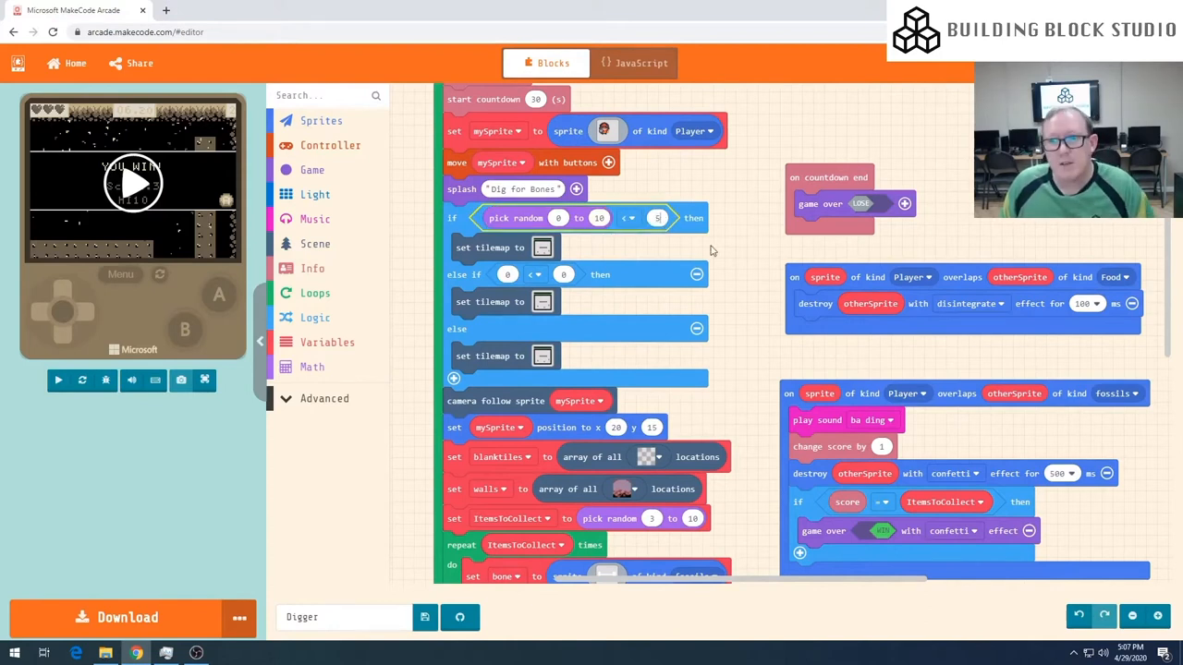
mouse_move(485, 247)
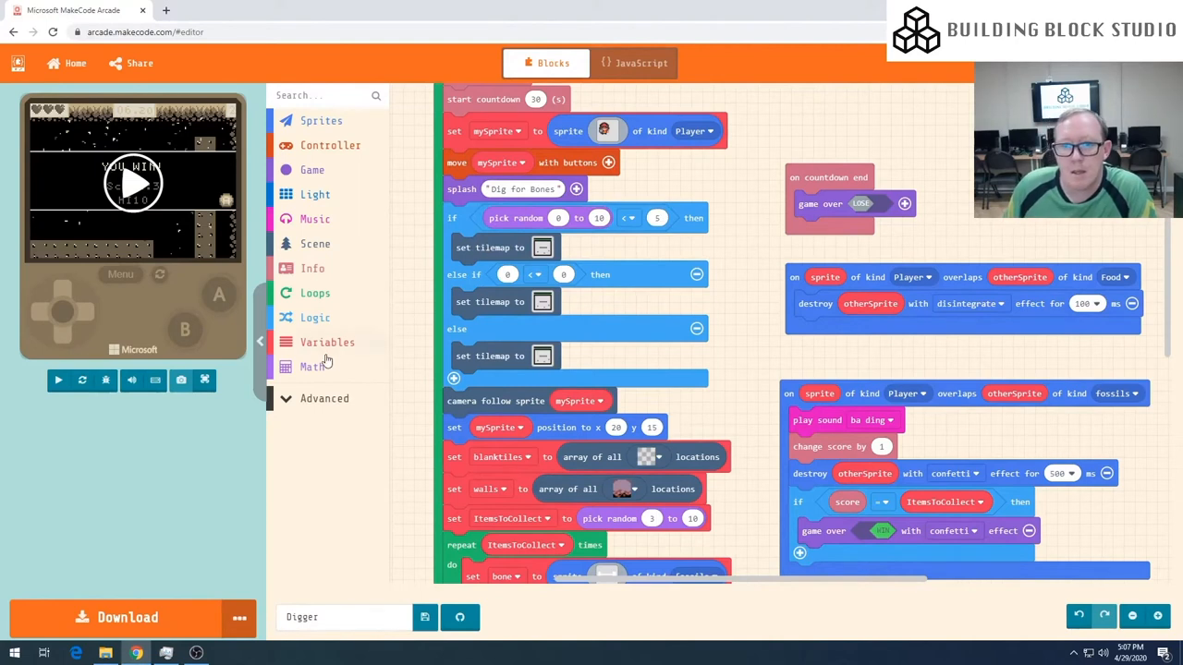
mouse_move(368, 339)
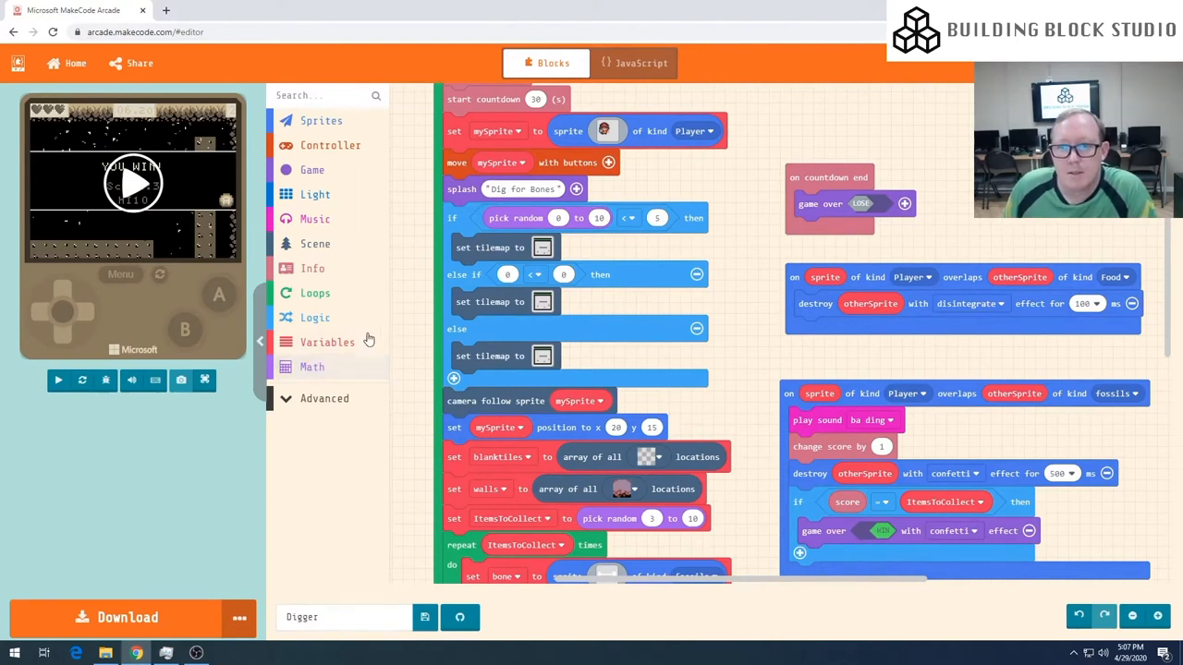
left_click(311, 367)
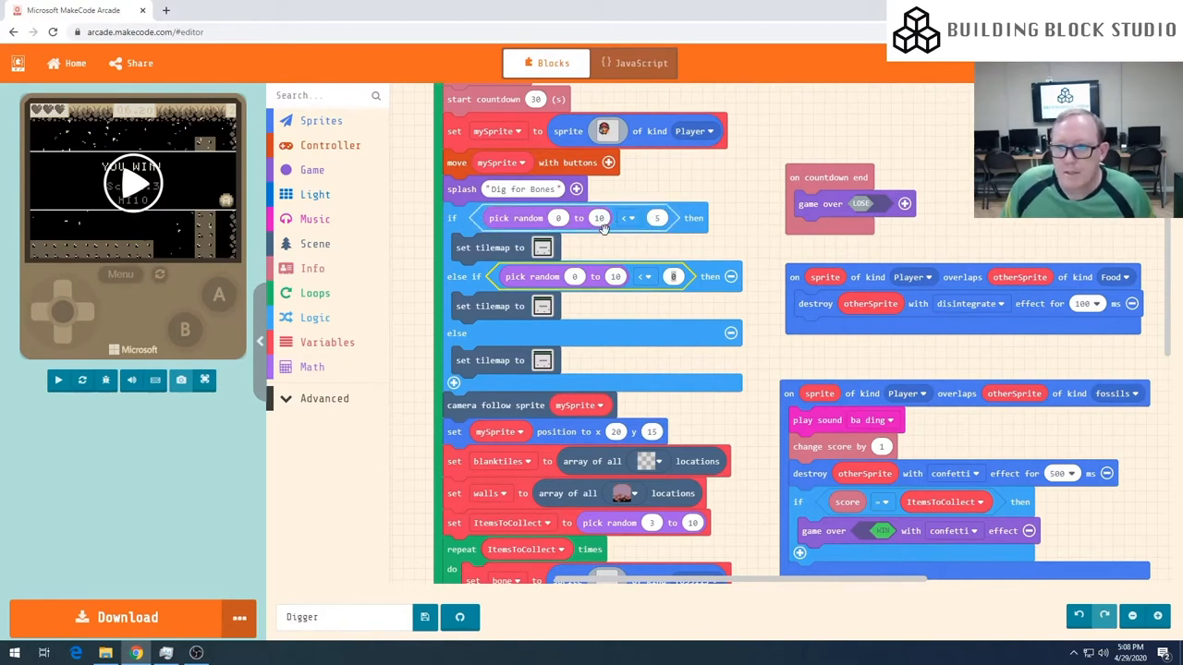
mouse_move(499, 246)
type("5")
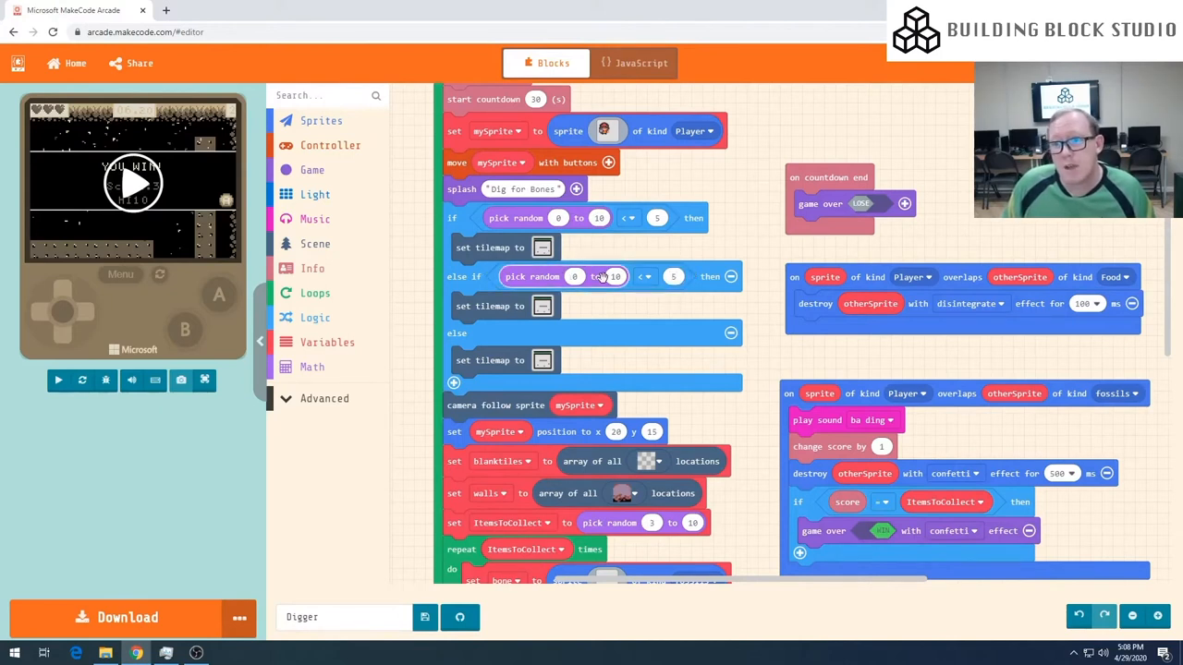
mouse_move(499, 304)
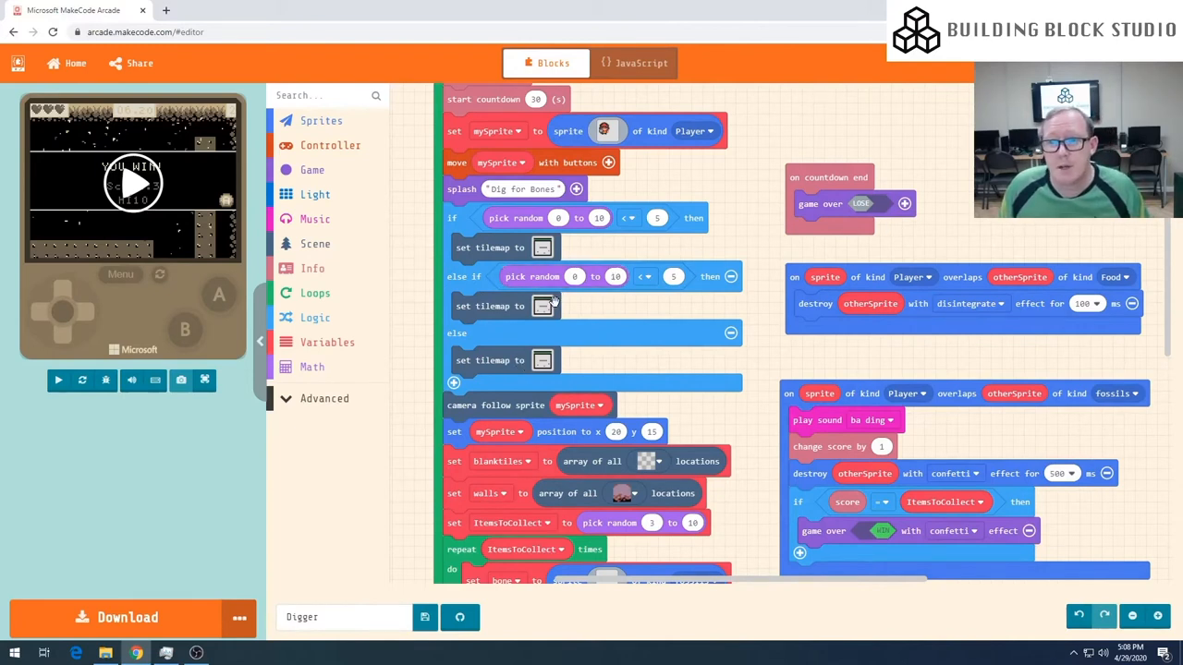
Step: Paint extra rock wall tiles around the red bar in the else if tilemap and finish editing
left_click(542, 306)
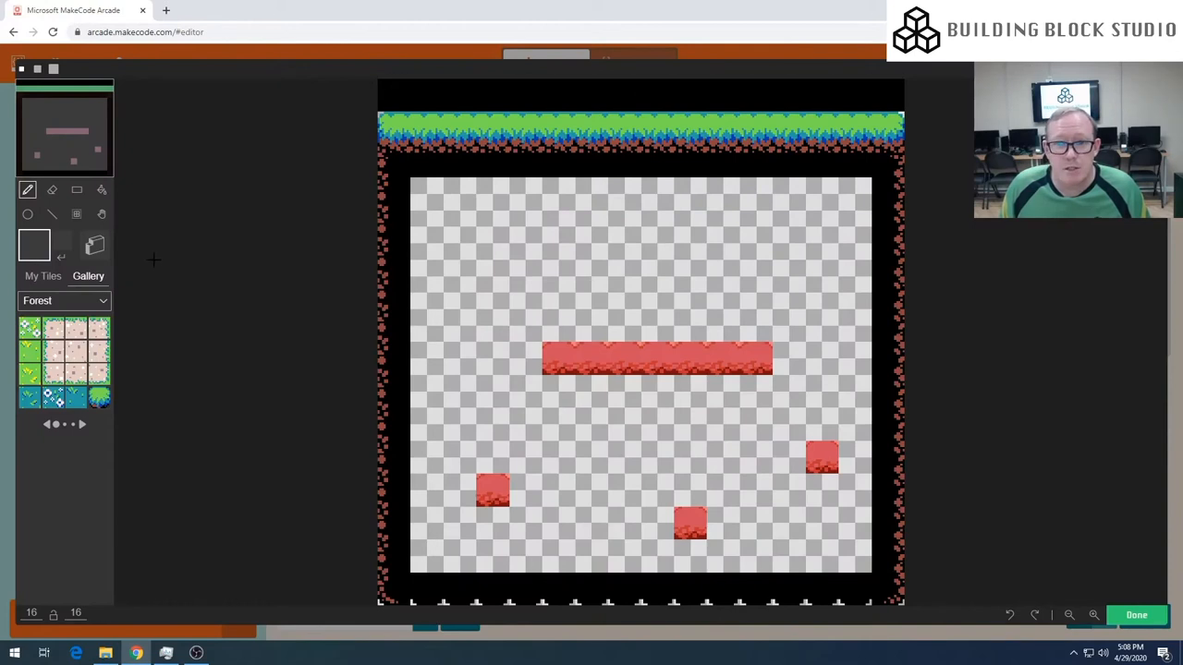
mouse_move(99, 295)
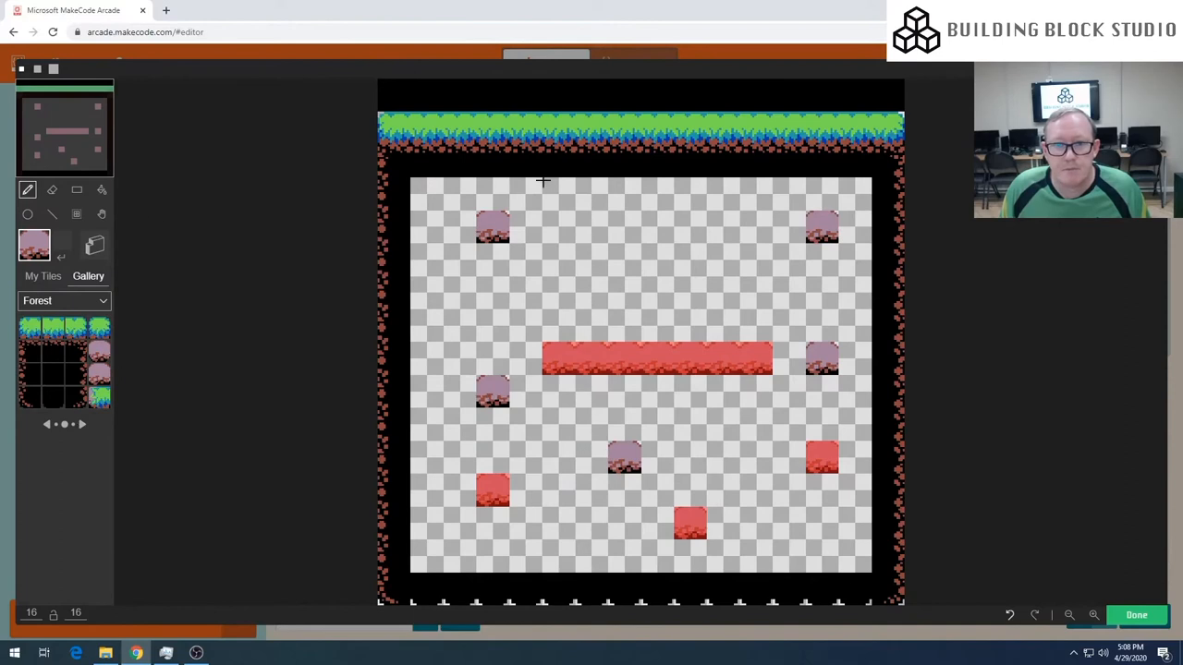
left_click(94, 245)
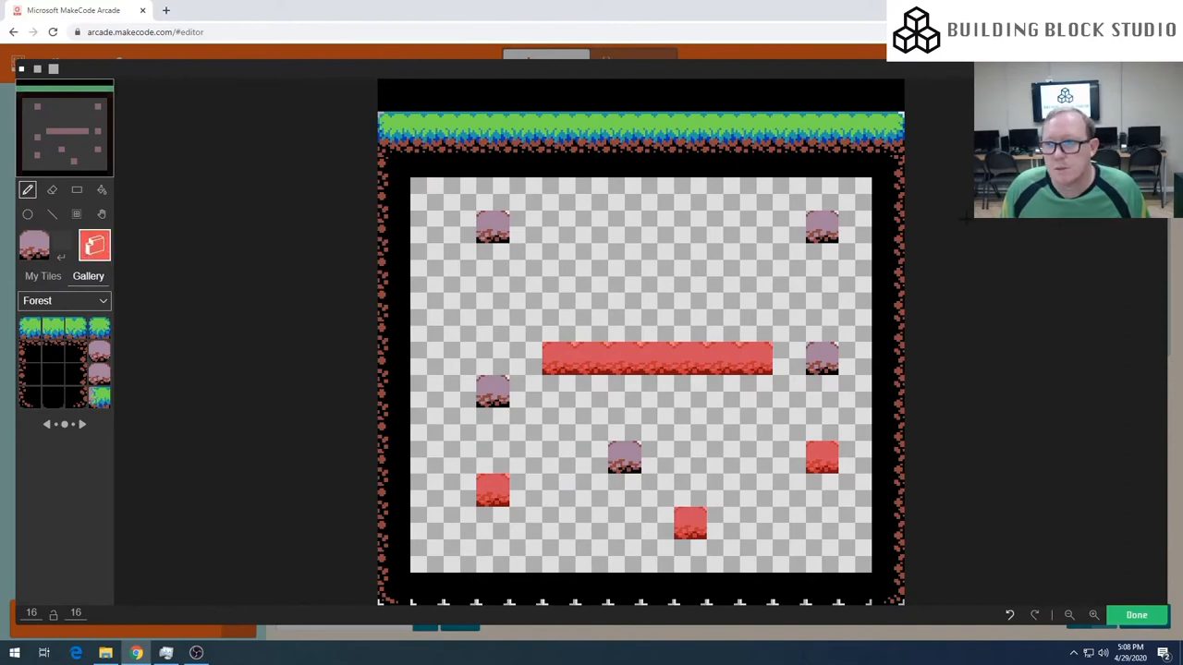
left_click(491, 388)
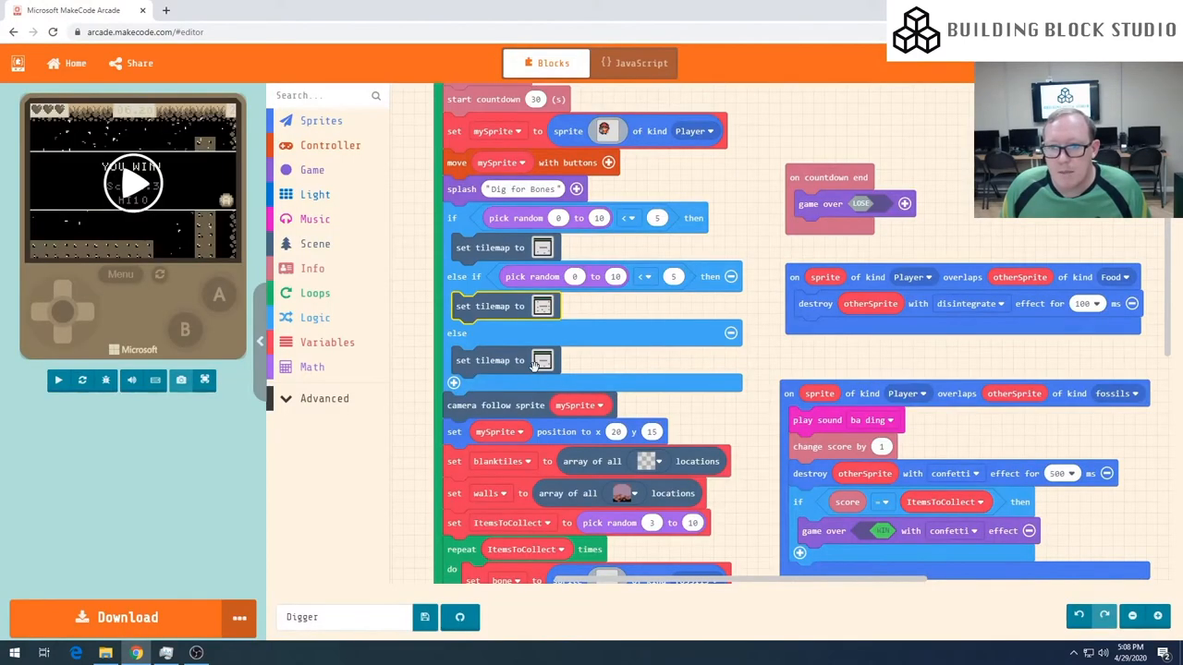
Step: Replace the else tilemap's middle bar with scattered rock wall tiles and finish editing
left_click(542, 360)
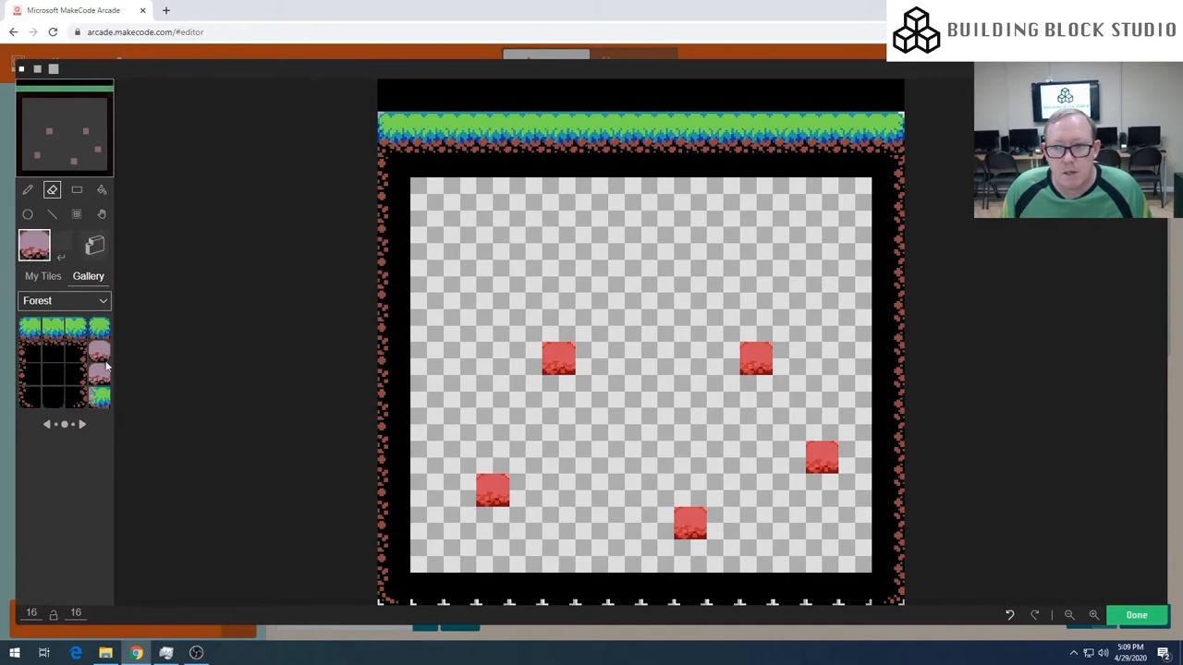
left_click(26, 190)
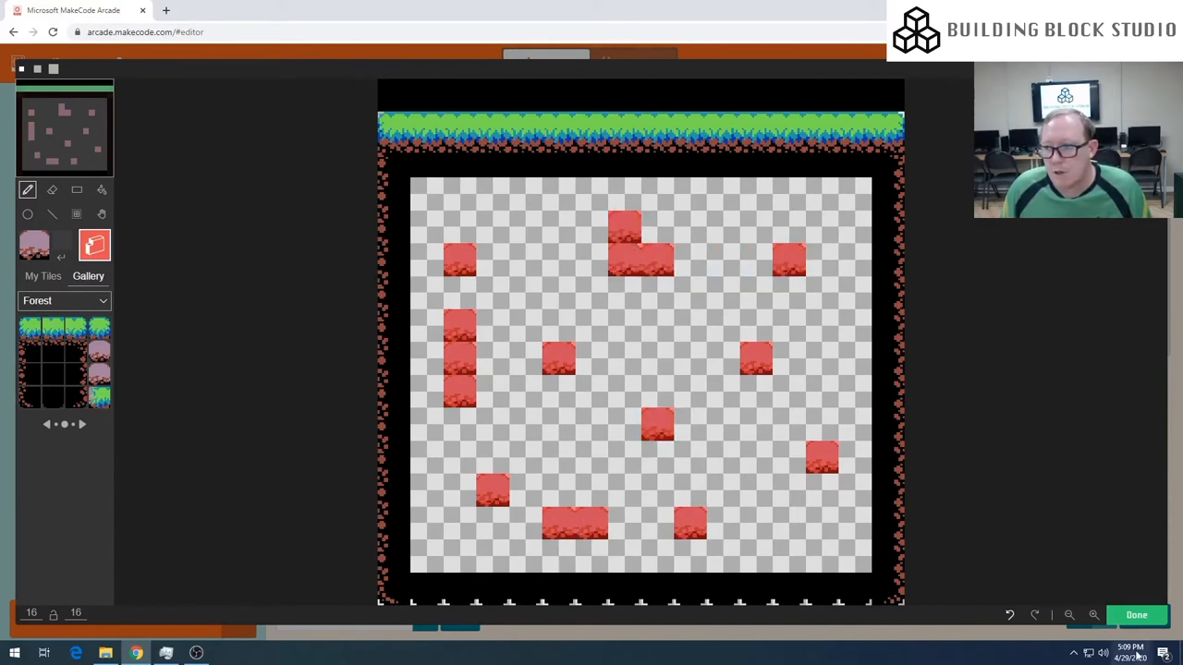
left_click(1136, 613)
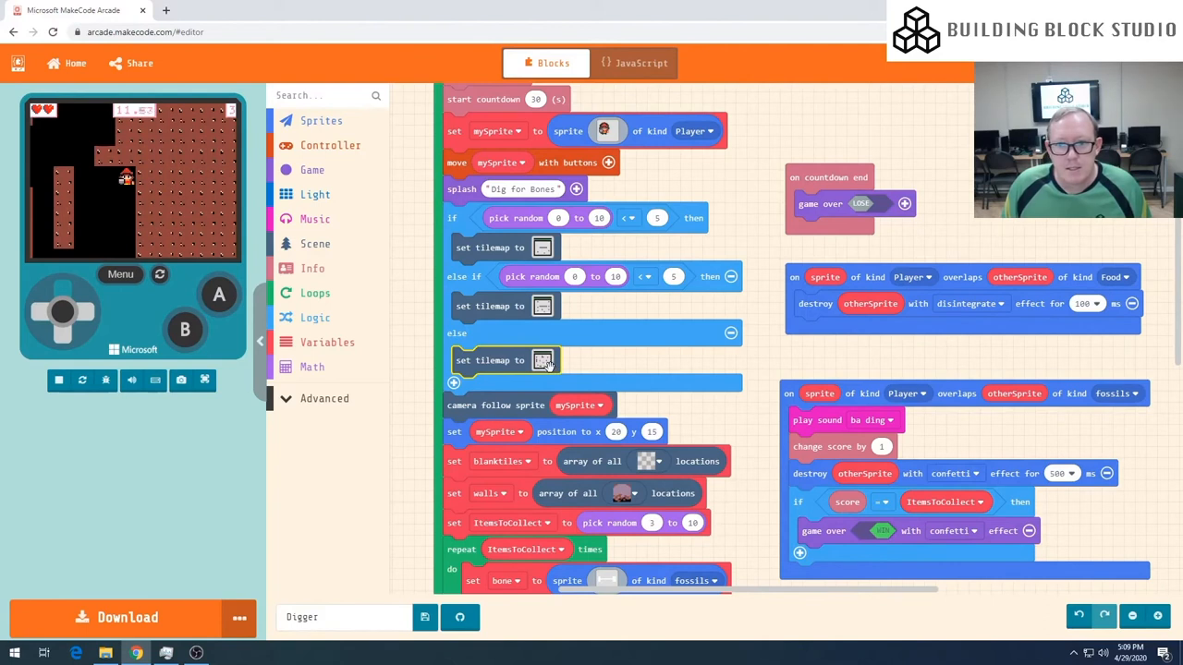
left_click(159, 273)
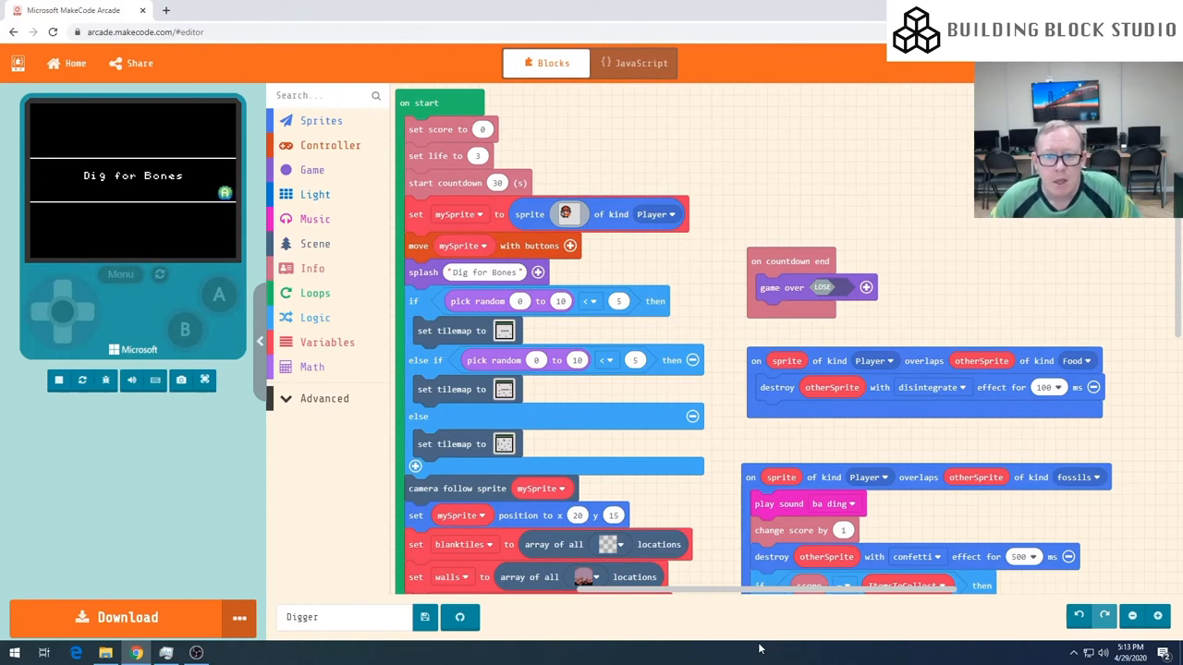
mouse_move(146, 602)
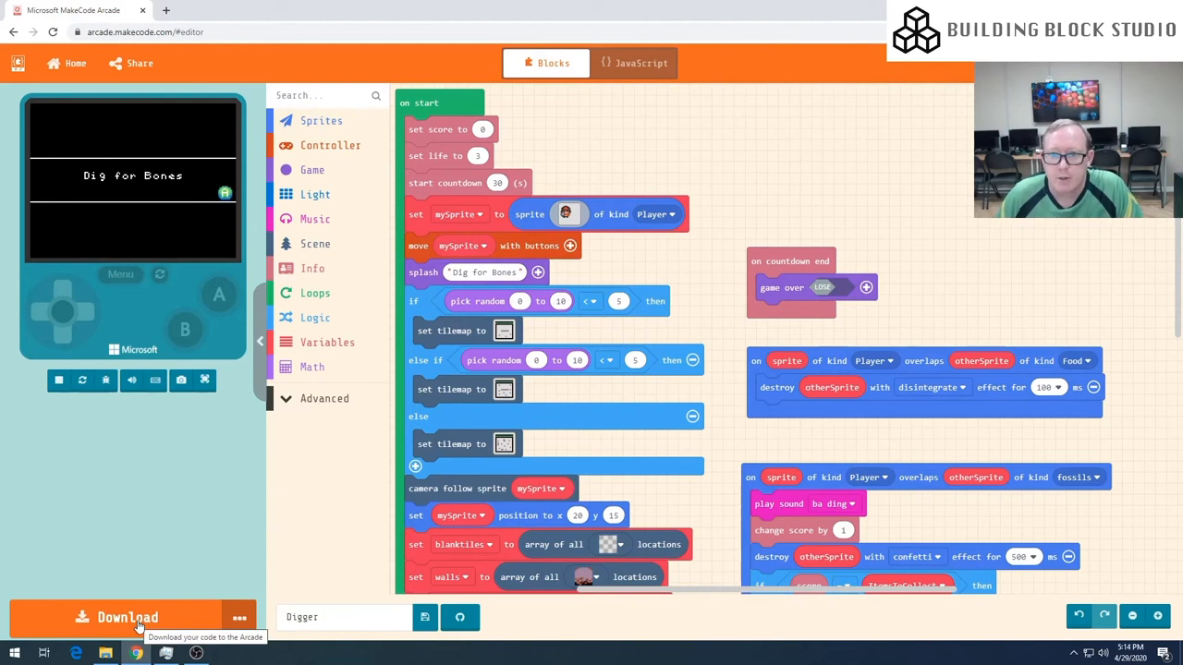
mouse_move(162, 575)
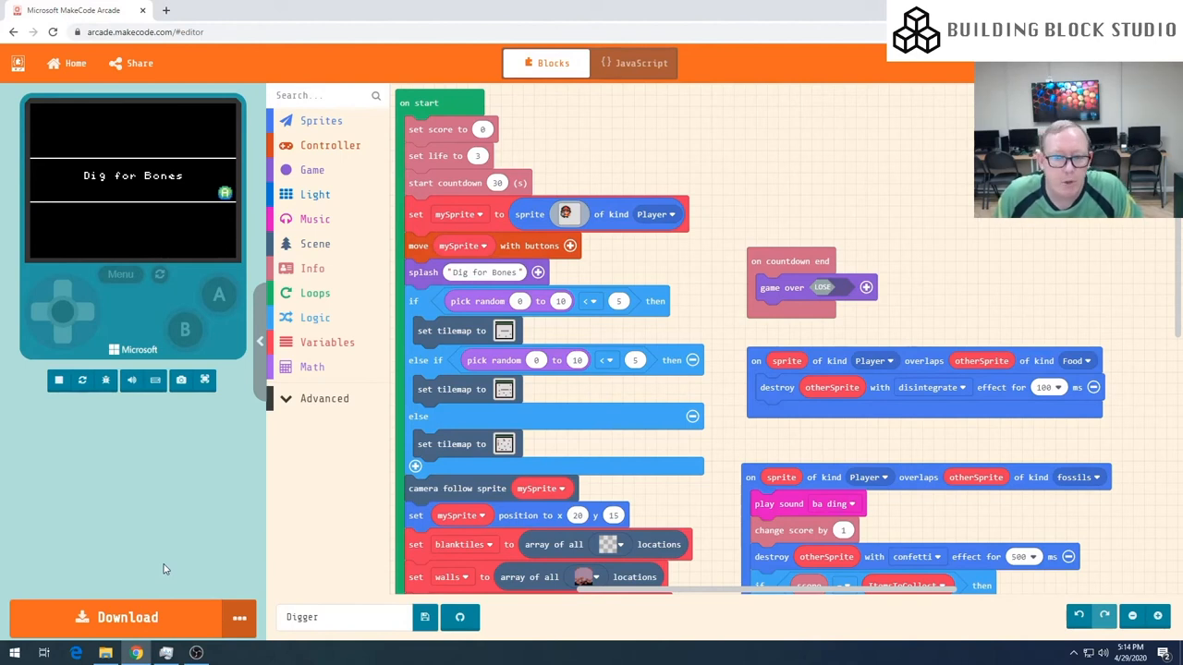
mouse_move(183, 563)
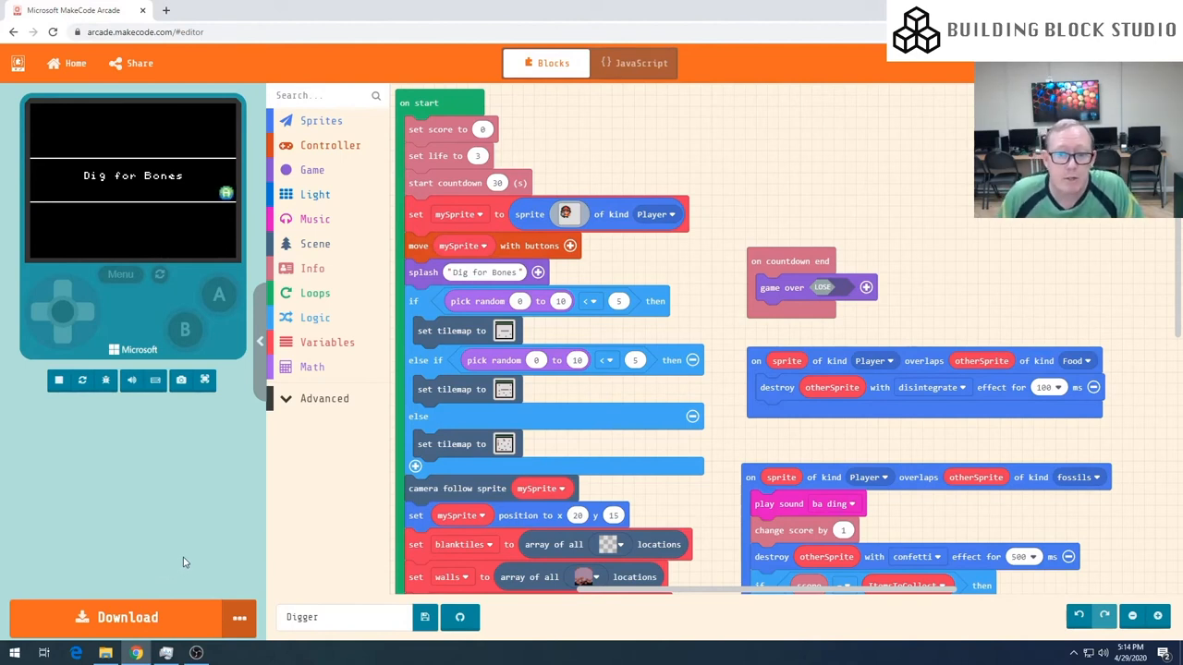
mouse_move(737, 642)
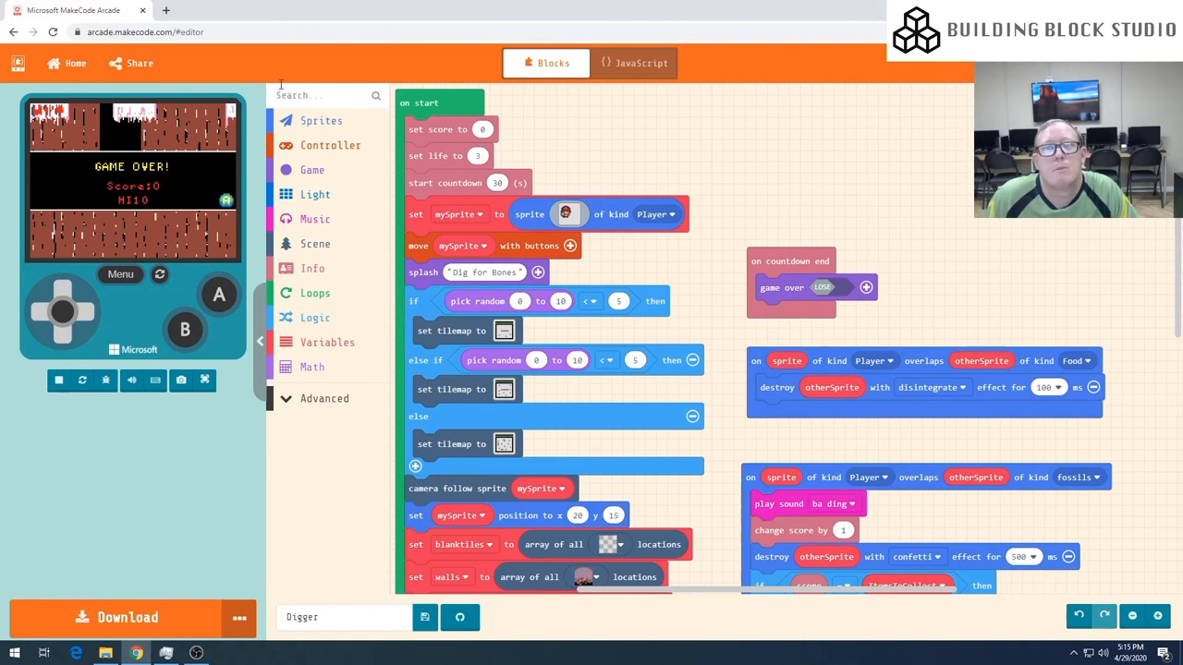
mouse_move(266, 74)
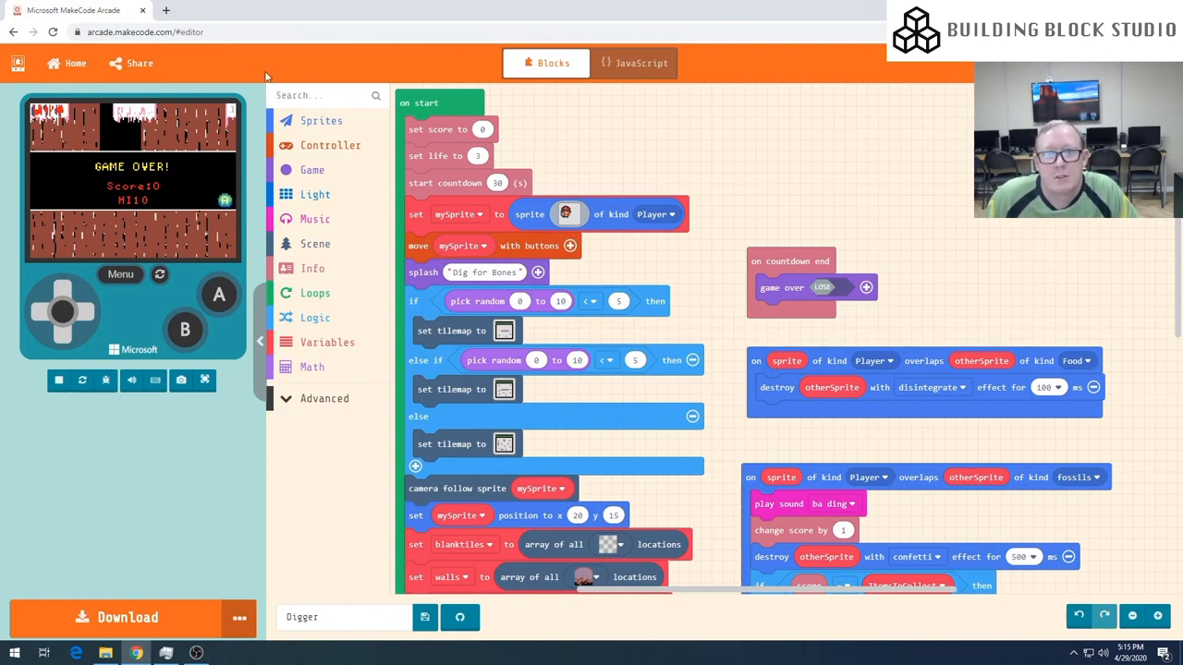